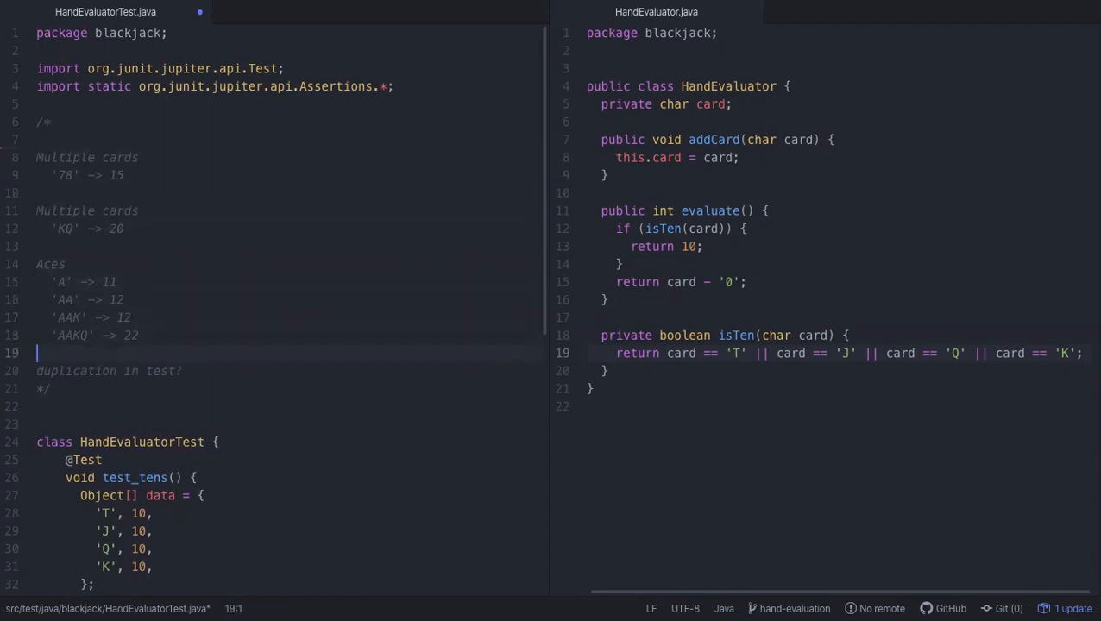
Step: Reorganise the comment so a single Multiple cards note with 'KQ' -> 20 sits above the aces cases, cutting the '78' -> 15 line
left_click(38, 300)
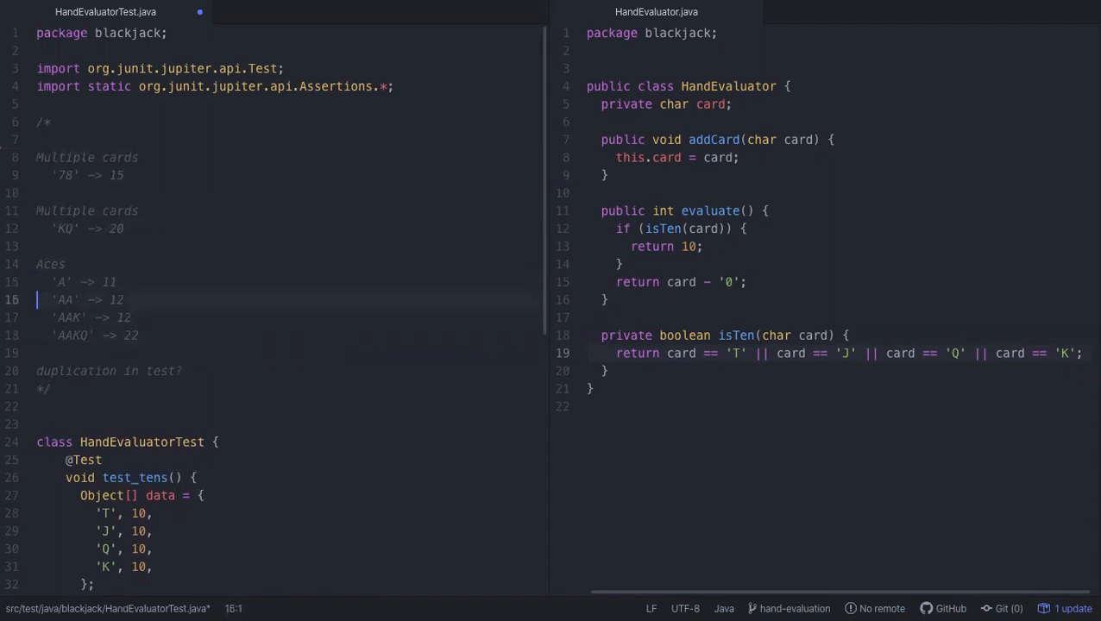
left_click_drag(38, 300, 138, 335)
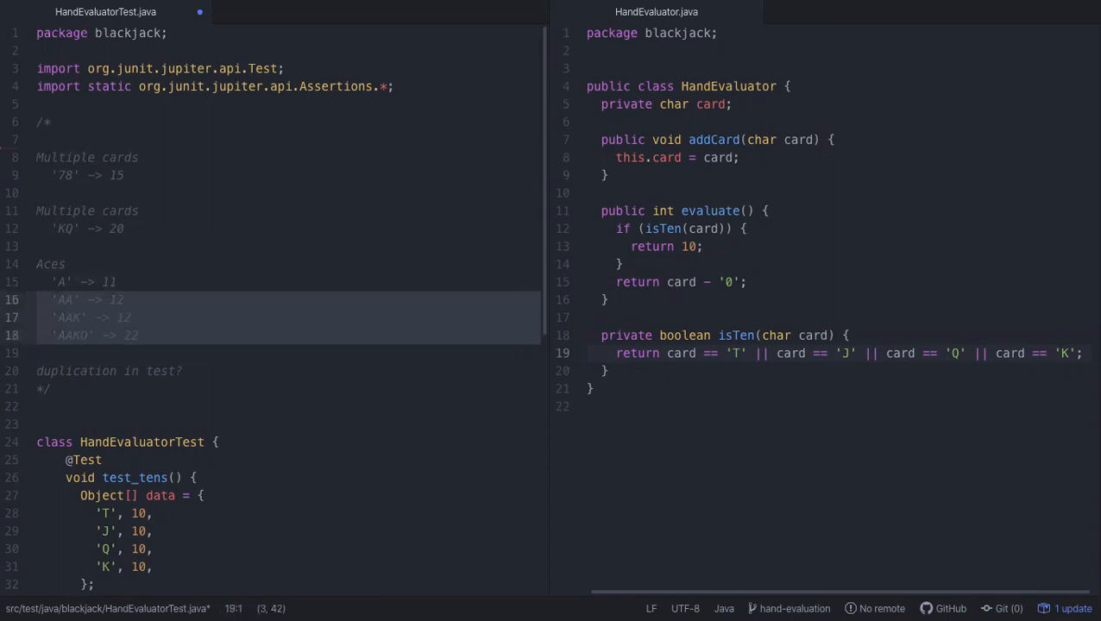
left_click(38, 352)
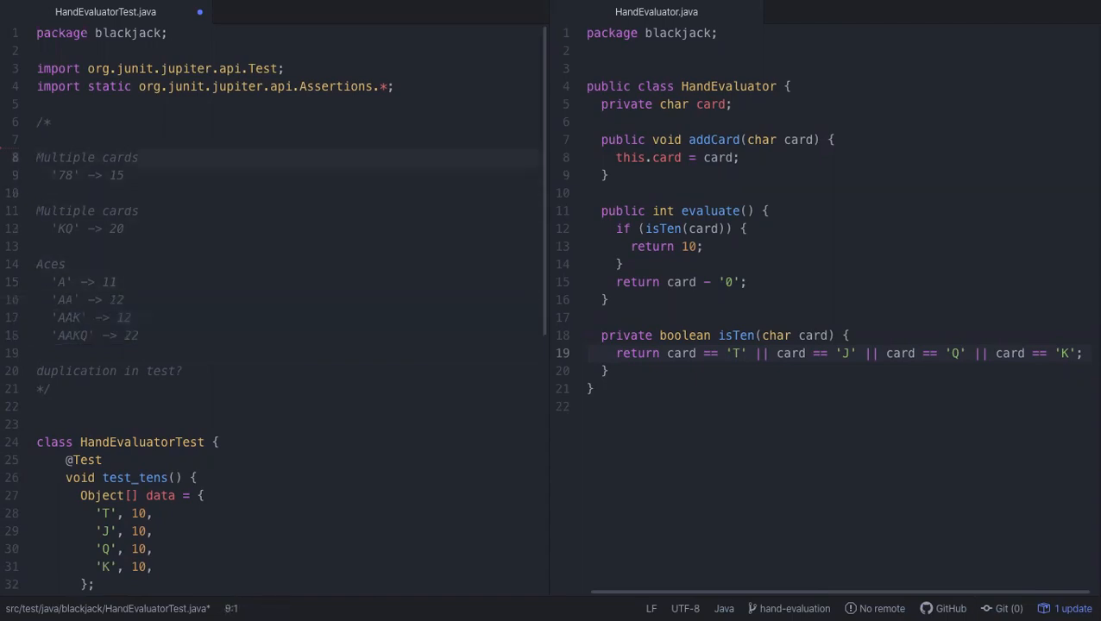
left_click(38, 283)
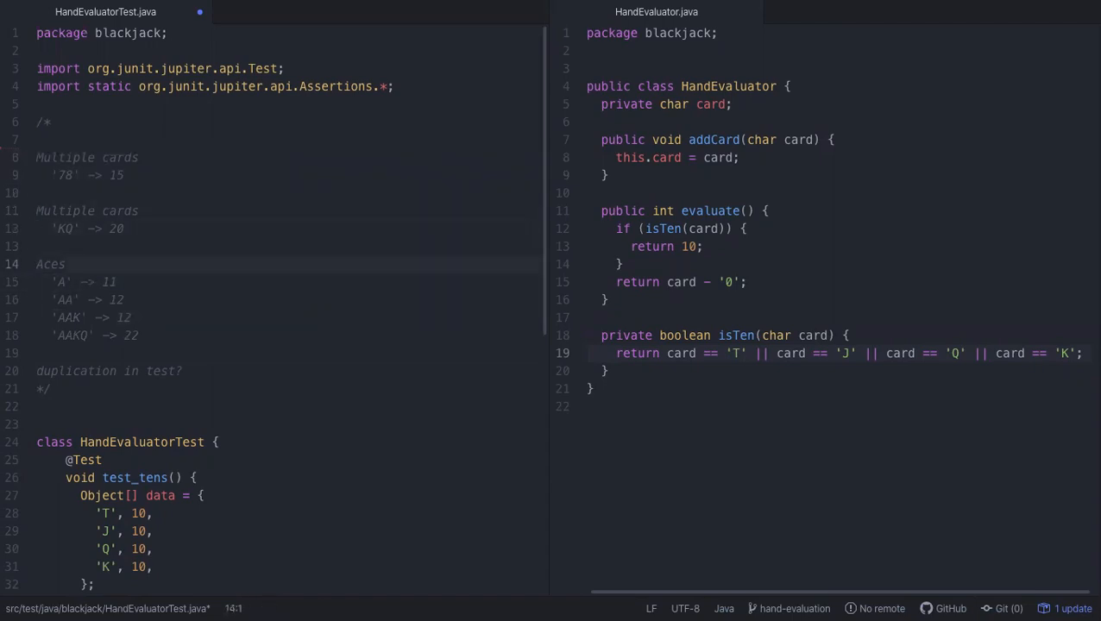
left_click(37, 352)
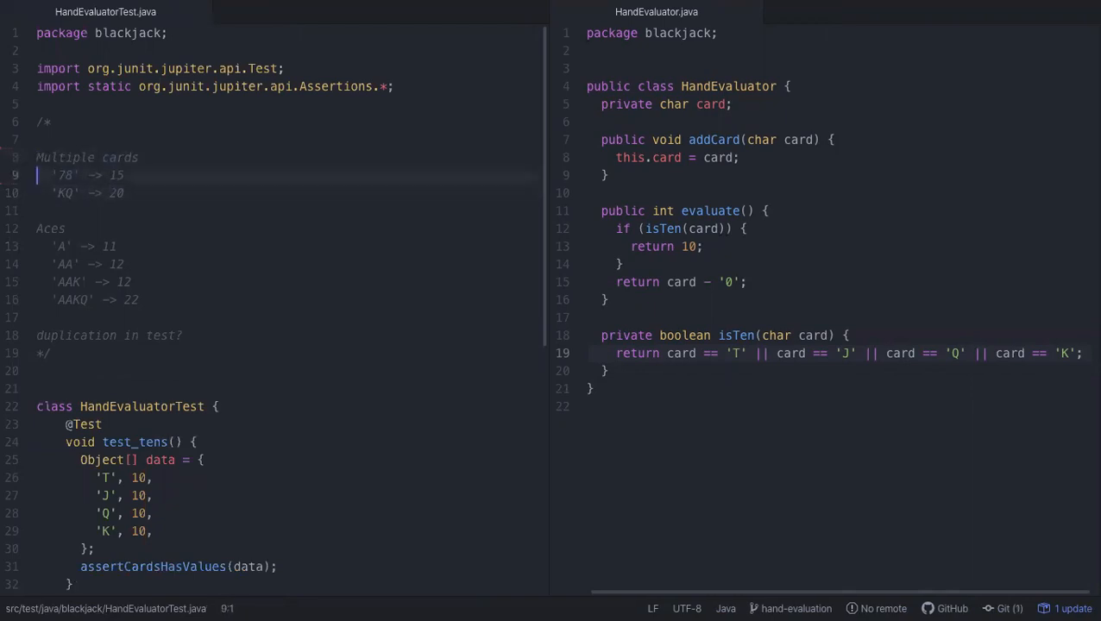
left_click(125, 176)
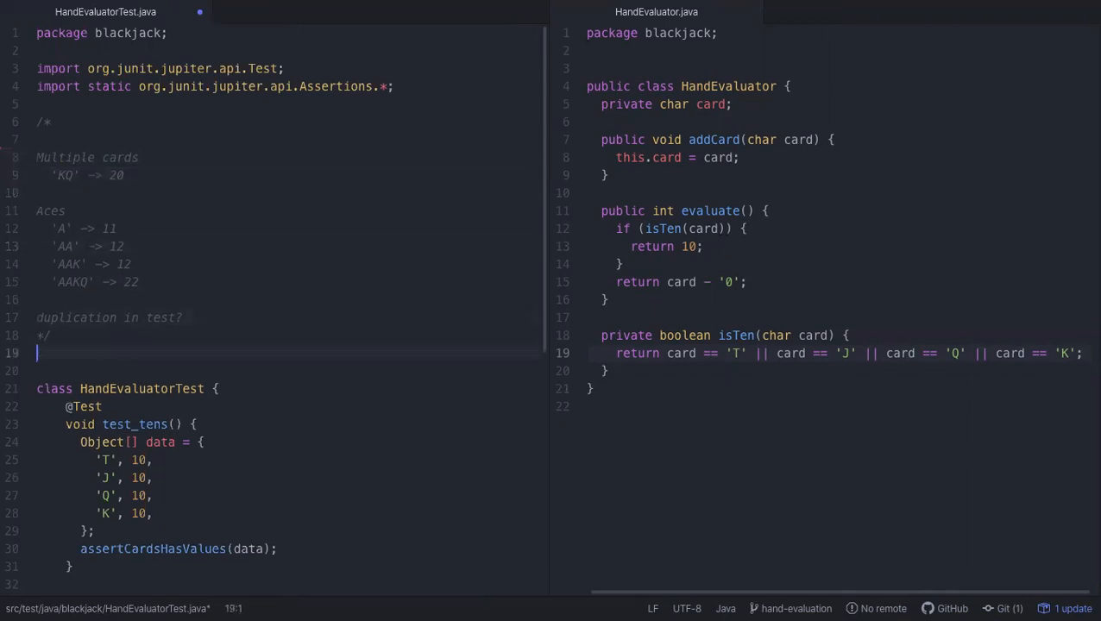
scroll("down", 3)
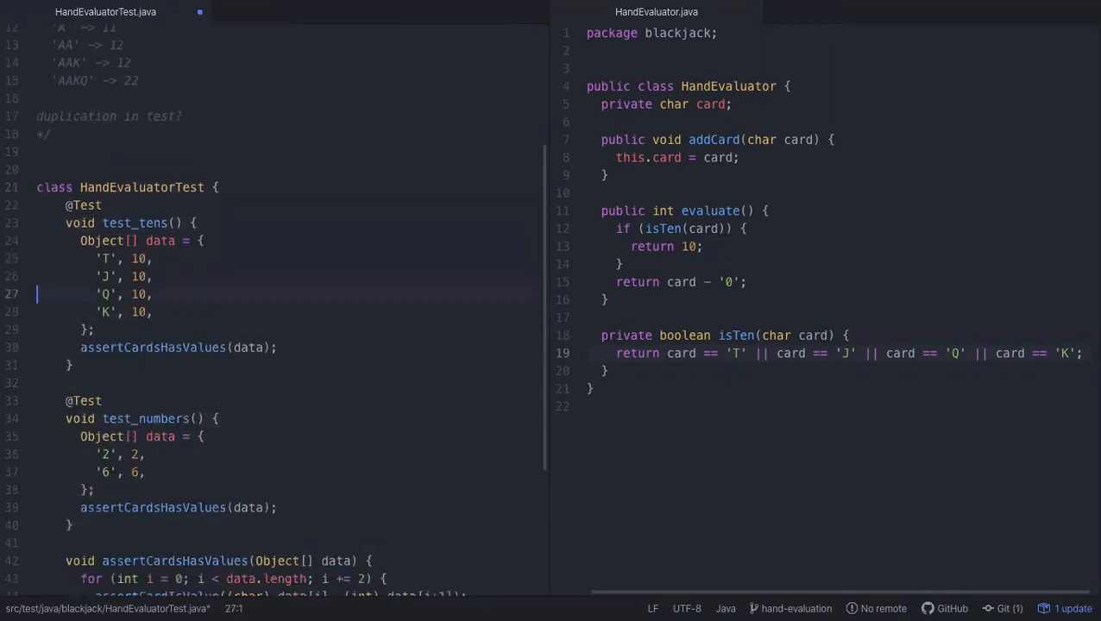
key("Enter")
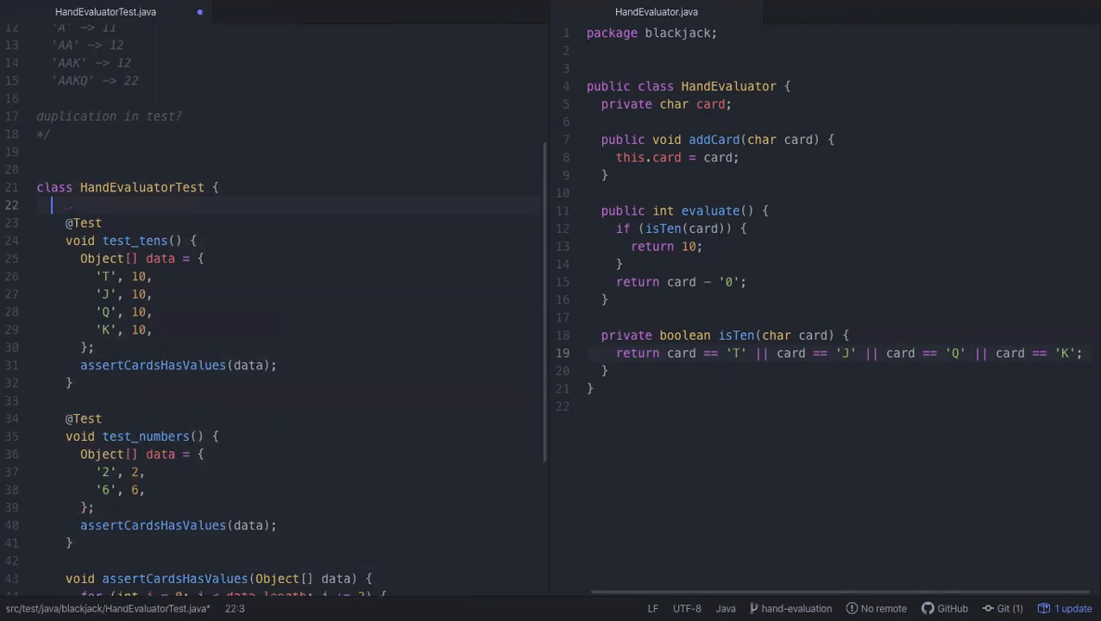
type("@Test")
type("void test_multipled")
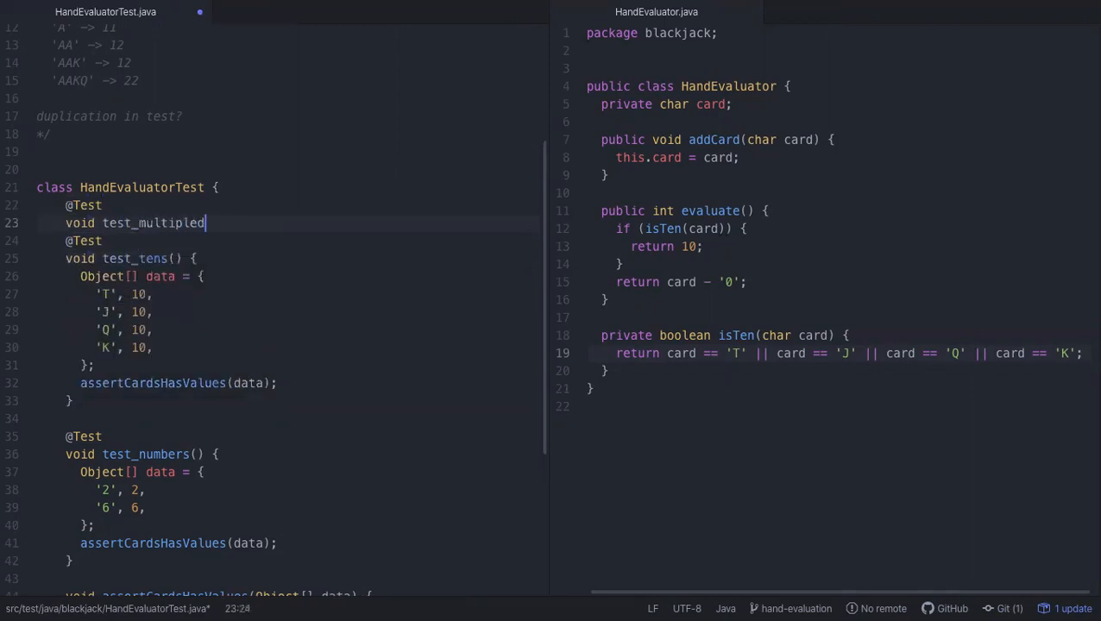
type("_cards() {")
type("// '78' -> 15")
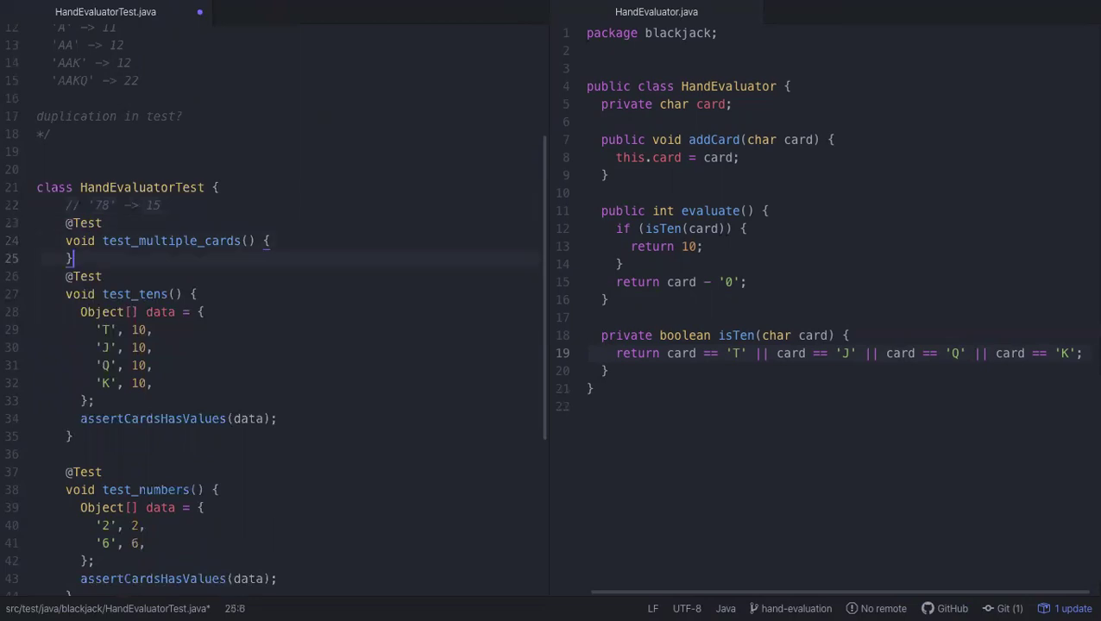
key("Enter")
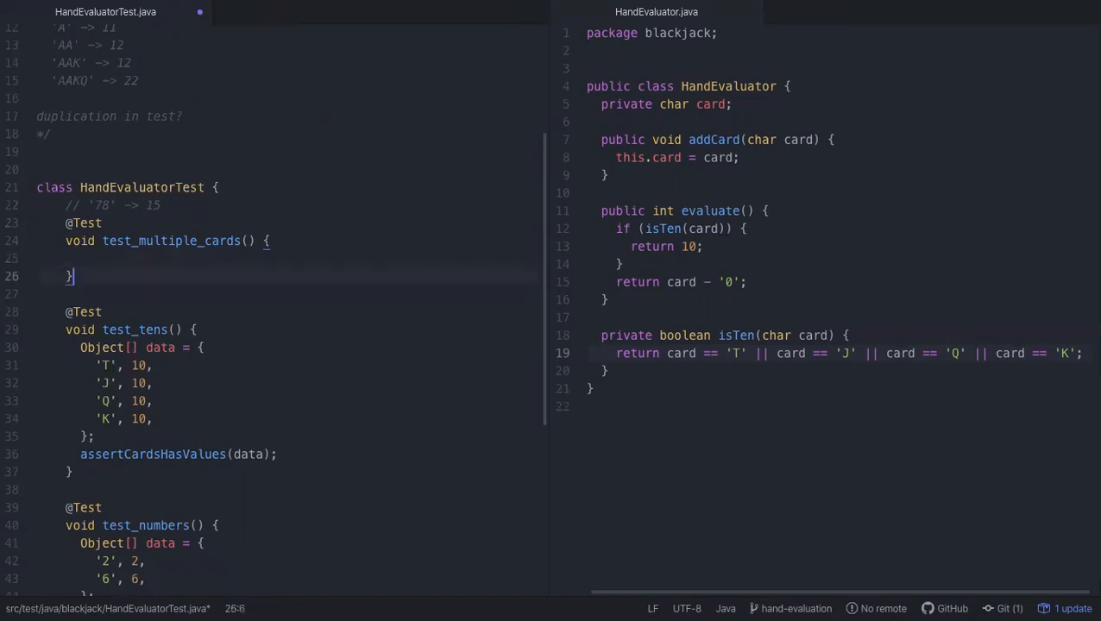
scroll("down", 3)
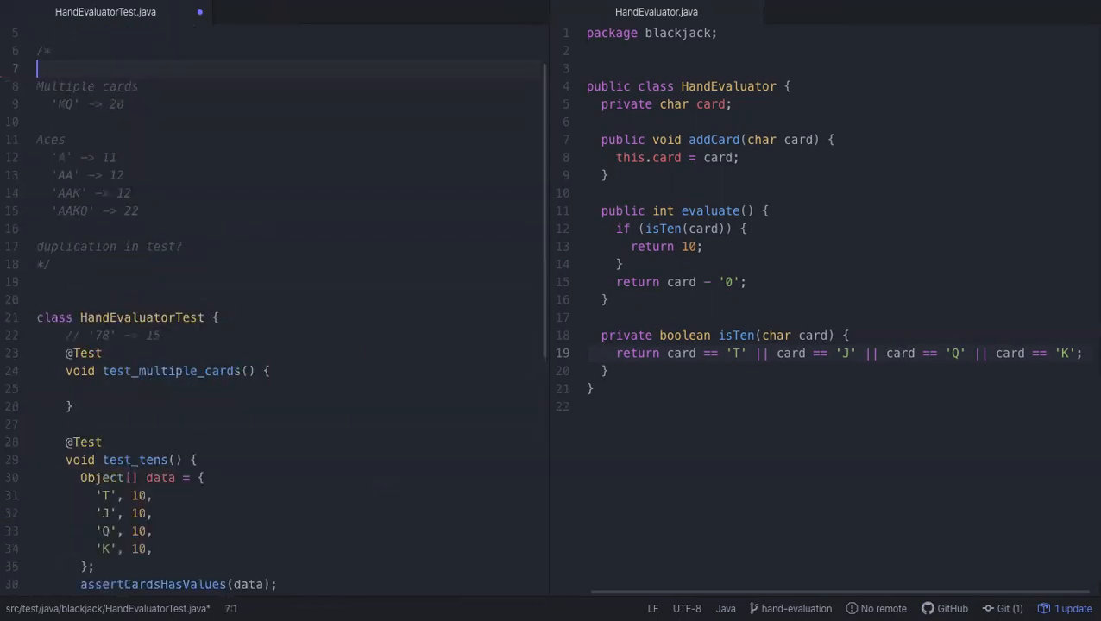
Step: Fill the test: new HandEvaluator, addCard('7'), addCard('8'), assertEquals(15, sut.evaluate()), and save
type("HandEvaluator sut = new HandEvaluator();")
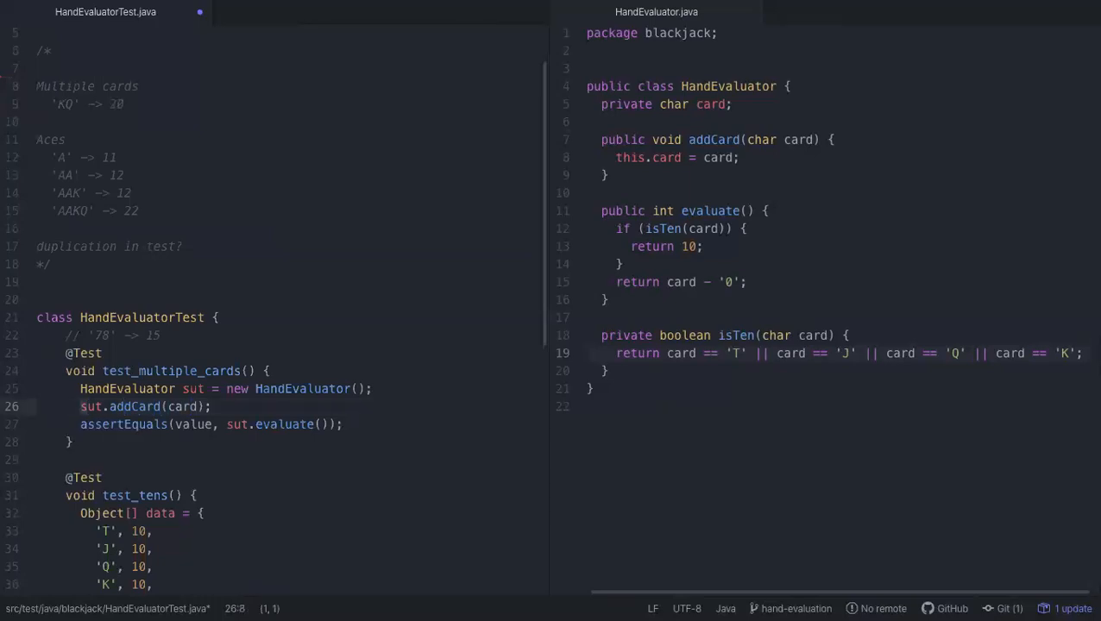
key("Enter")
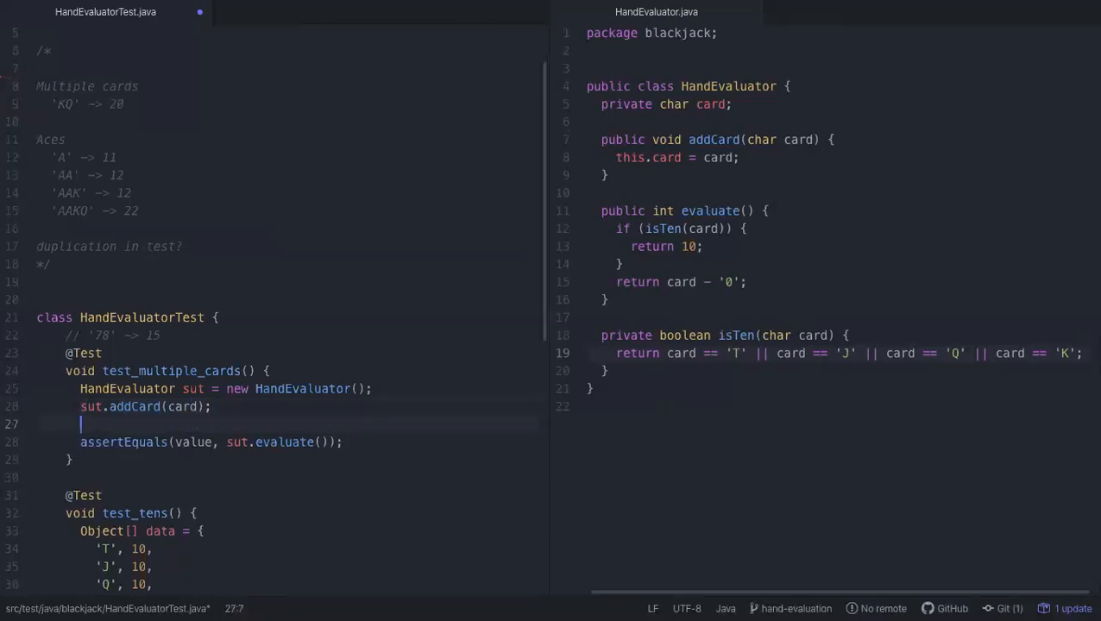
type("sut.addCard(")
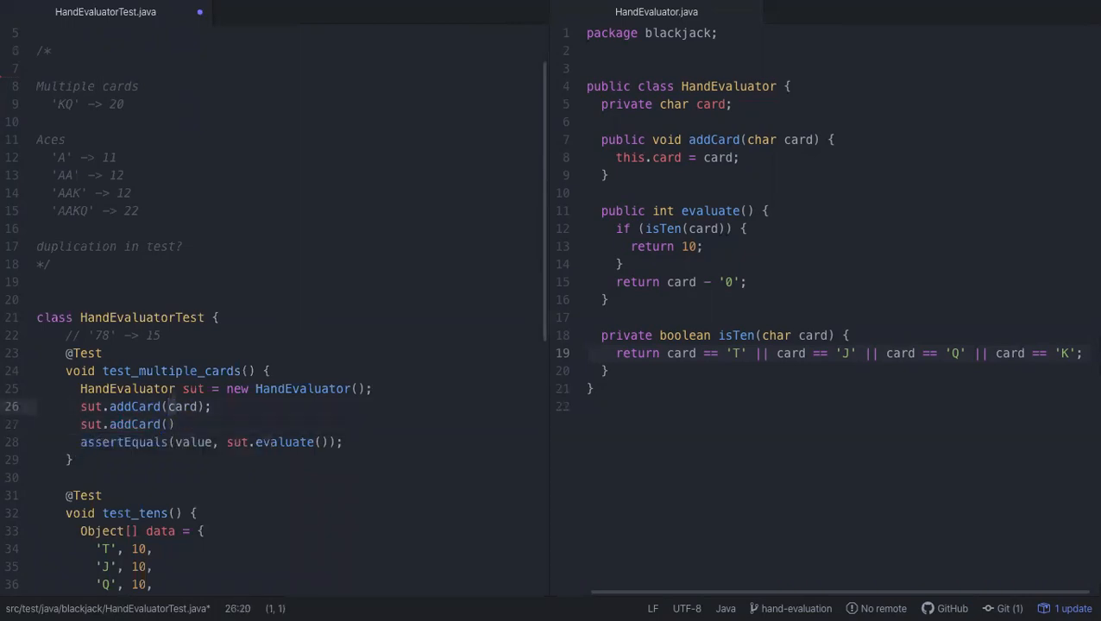
key("BackSpace")
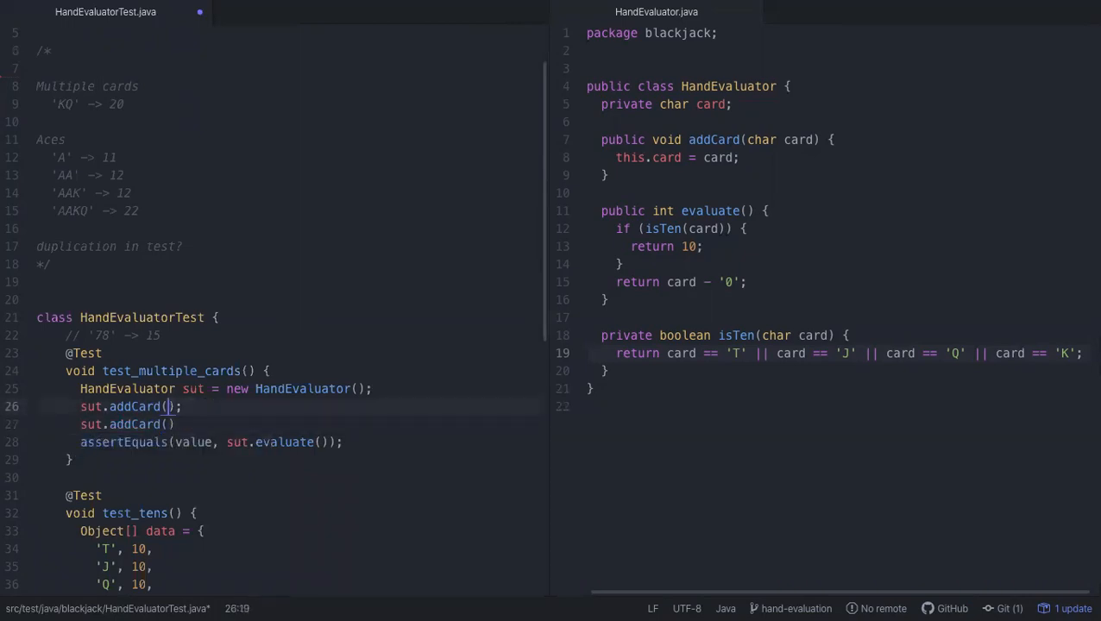
type("'7'")
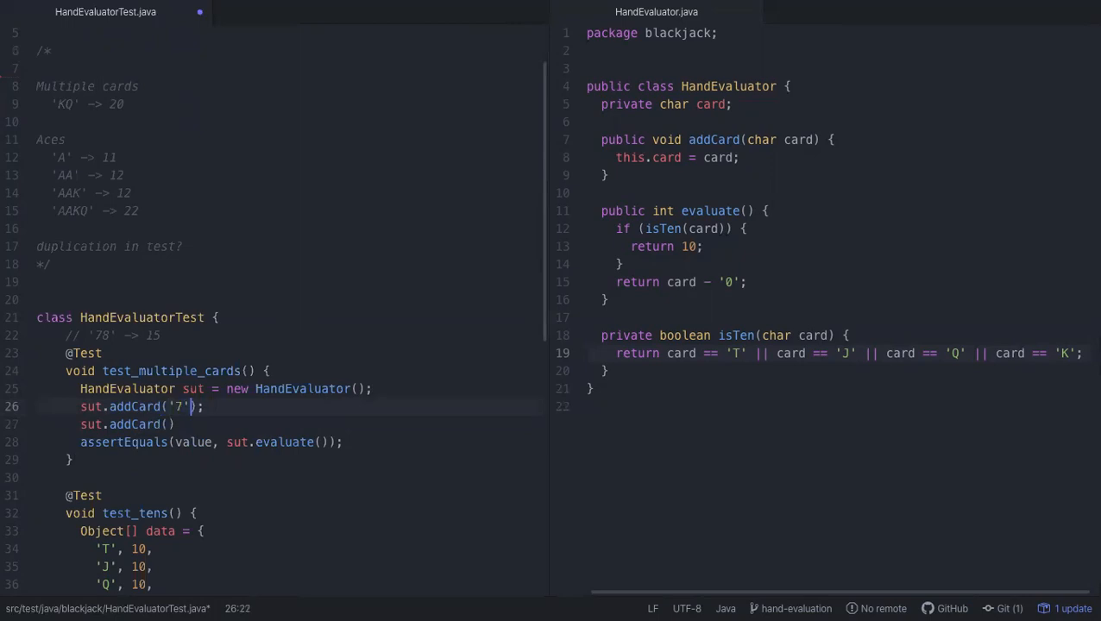
type("'8'")
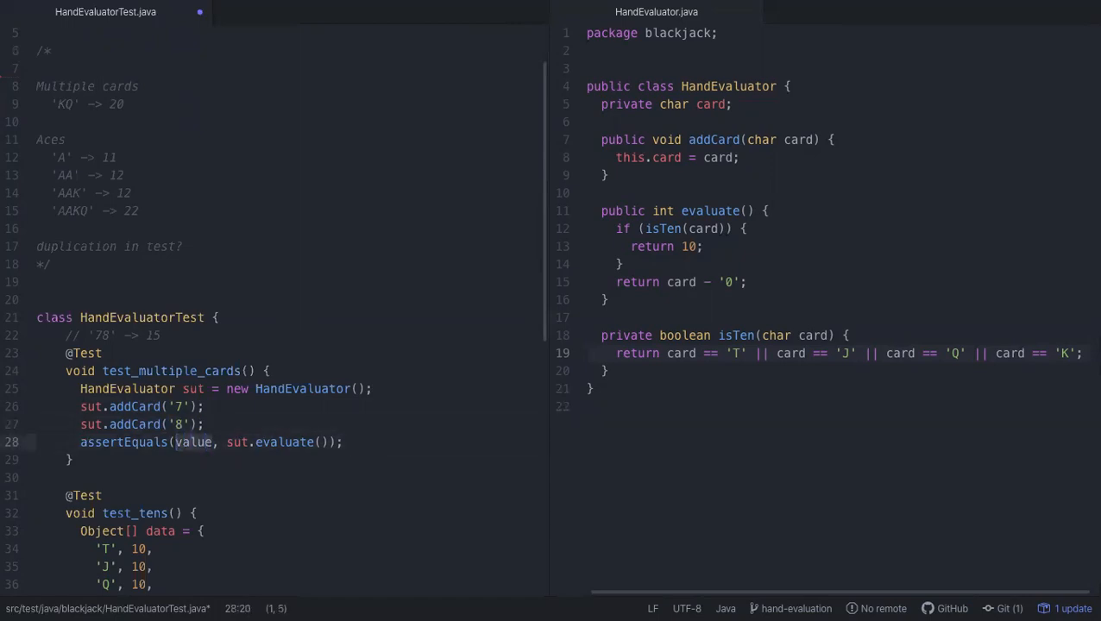
type("15")
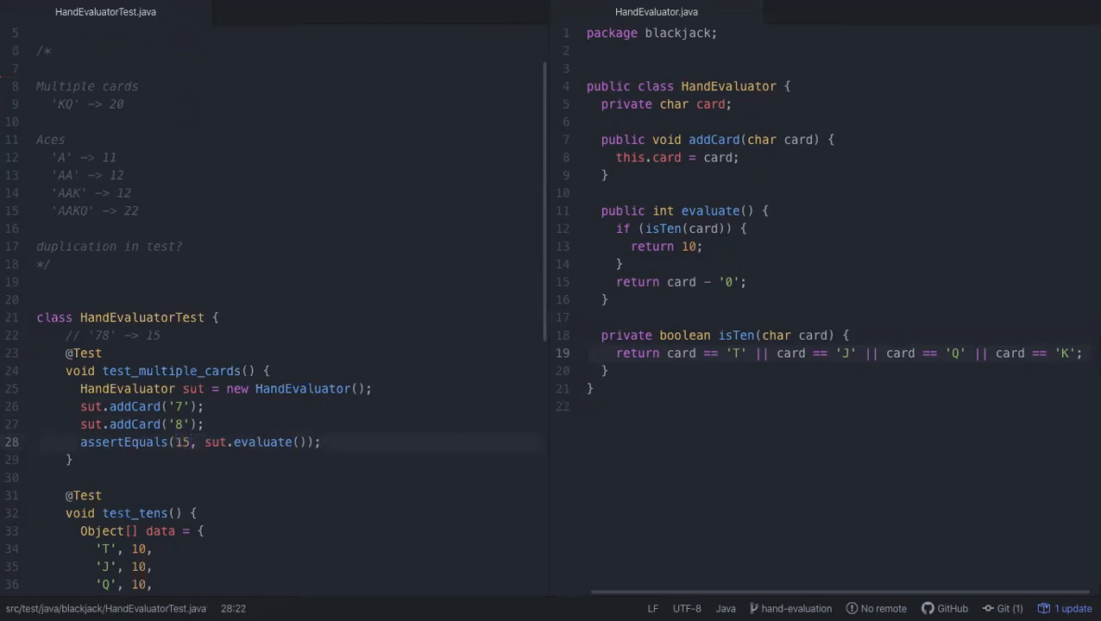
Step: Review the single-card helper method further down the test file
scroll("down", 3)
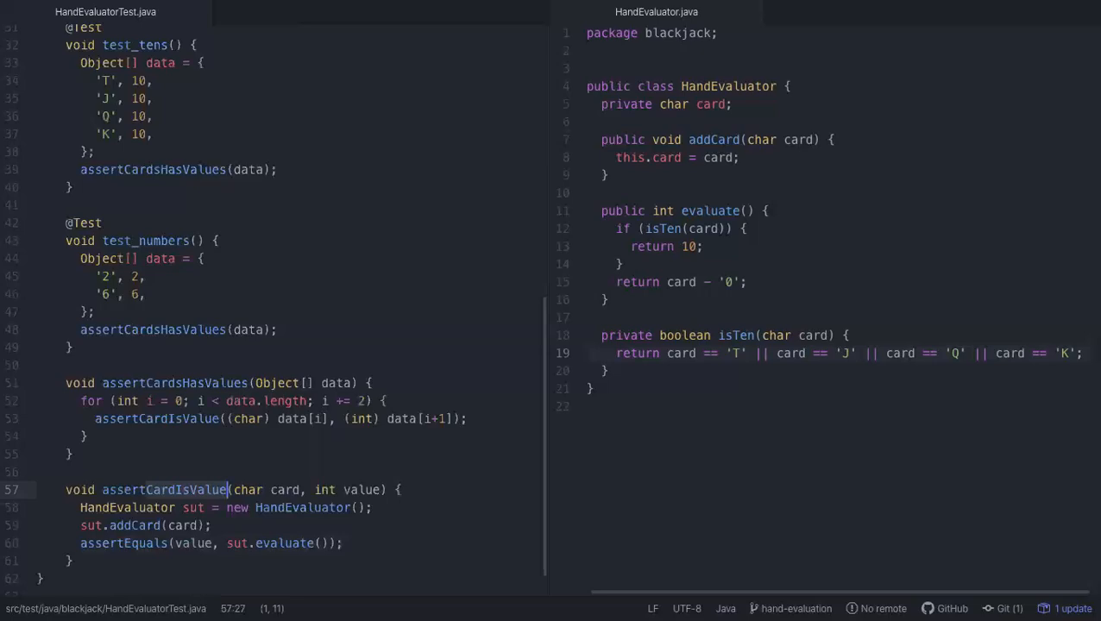
left_click(152, 490)
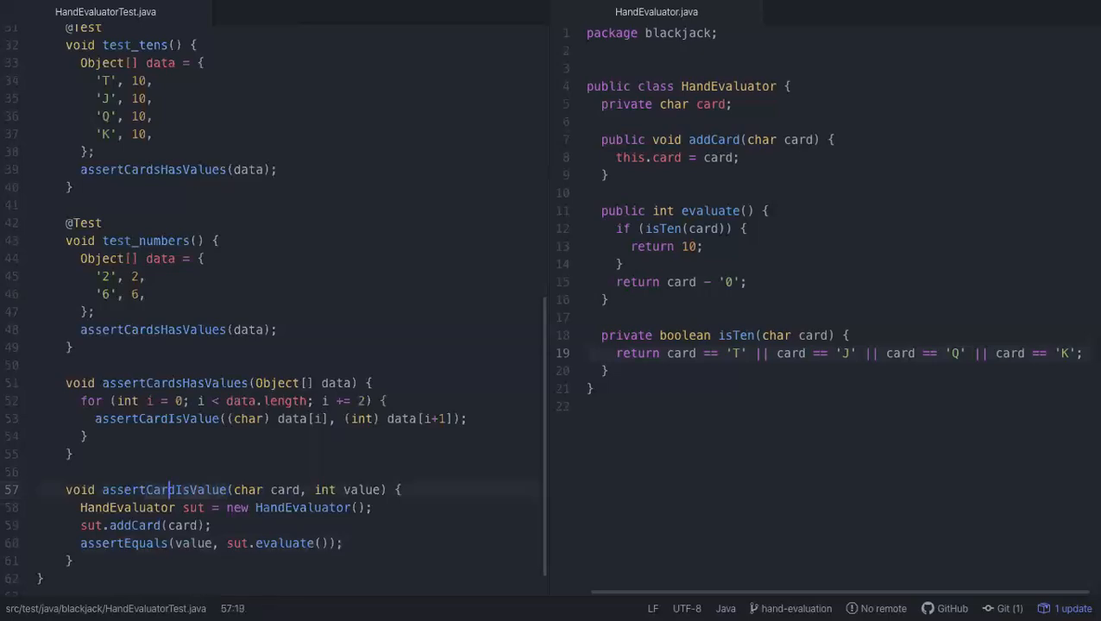
scroll("up", 3)
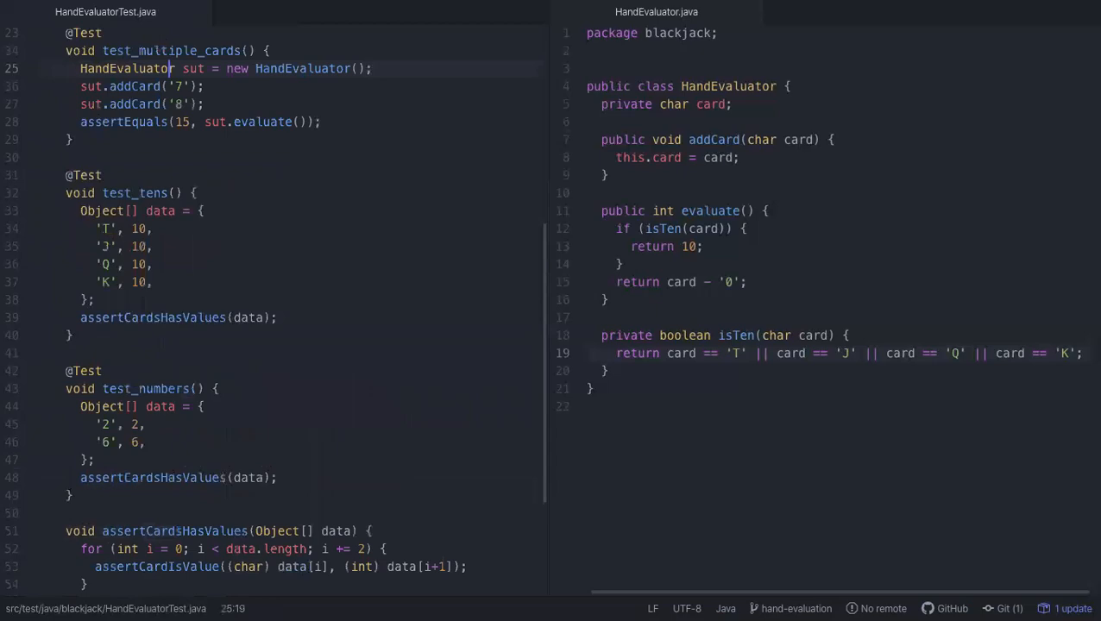
scroll("up", 3)
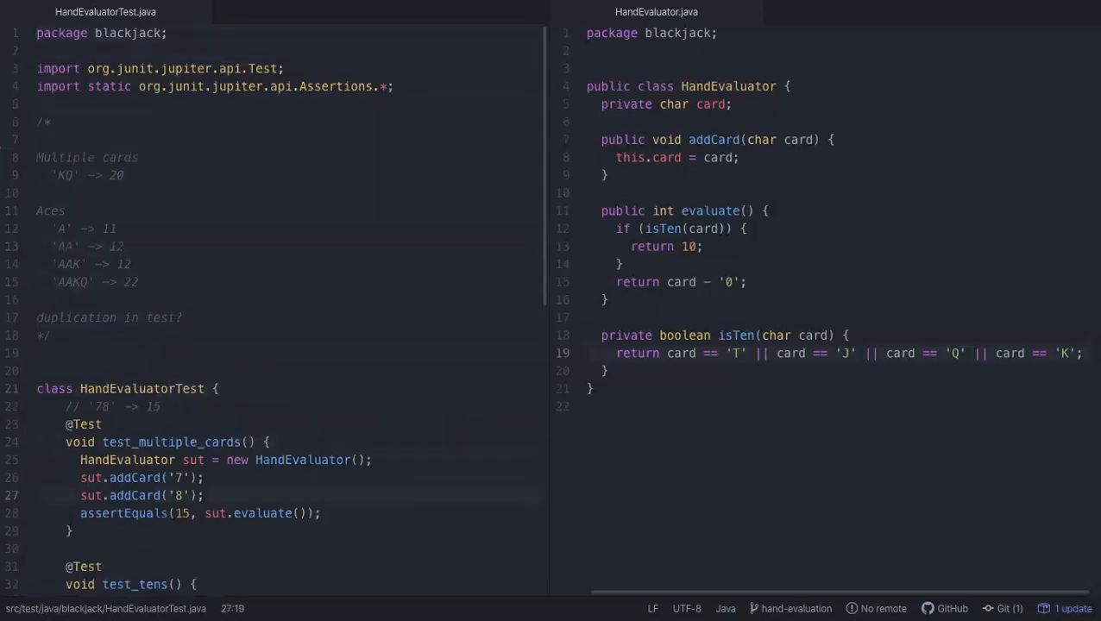
Step: Commit the failing multiple-cards test (expected 15, got 8) with git add . && git commit -m
left_click(152, 476)
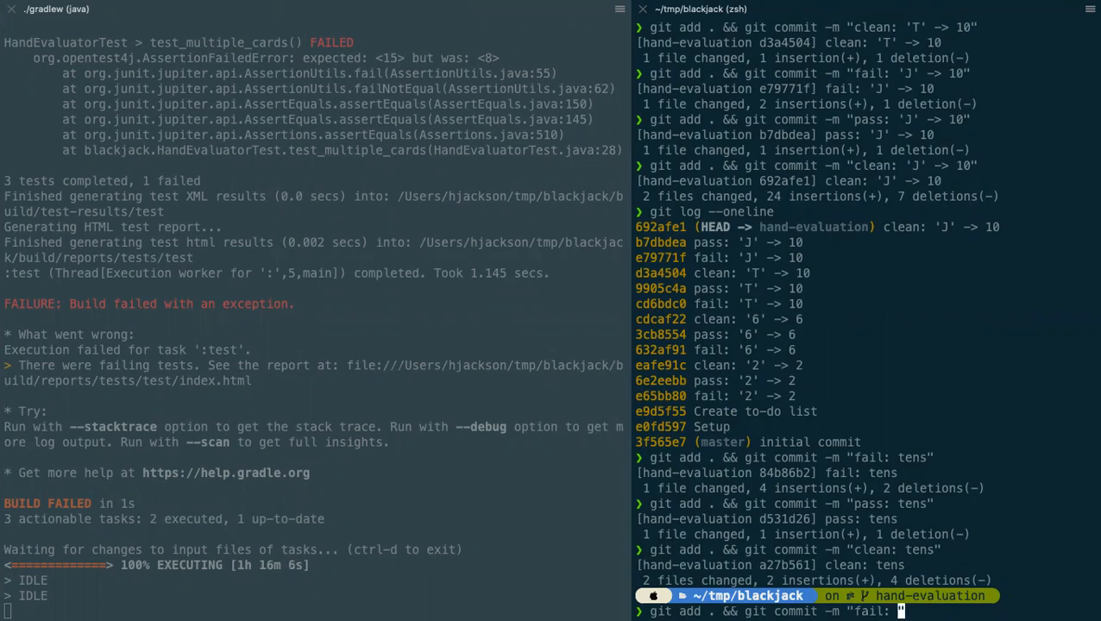
type("mult")
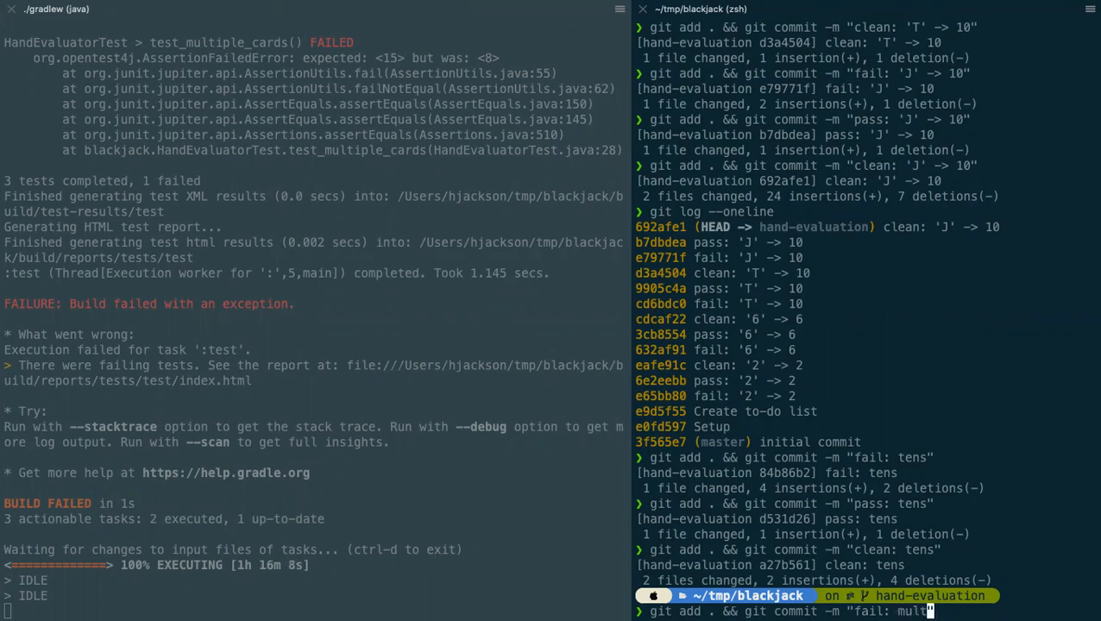
key("Return")
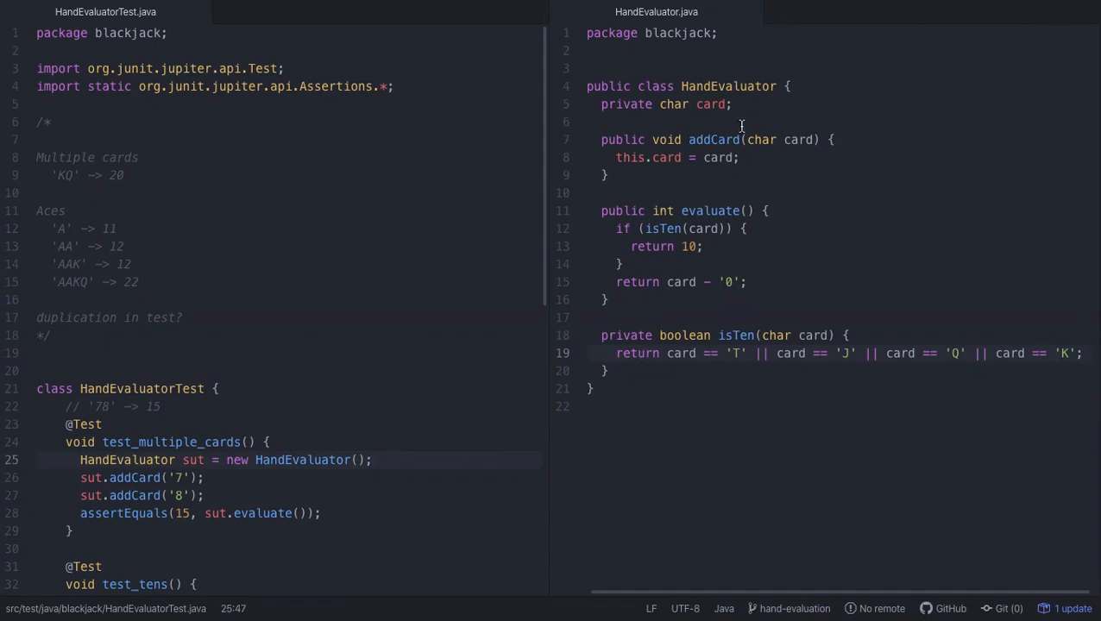
left_click(716, 157)
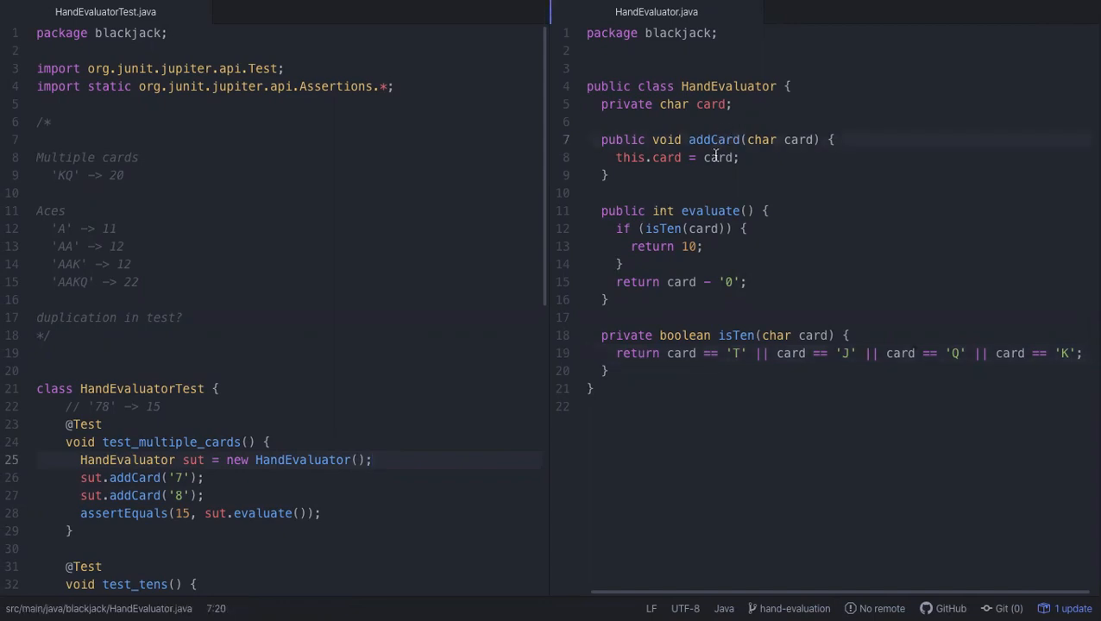
left_click(707, 103)
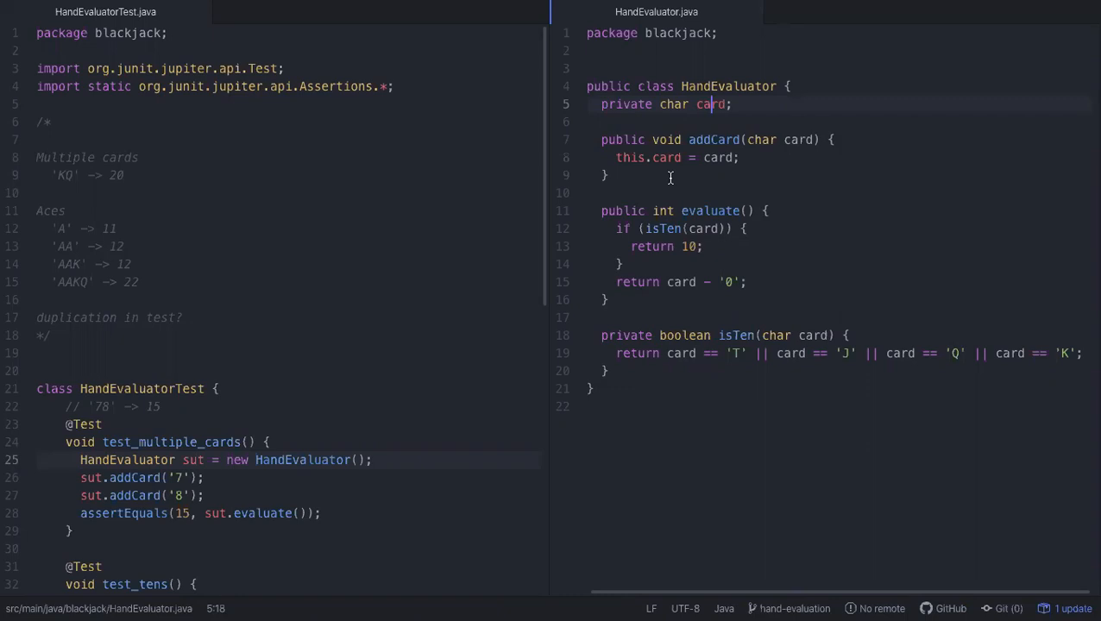
mouse_move(700, 157)
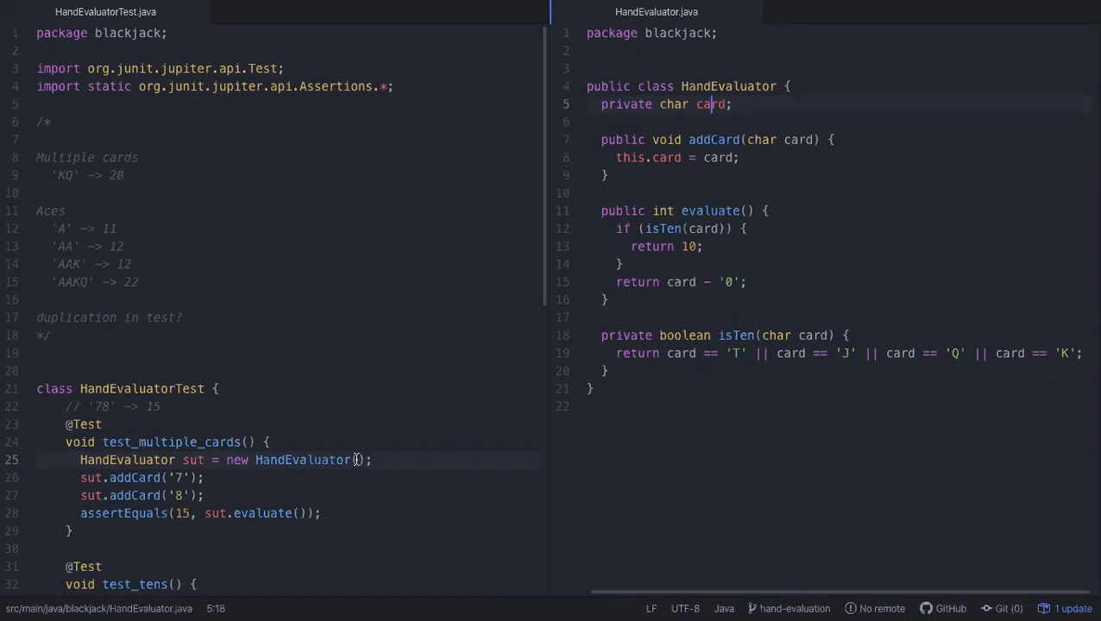
left_click(328, 435)
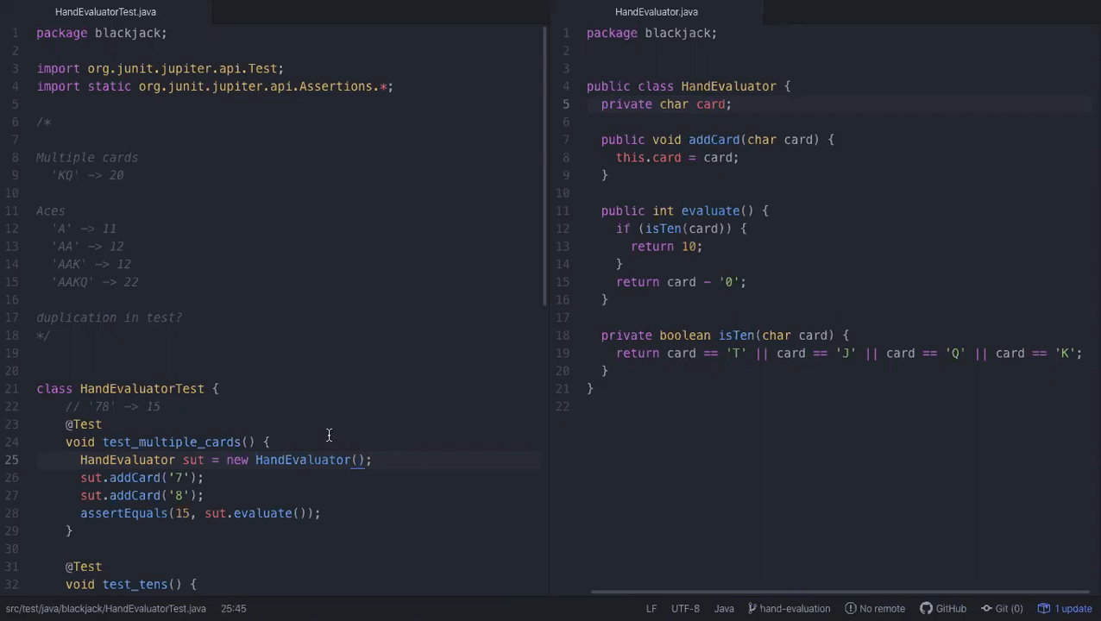
left_click(83, 424)
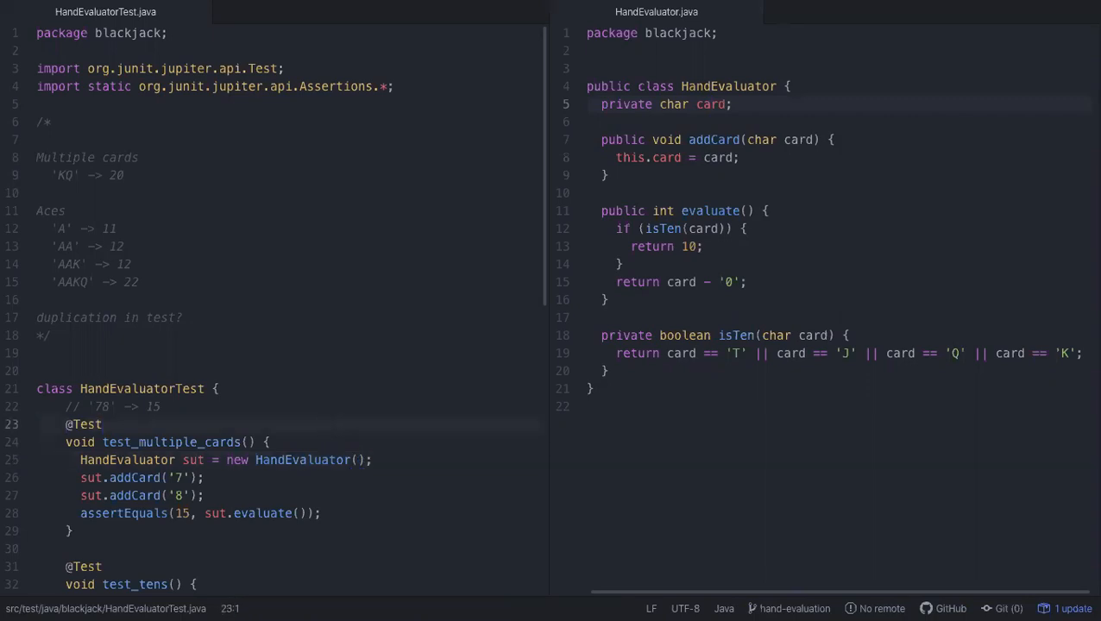
Step: Toggle line comments on the test_multiple_cards method with Cmd+/
key("ctrl+/")
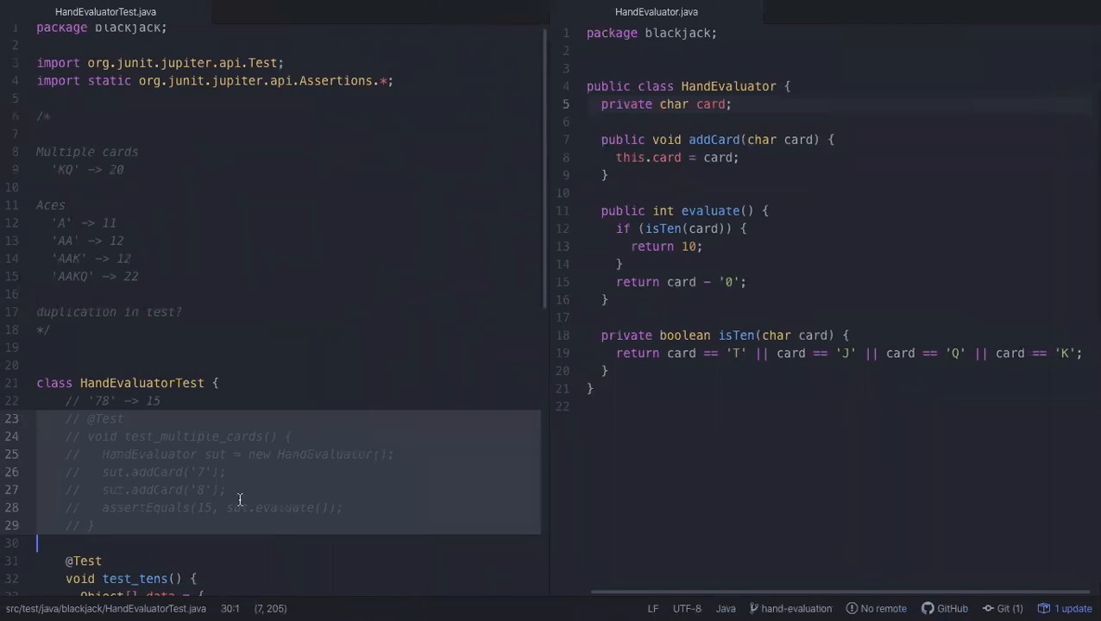
scroll("down", 3)
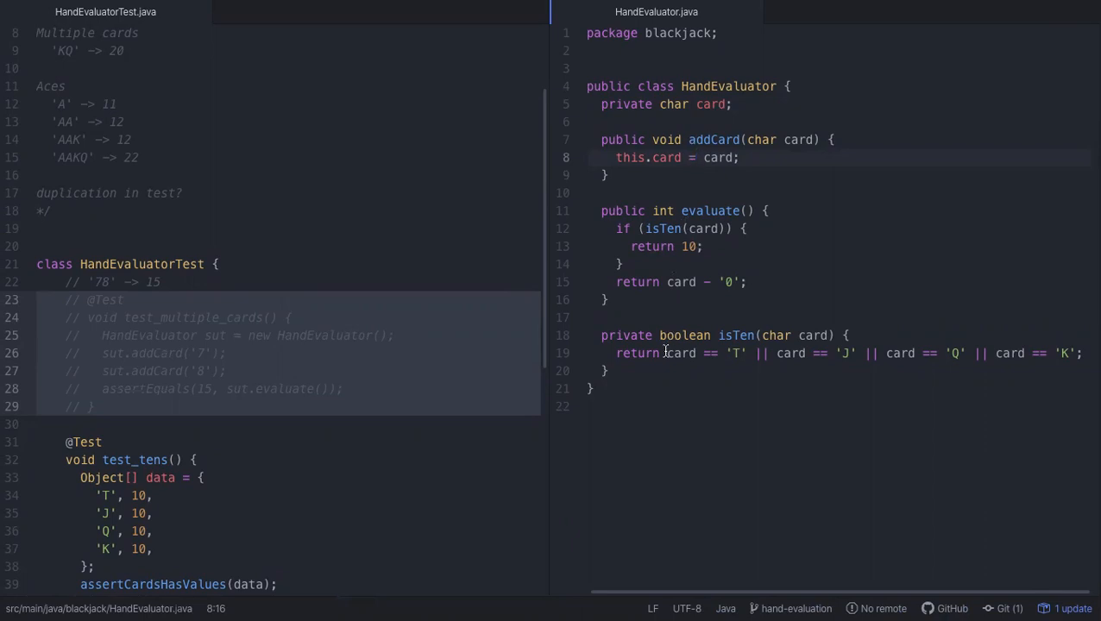
Step: Start a private cards field as char[] under the class header, then select it to replace it
left_click(697, 157)
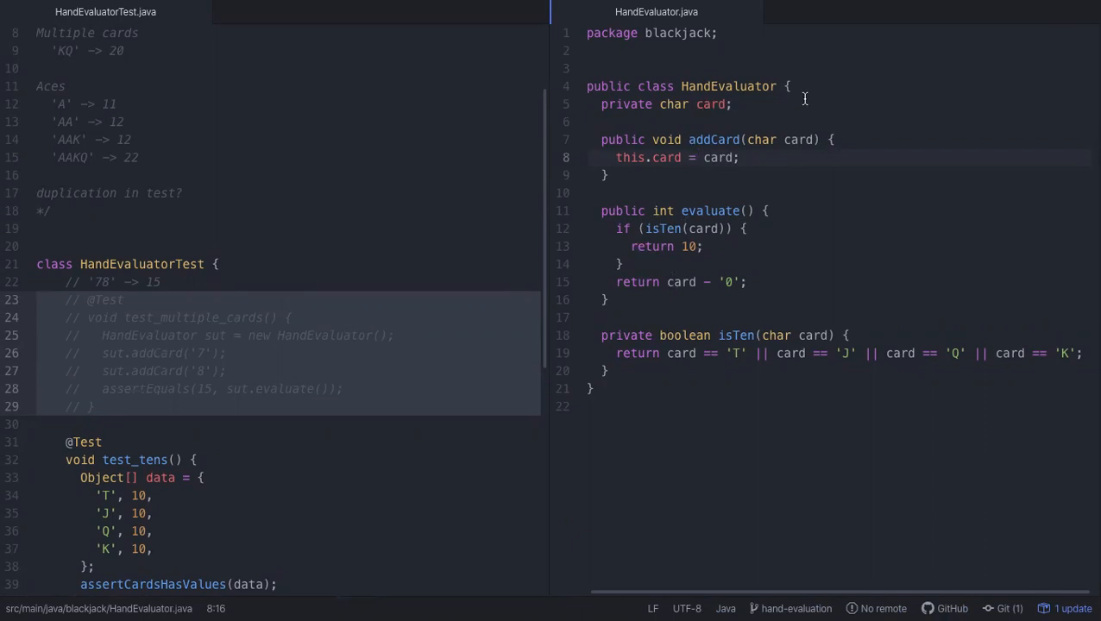
key("Enter")
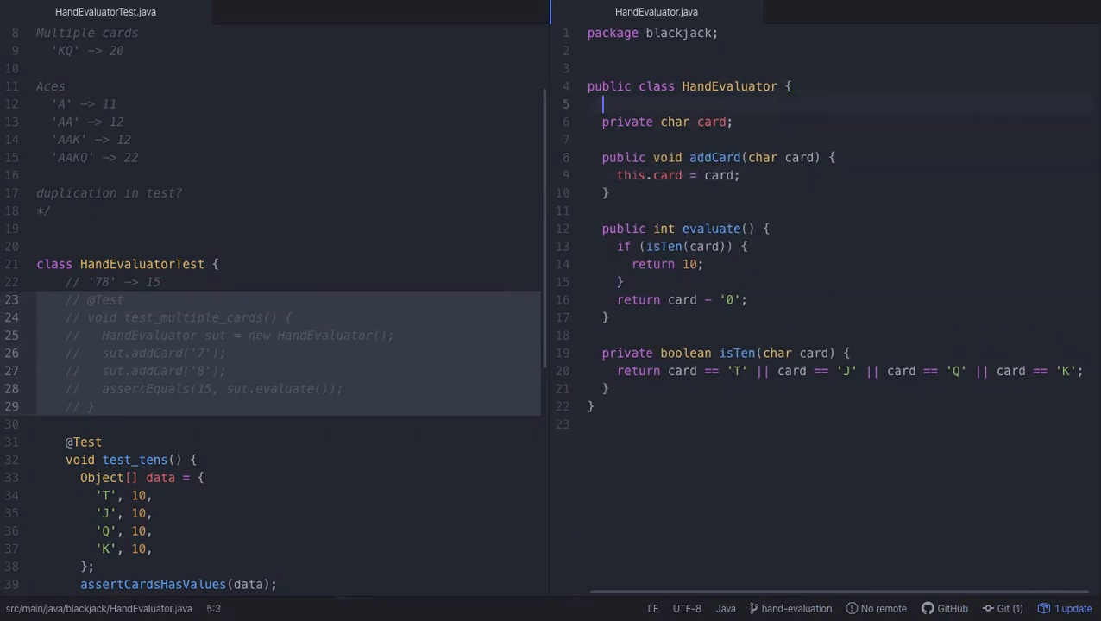
type("private")
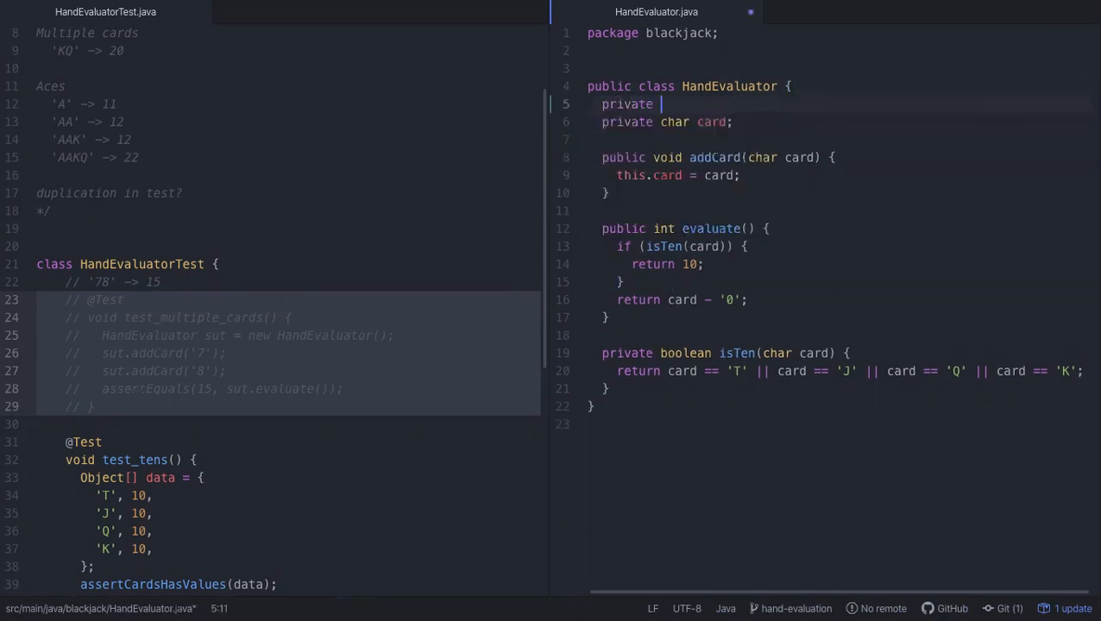
type("char[] cards;")
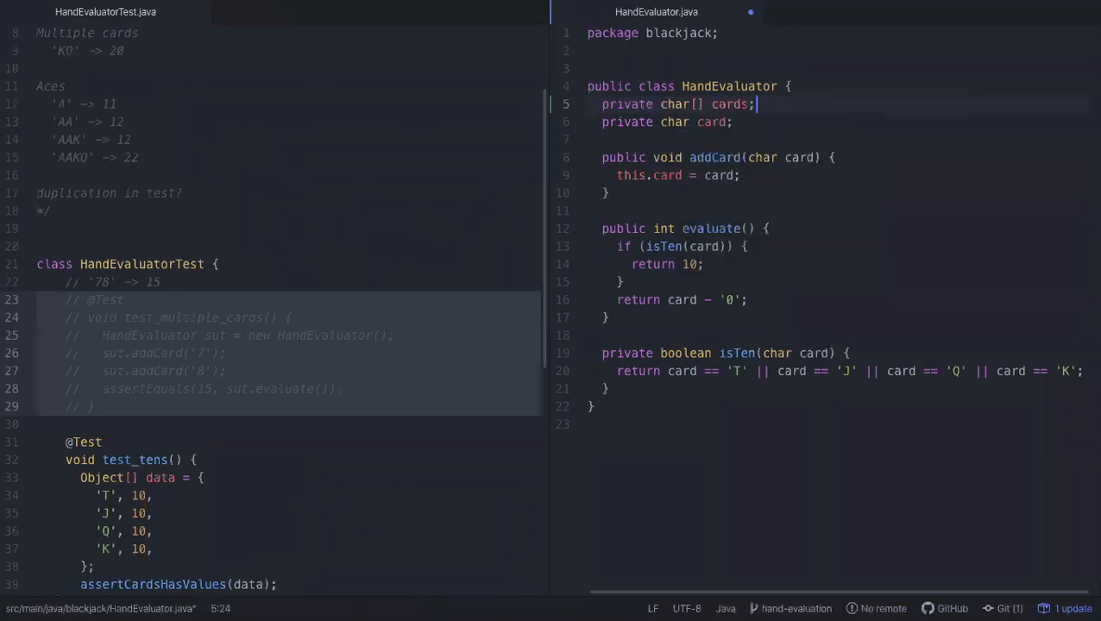
key("Backspace")
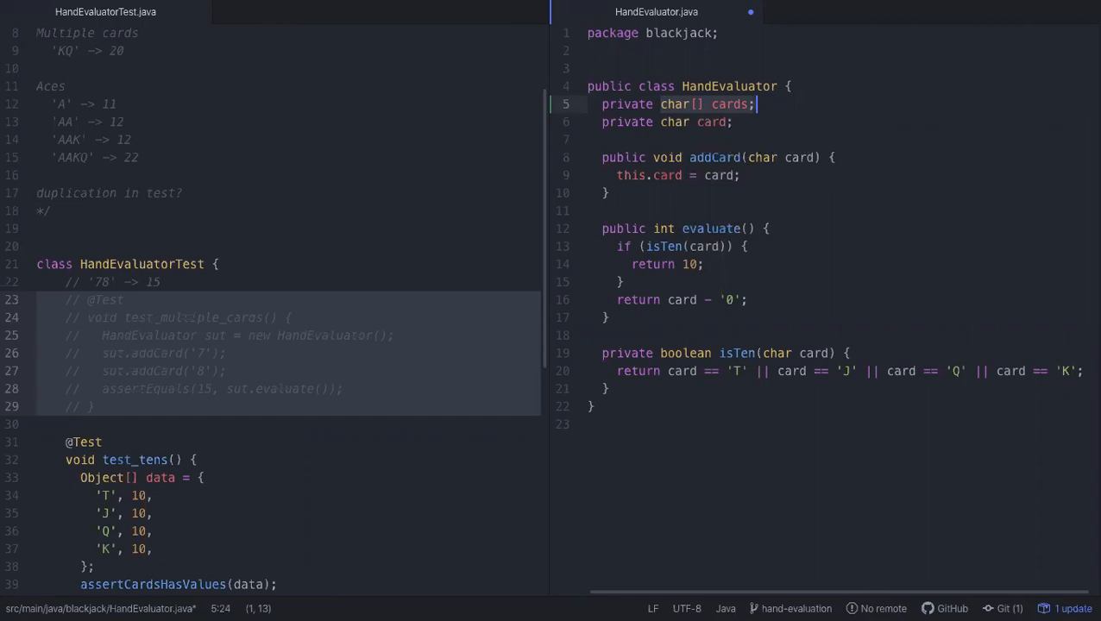
Step: Declare private List<Character> cards = new ArrayList<Character>(); using autocomplete
type("H")
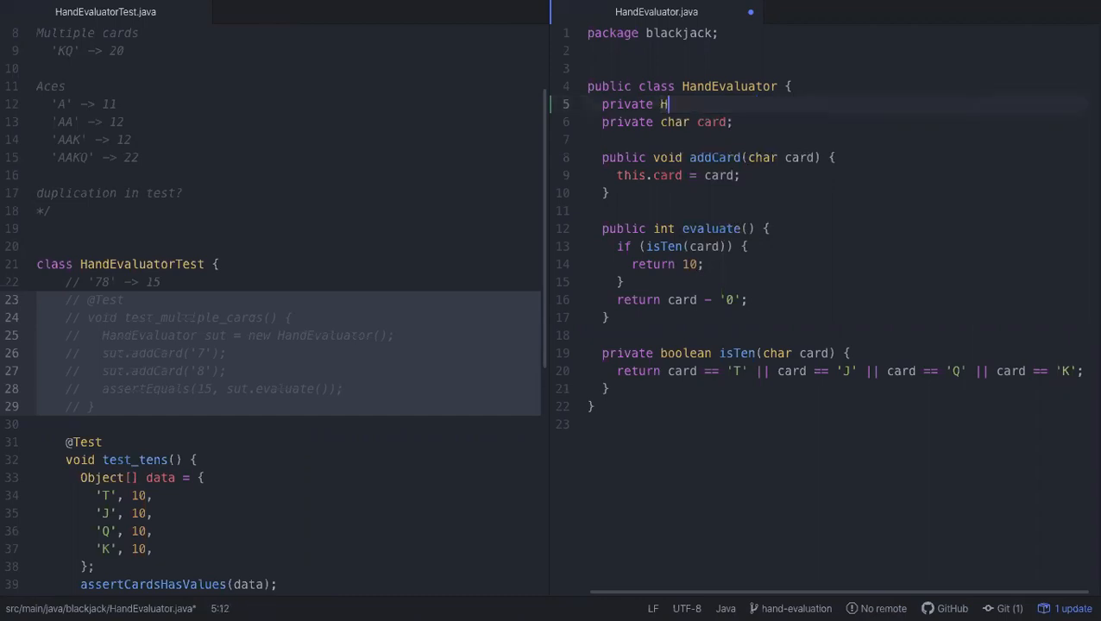
type("r")
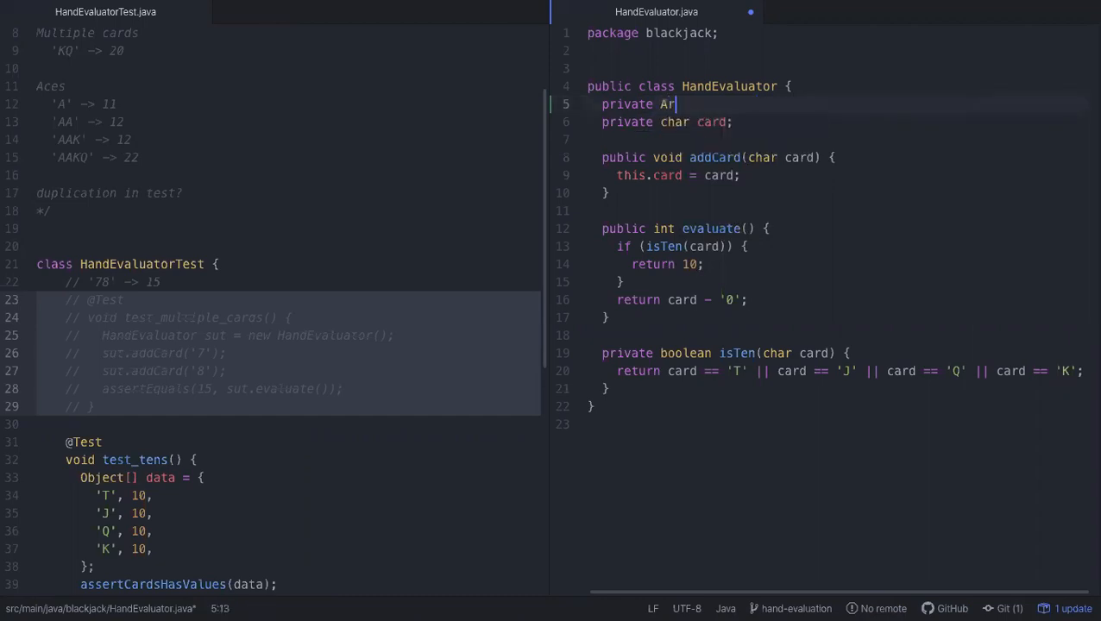
type("rayList")
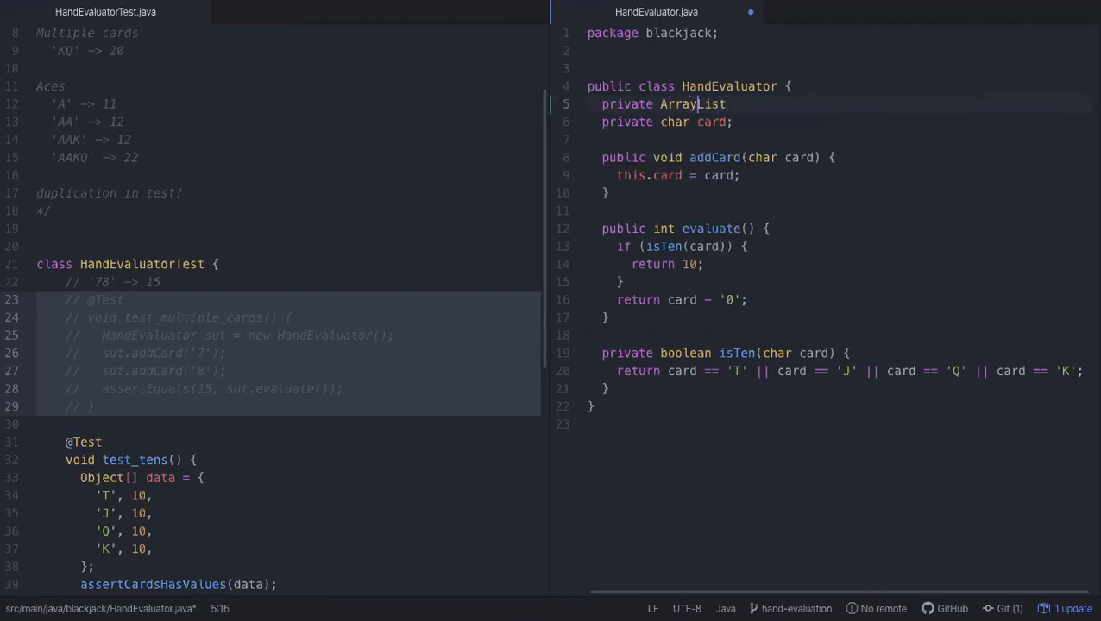
type("List<c")
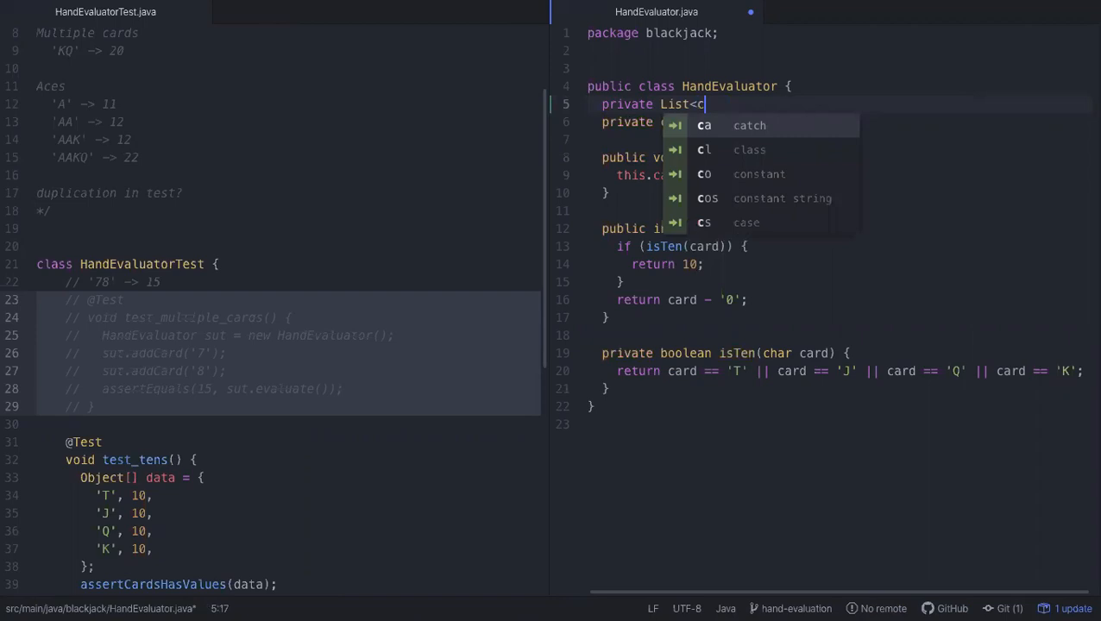
type("hara")
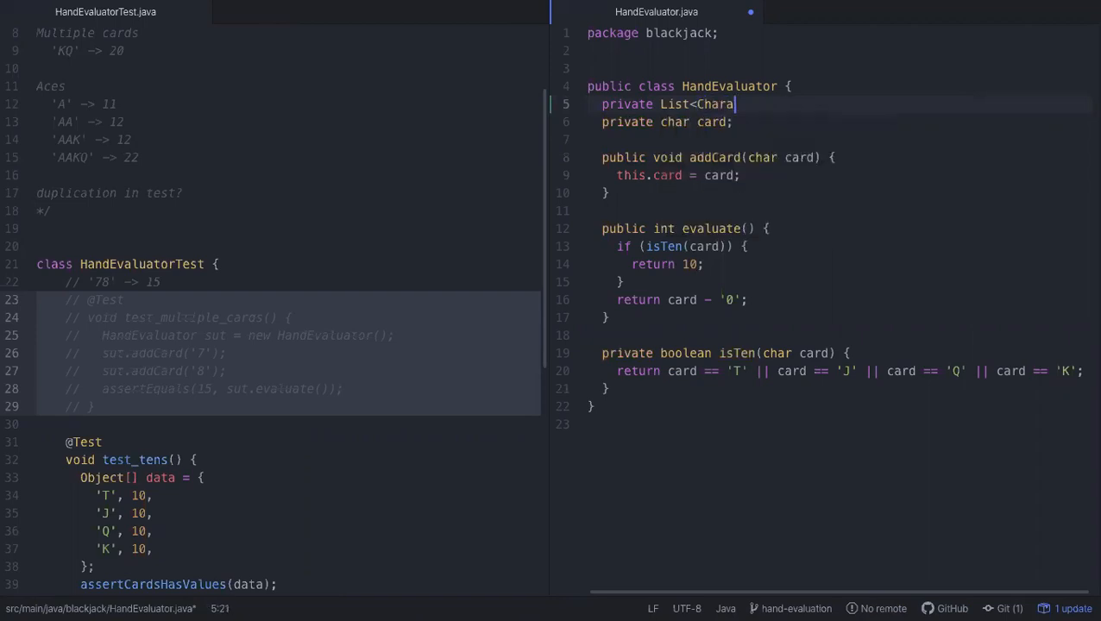
type("cter>")
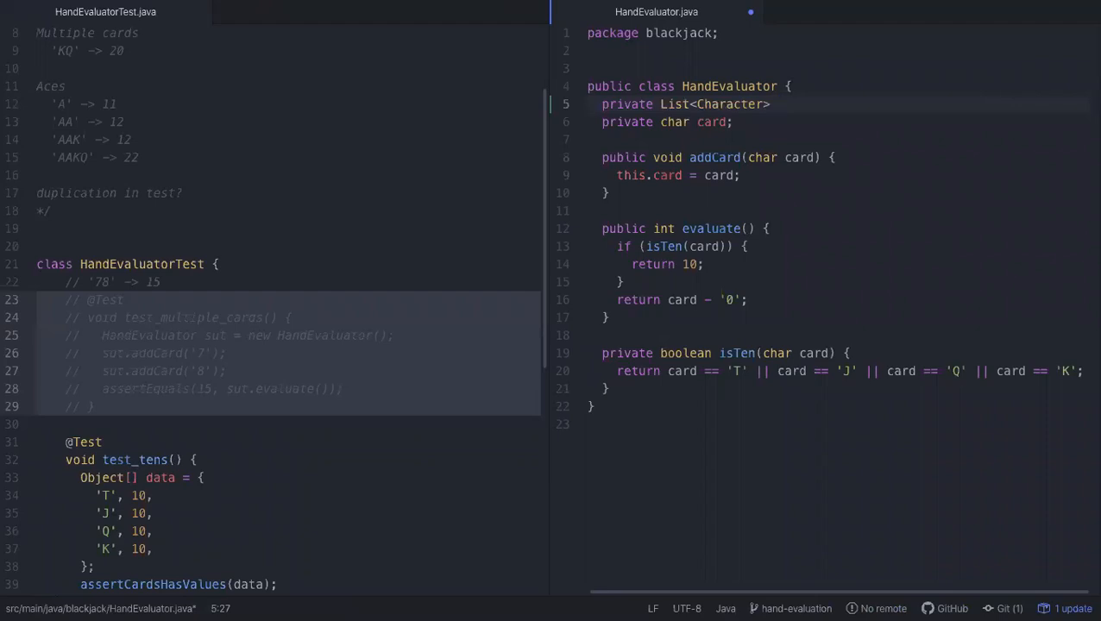
type("cards =")
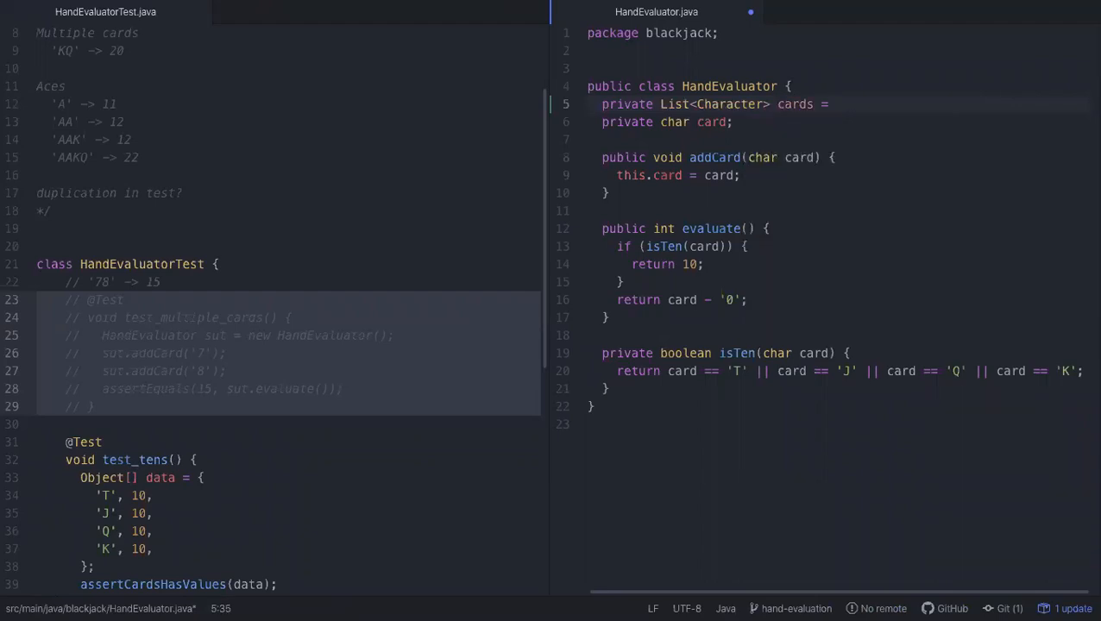
type("new")
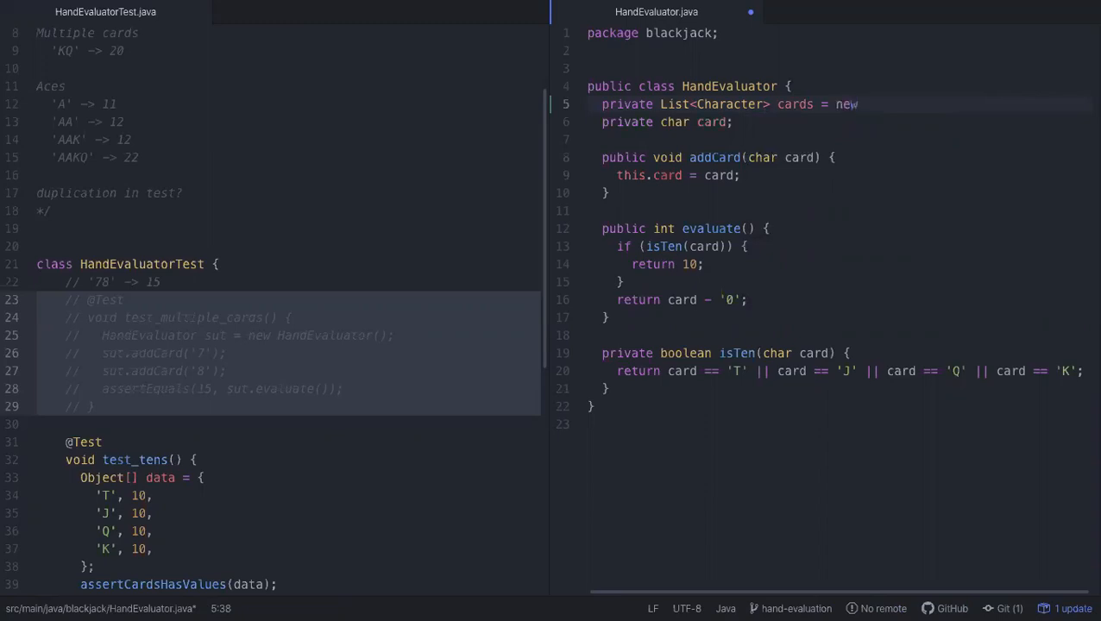
left_click(859, 104)
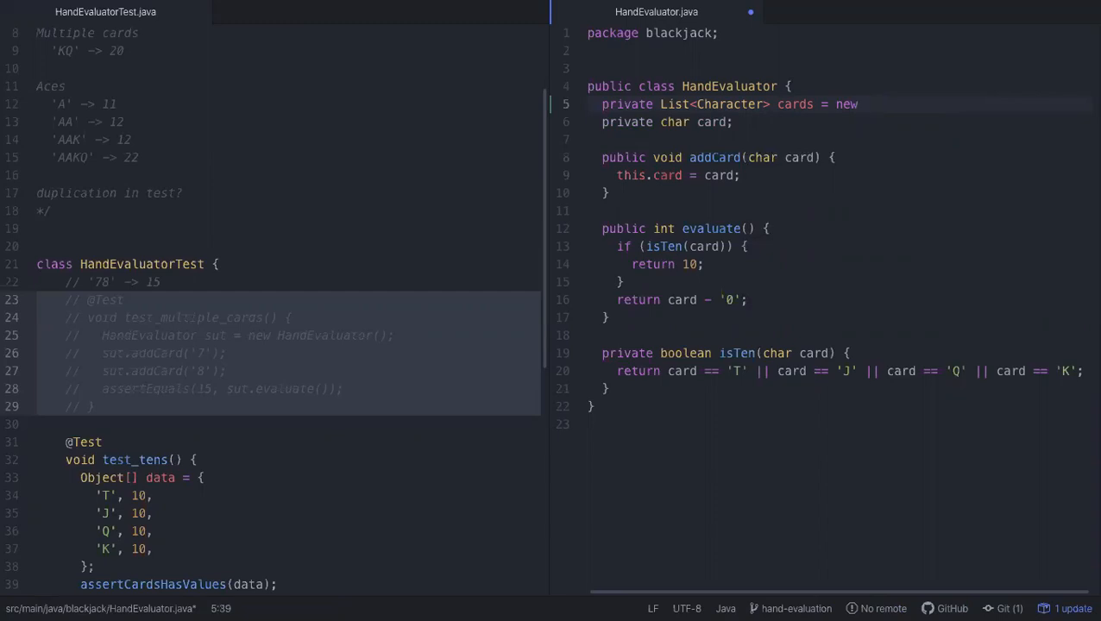
type("ArrayList<Character>();")
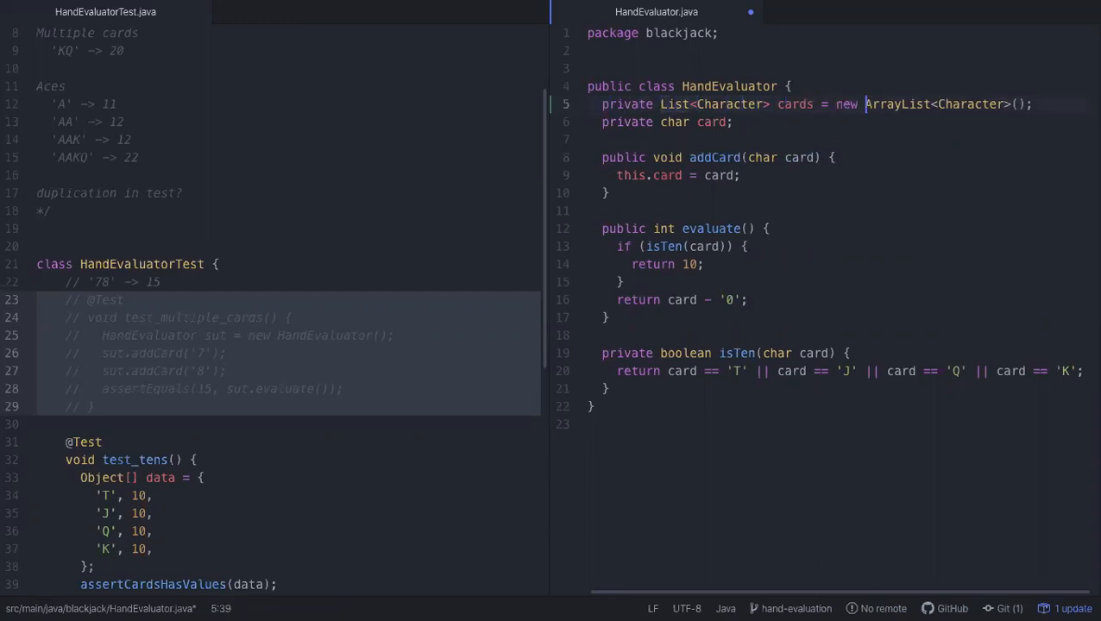
key("ctrl+s")
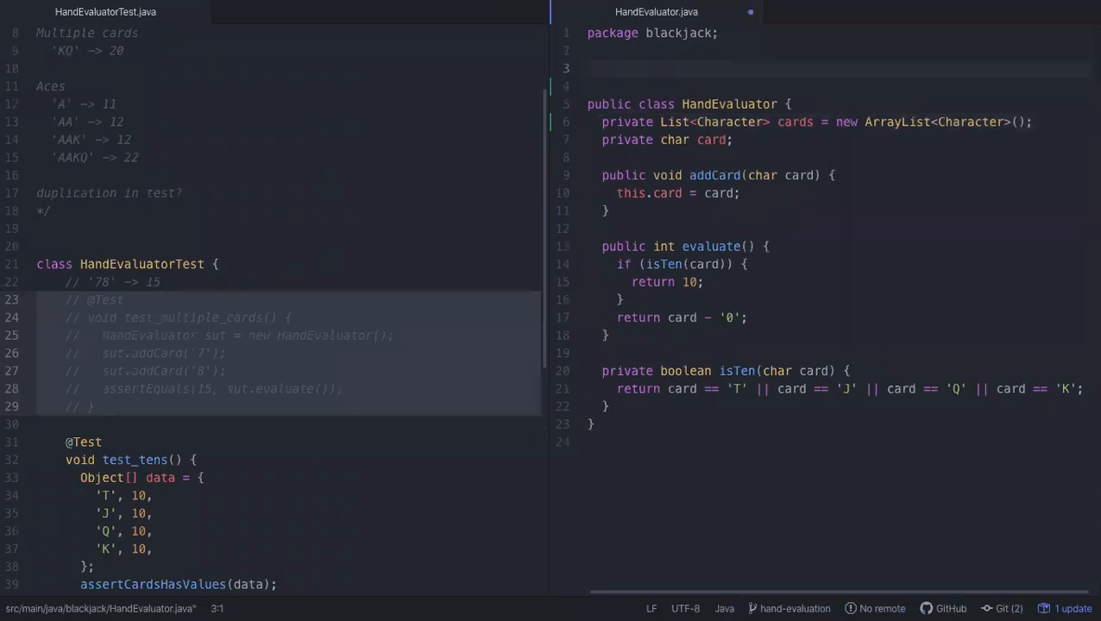
Step: Import java.util.List and java.util.ArrayList under the package line, replacing import java.util.*;
type("import java")
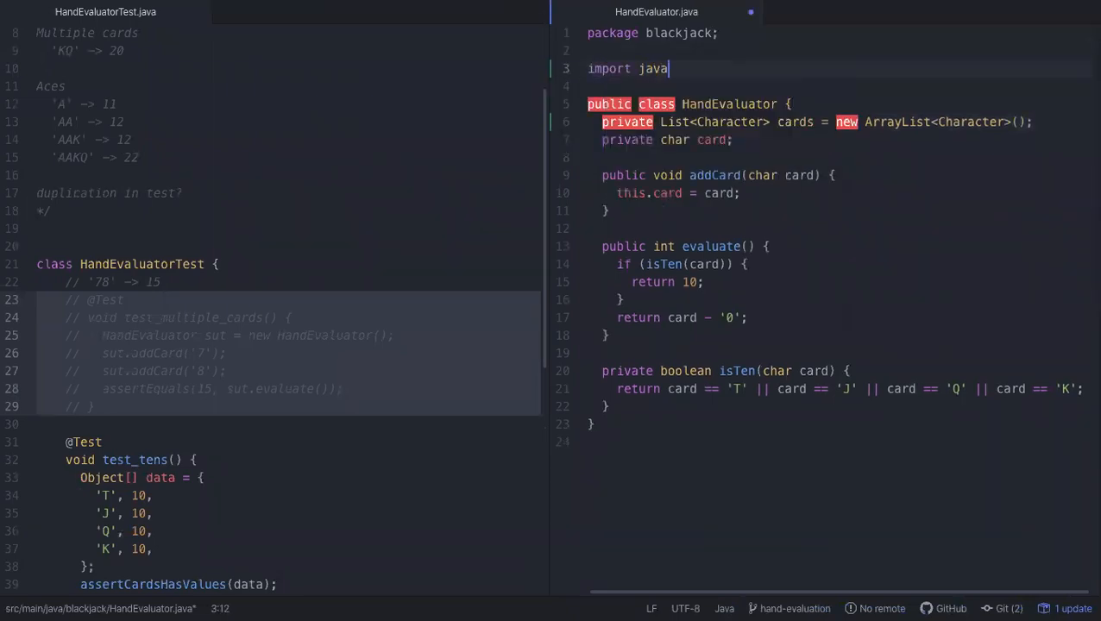
type(".util.*;")
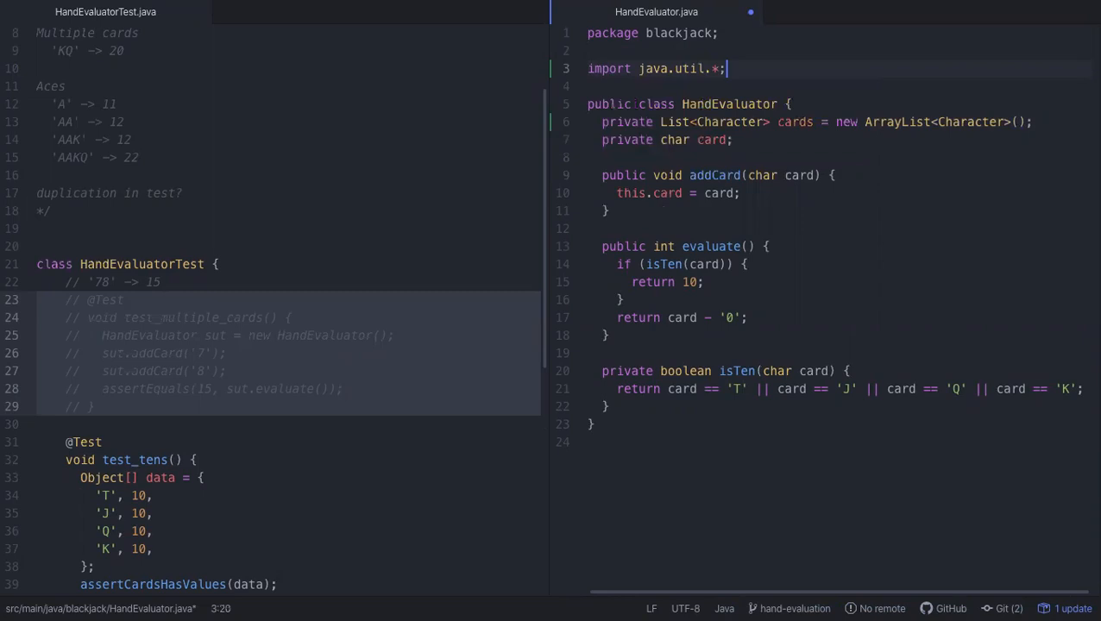
key("Enter")
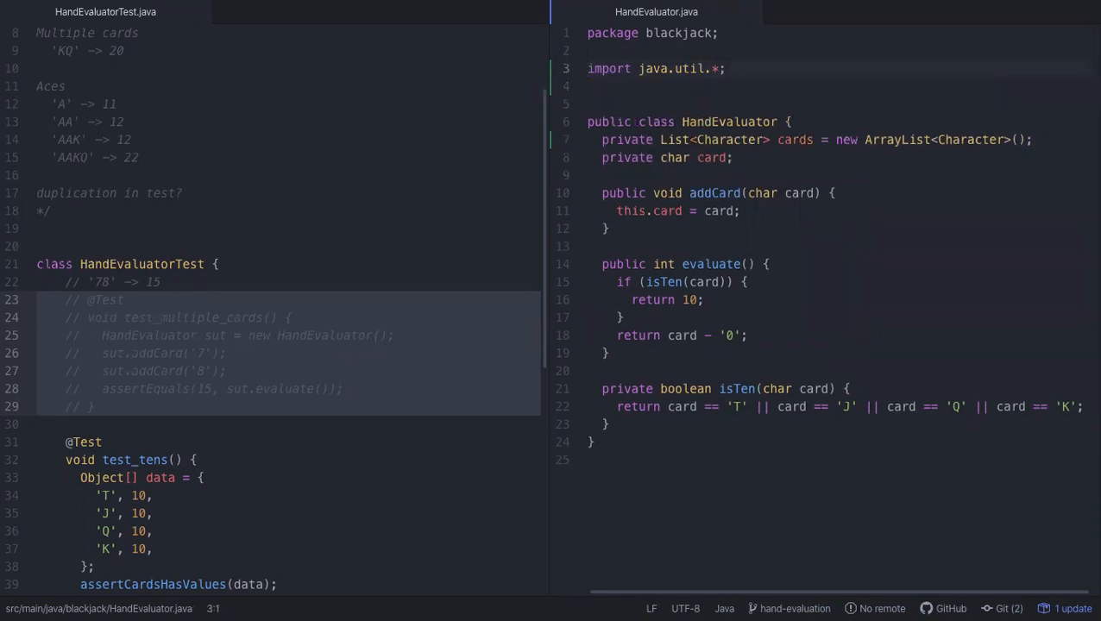
type("List")
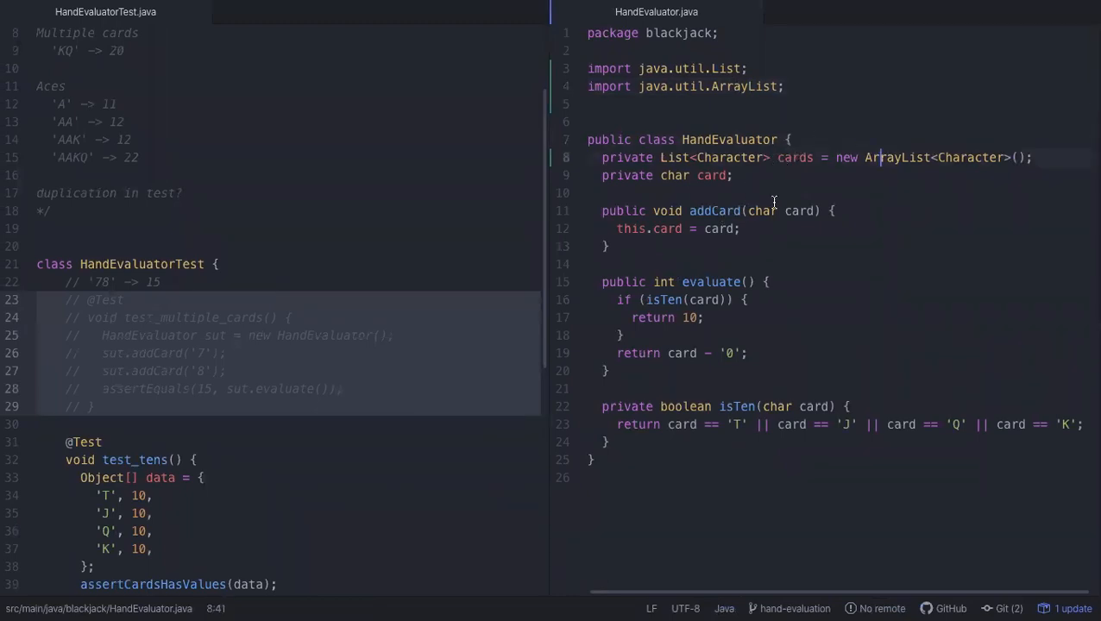
left_click(776, 211)
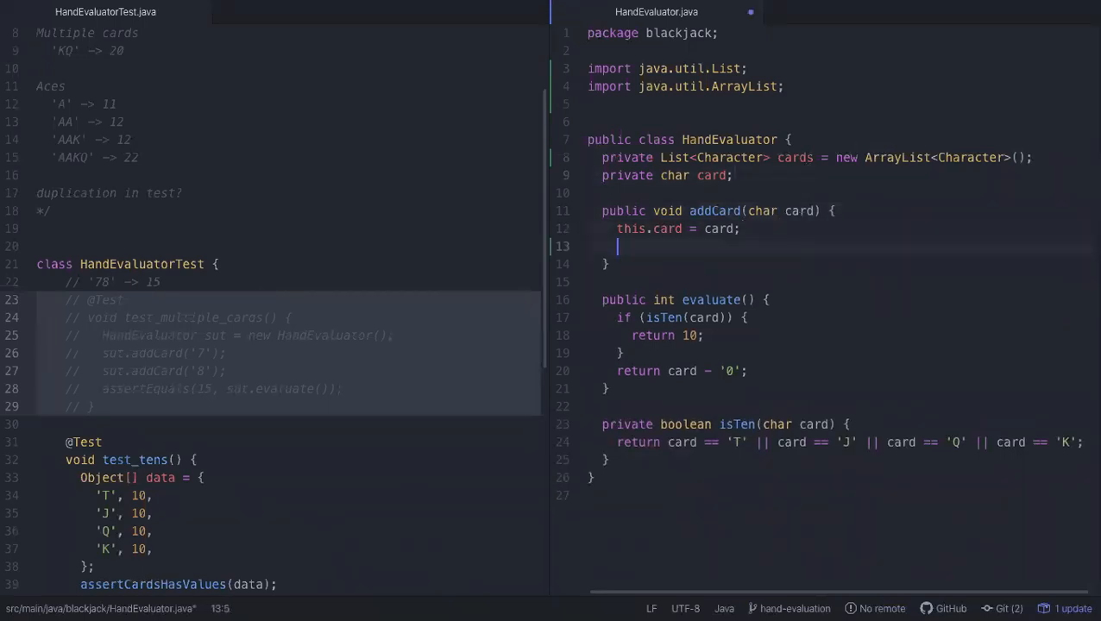
Step: Finish cards.add(card); in addCard so each added card also goes into the list
type("cards.ad")
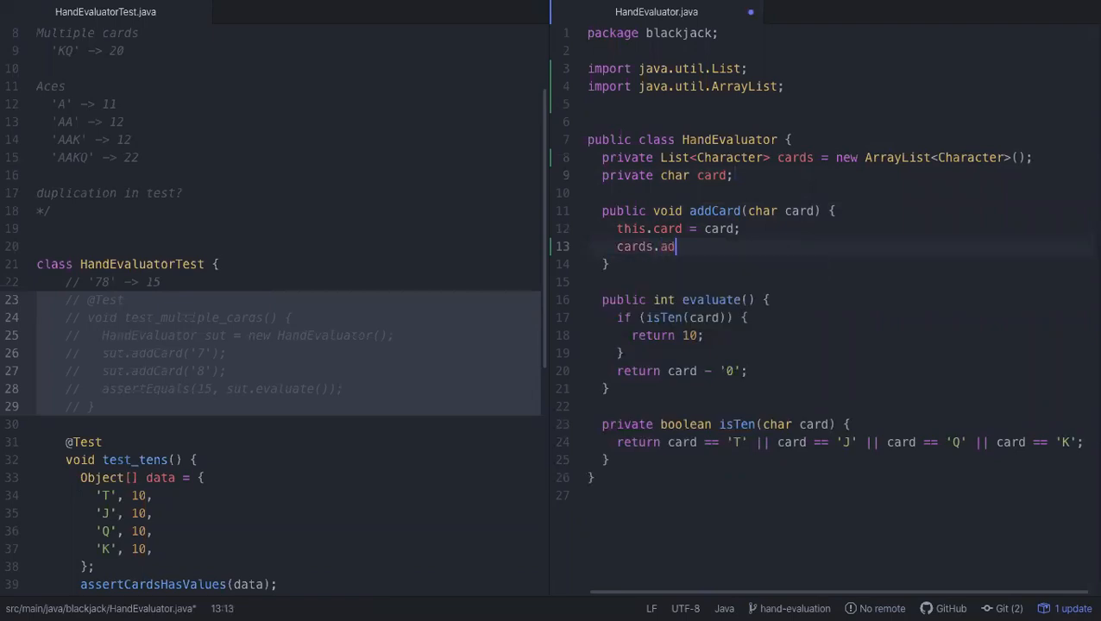
type("d(card);")
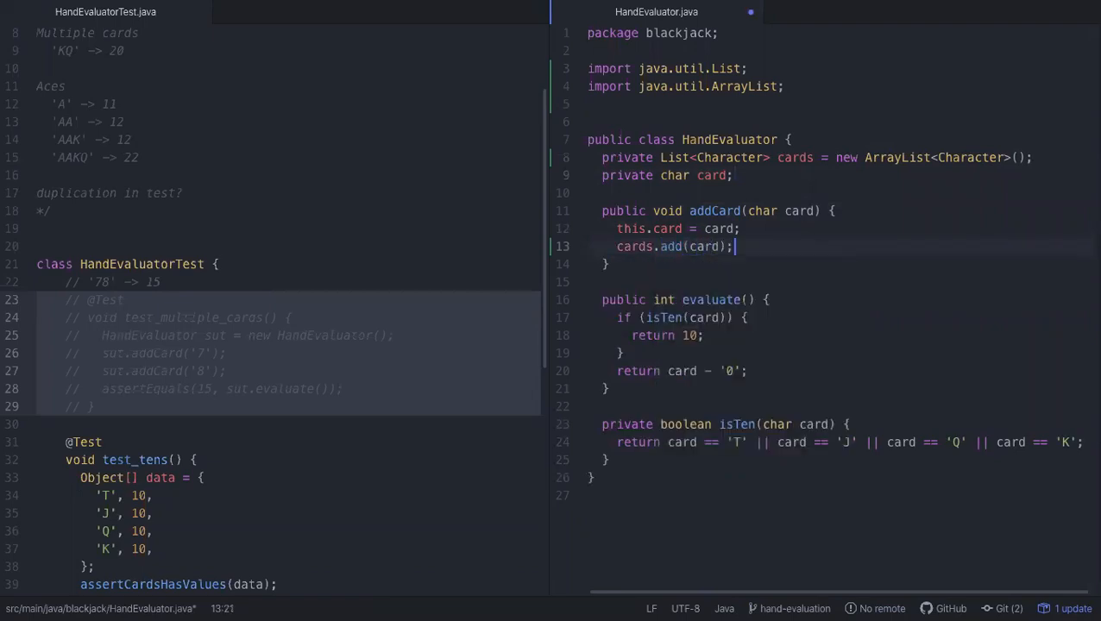
left_click(733, 176)
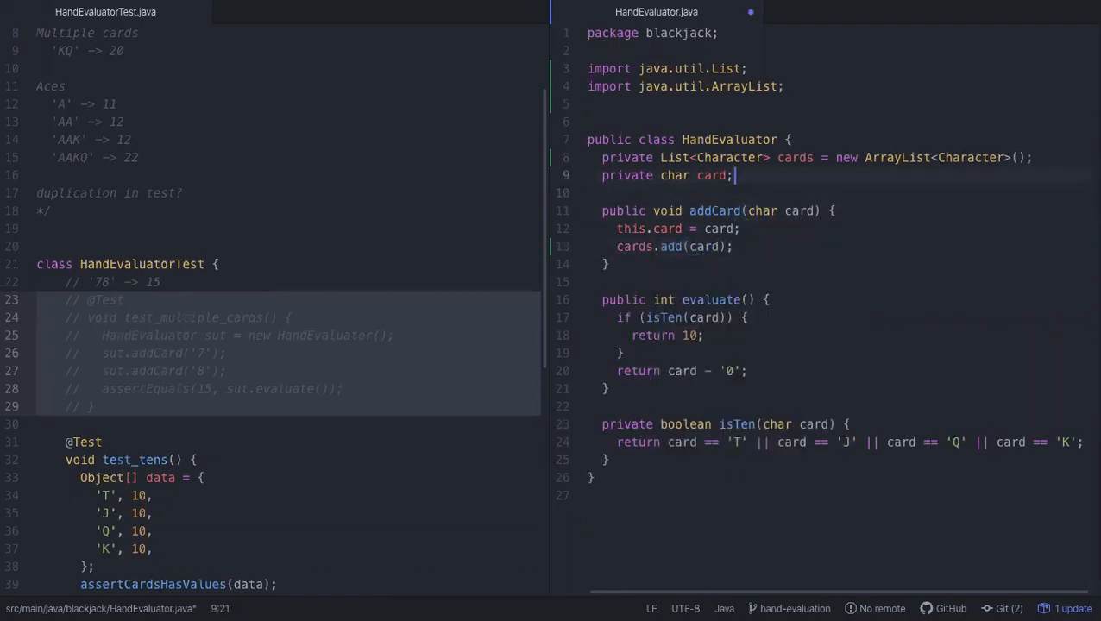
left_click(740, 228)
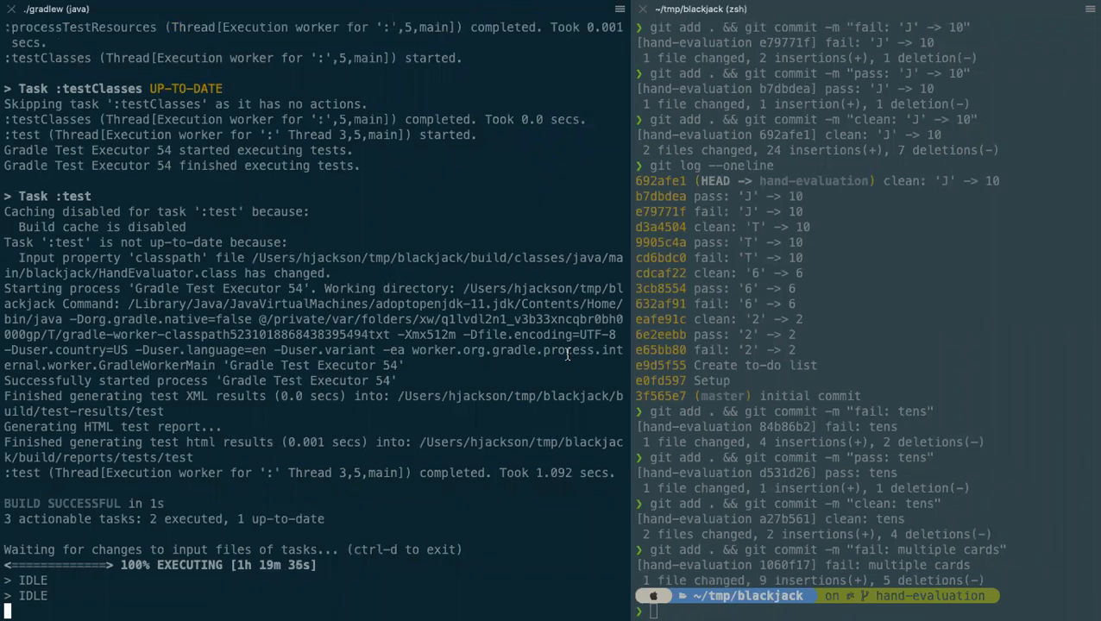
mouse_move(528, 426)
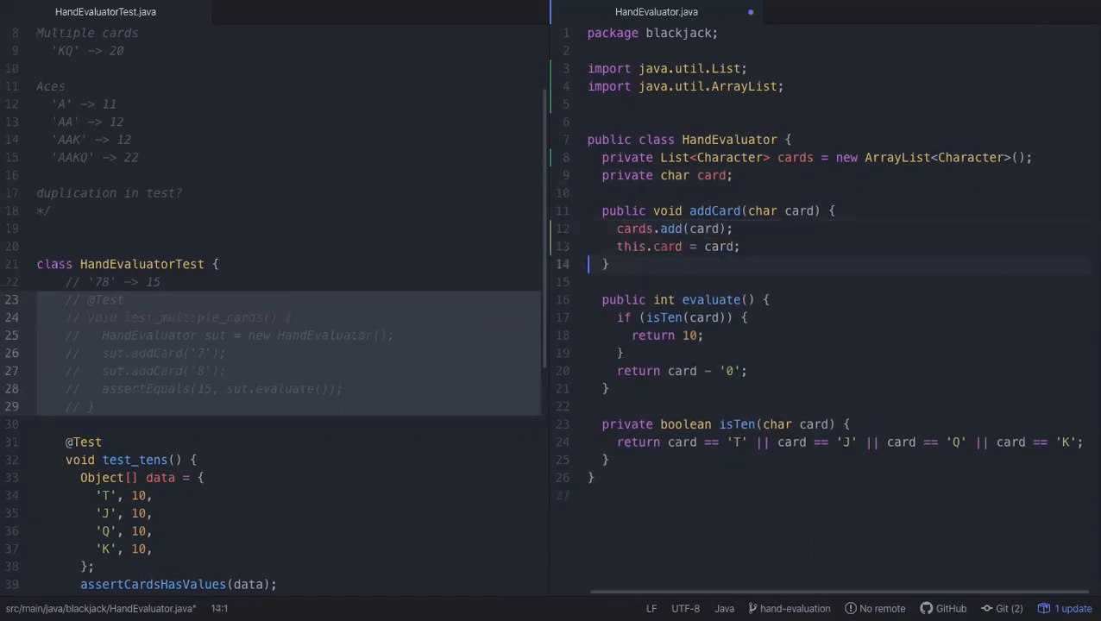
Step: Swap addCard's two lines so the list add comes first, and open blank lines at the start of evaluate()
left_click(604, 193)
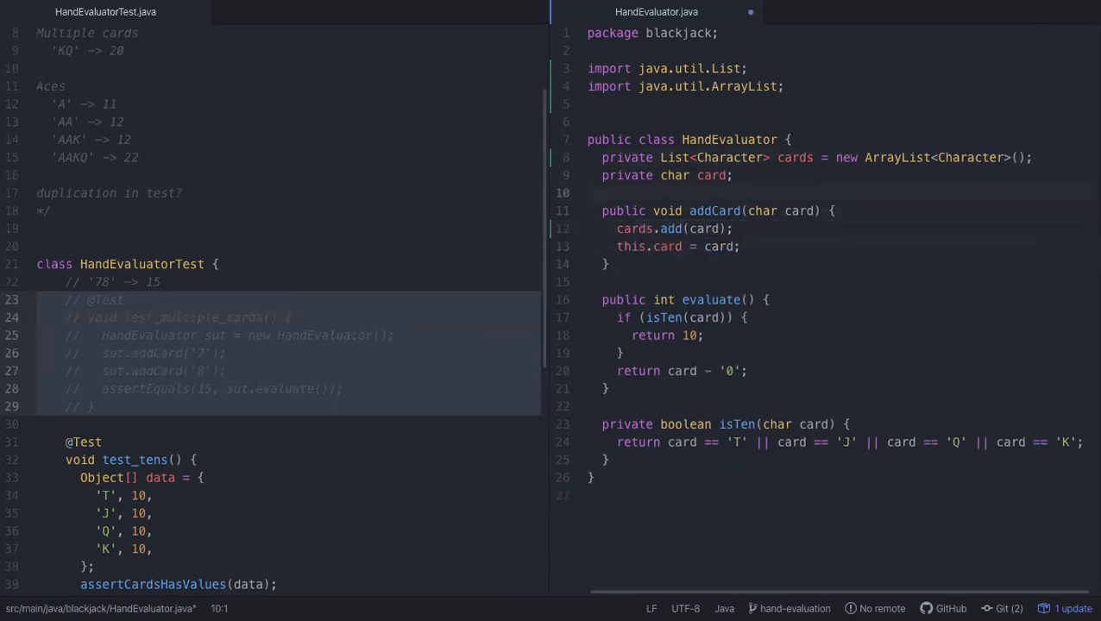
left_click(673, 227)
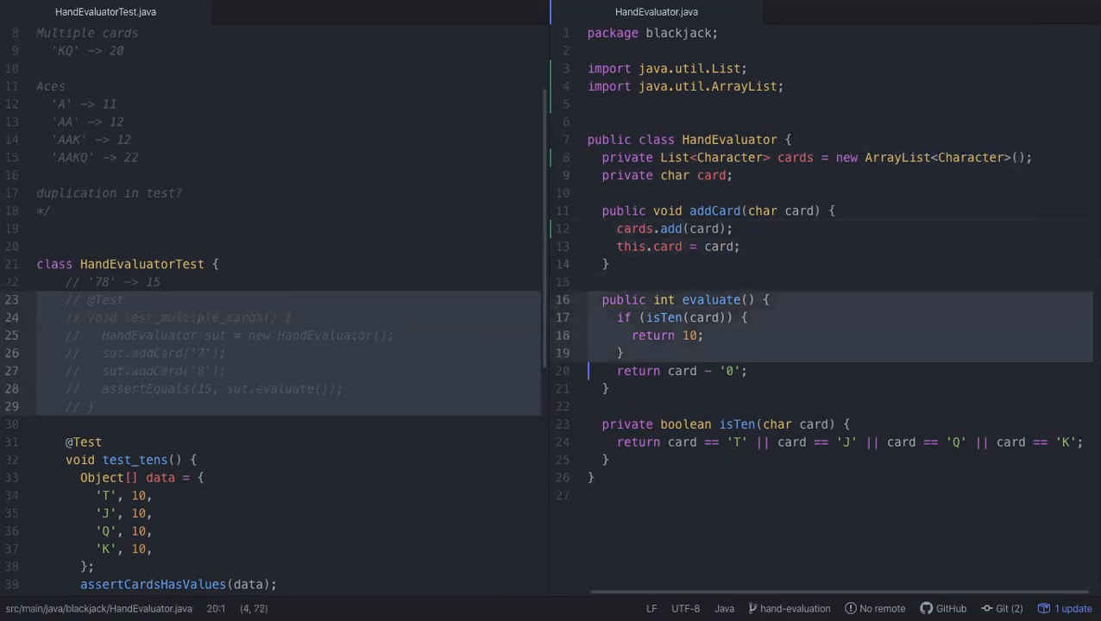
left_click(659, 300)
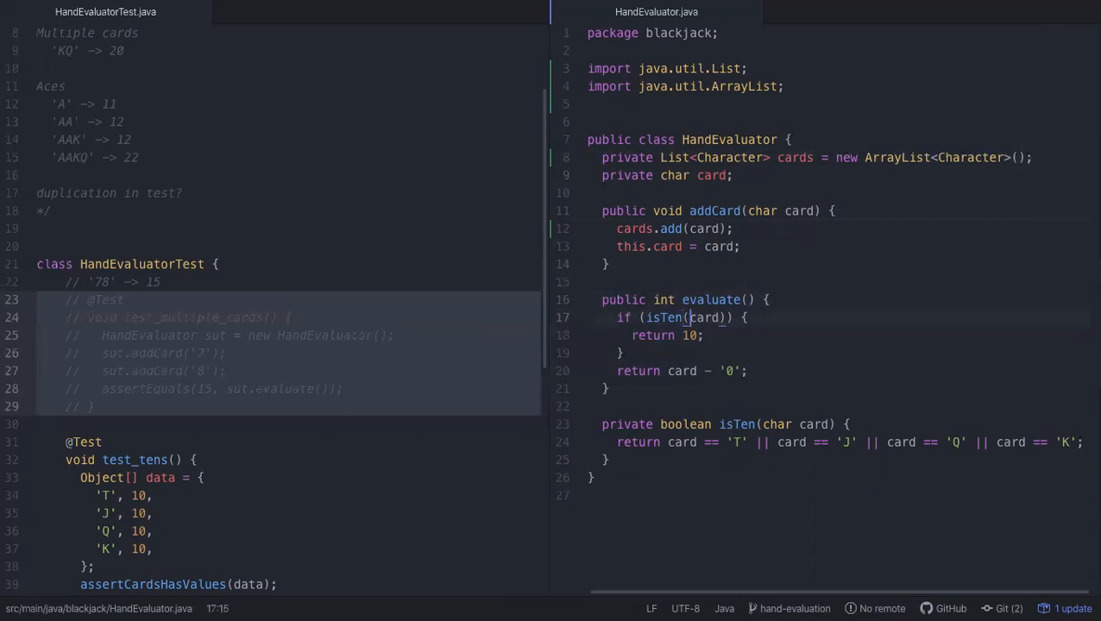
left_click(699, 300)
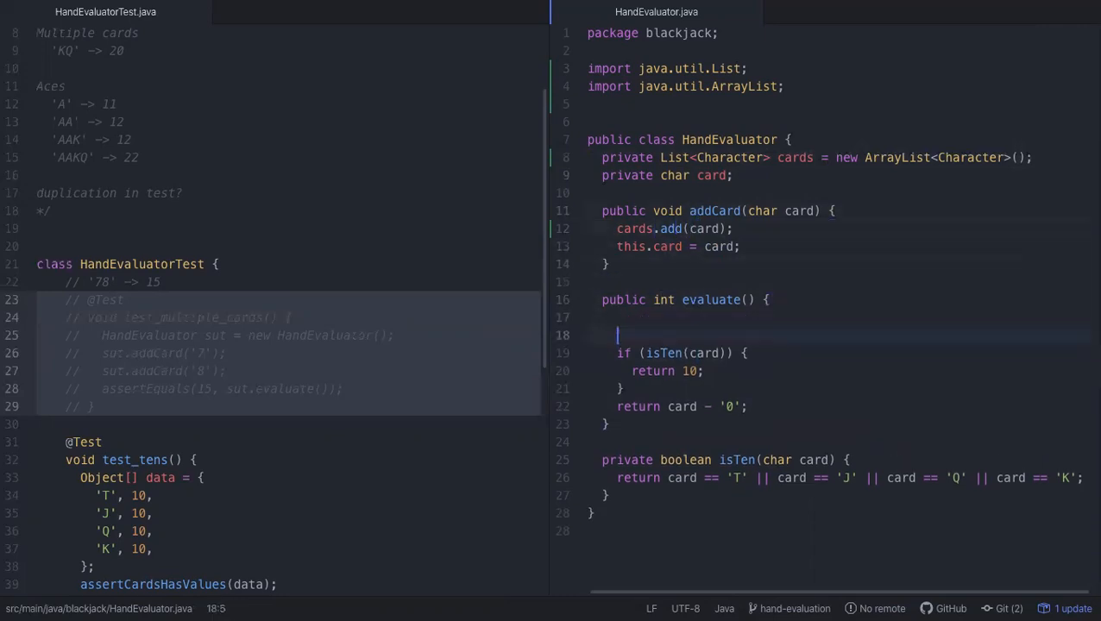
Step: Write an empty for (char card : cards) { } loop at the top of evaluate(), above the isTen check
type("for")
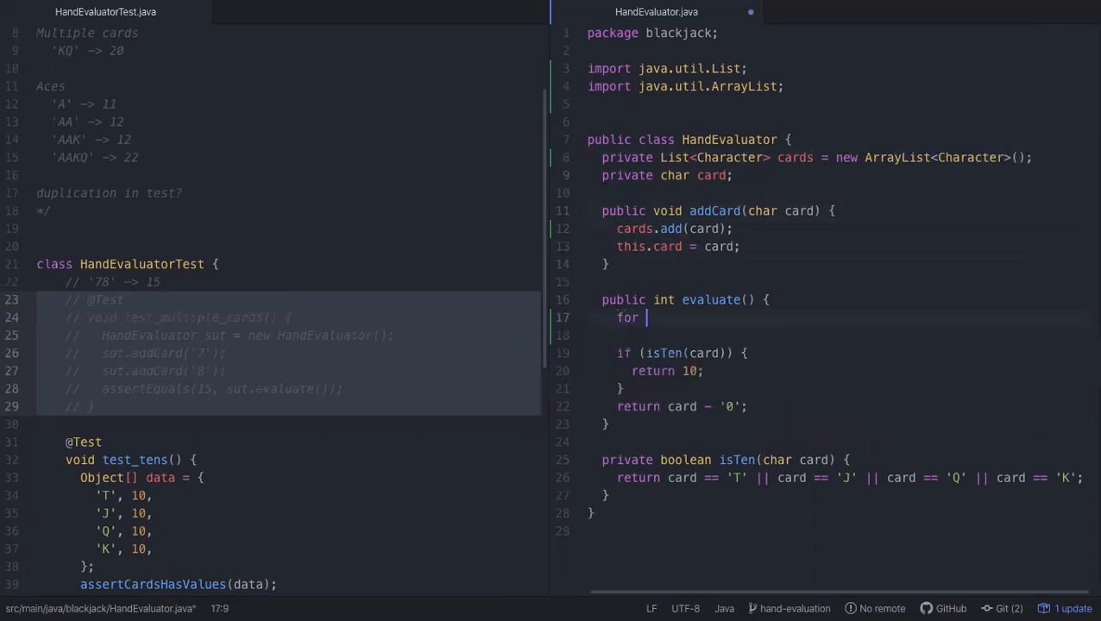
type("()")
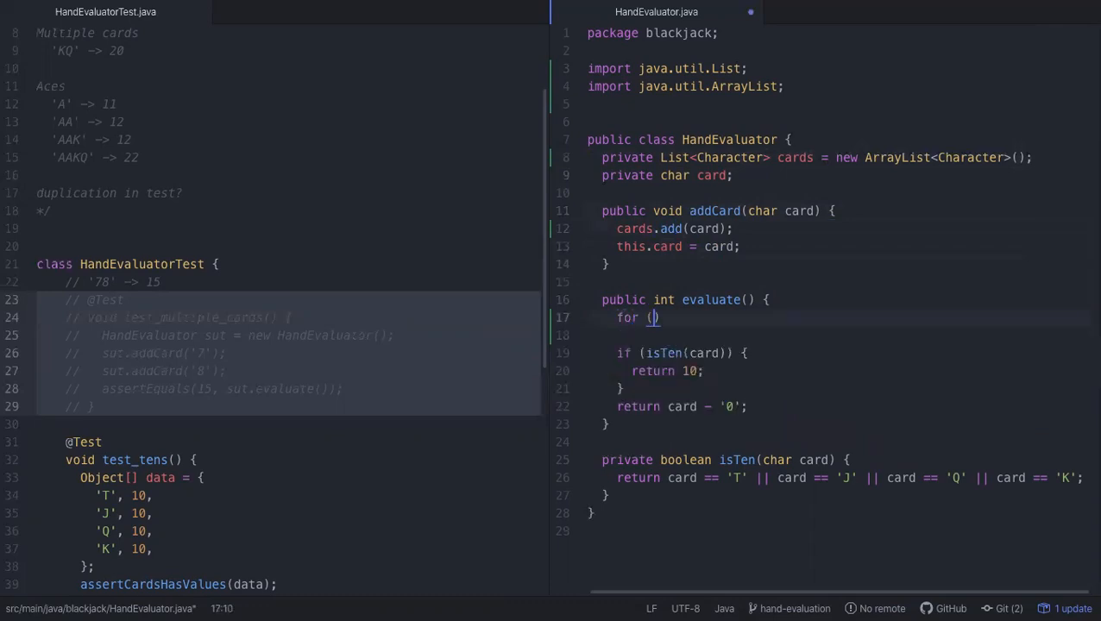
type("Character")
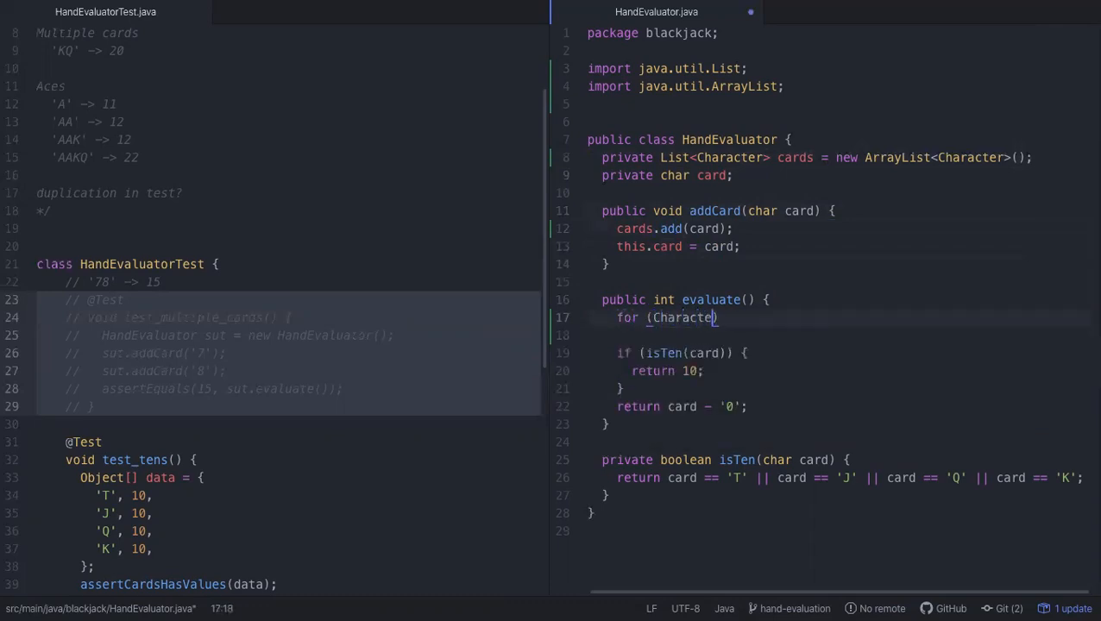
type("char card:")
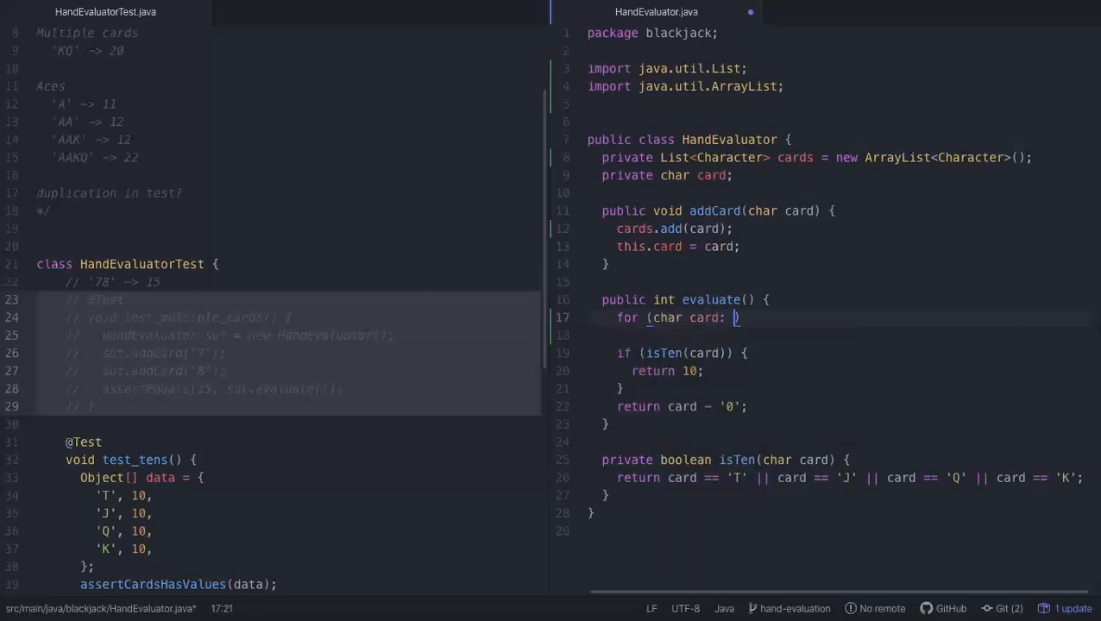
type("cards")
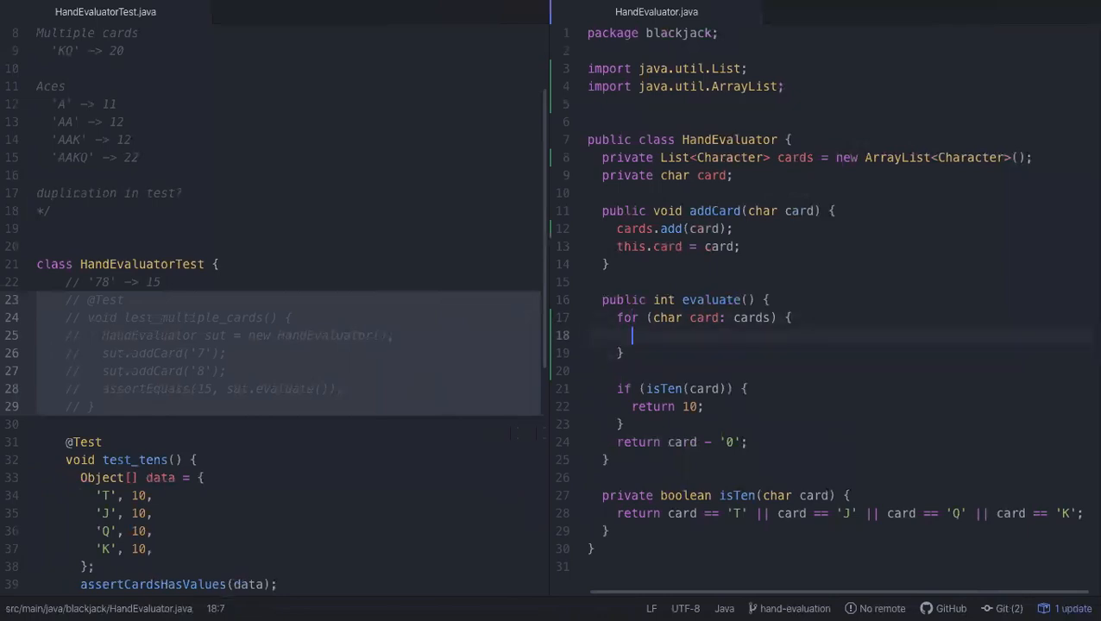
key("Backspace")
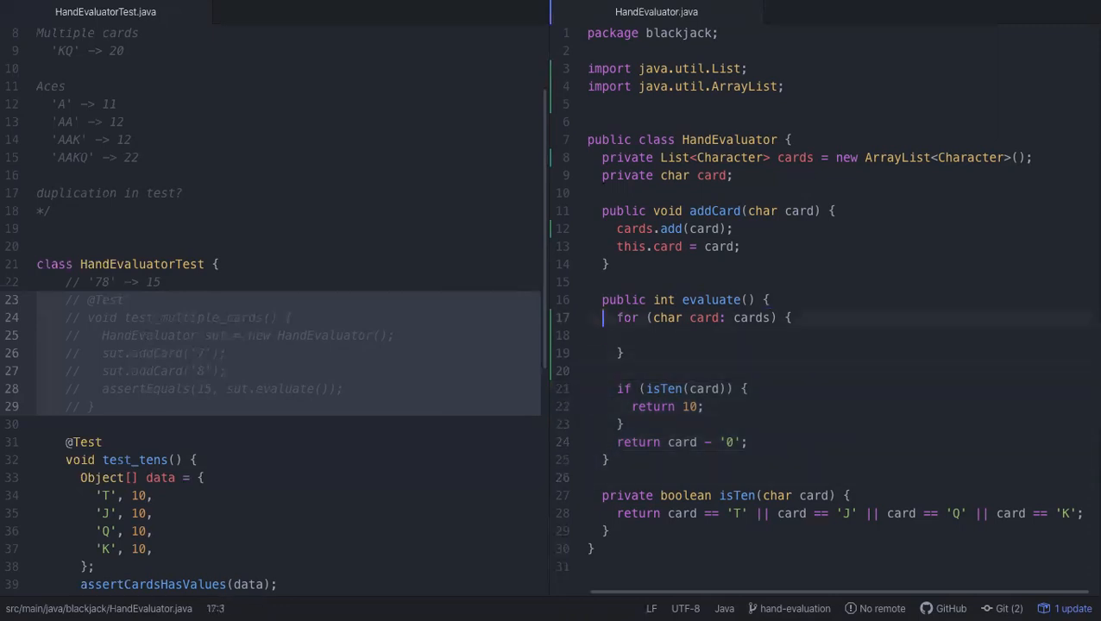
Step: Add a private int evaluateCard(char card) helper holding the isTen/digit return logic
left_click(619, 424)
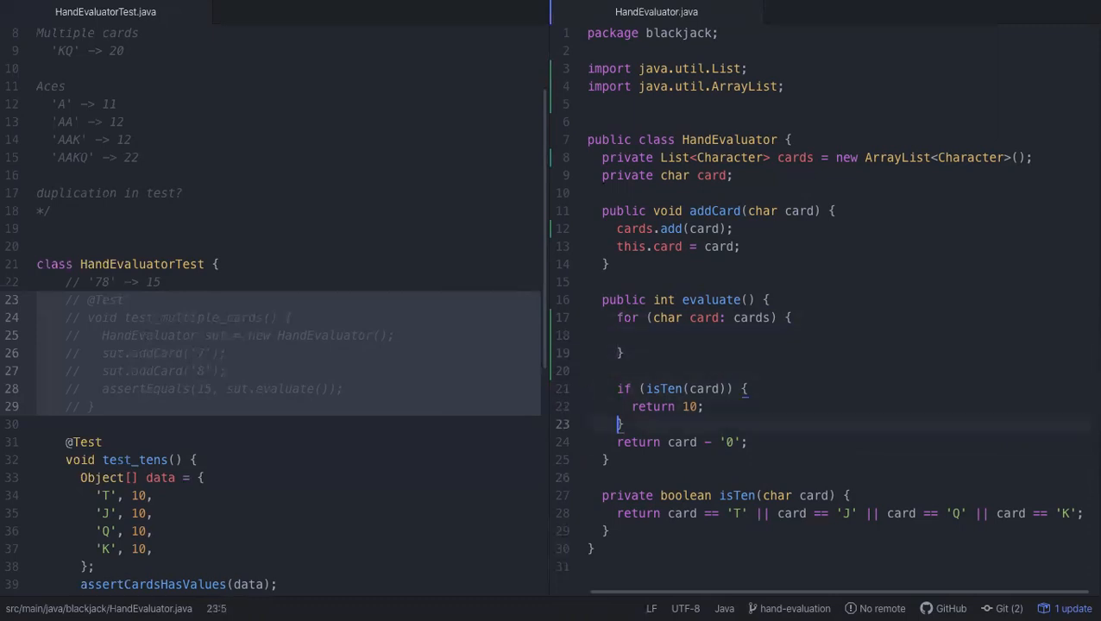
type("private")
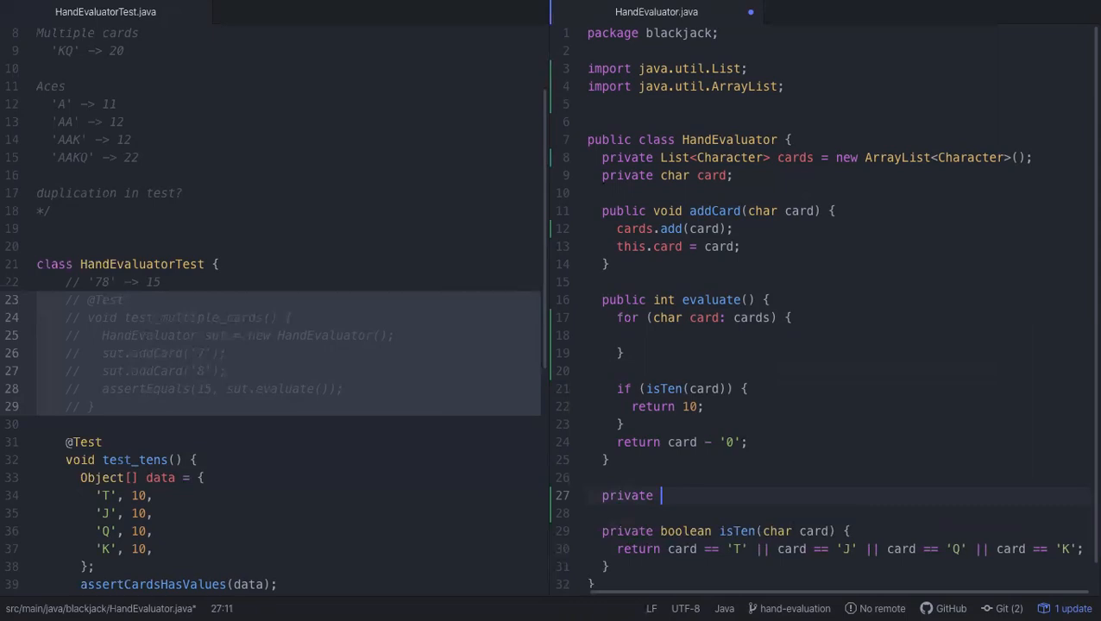
type("int")
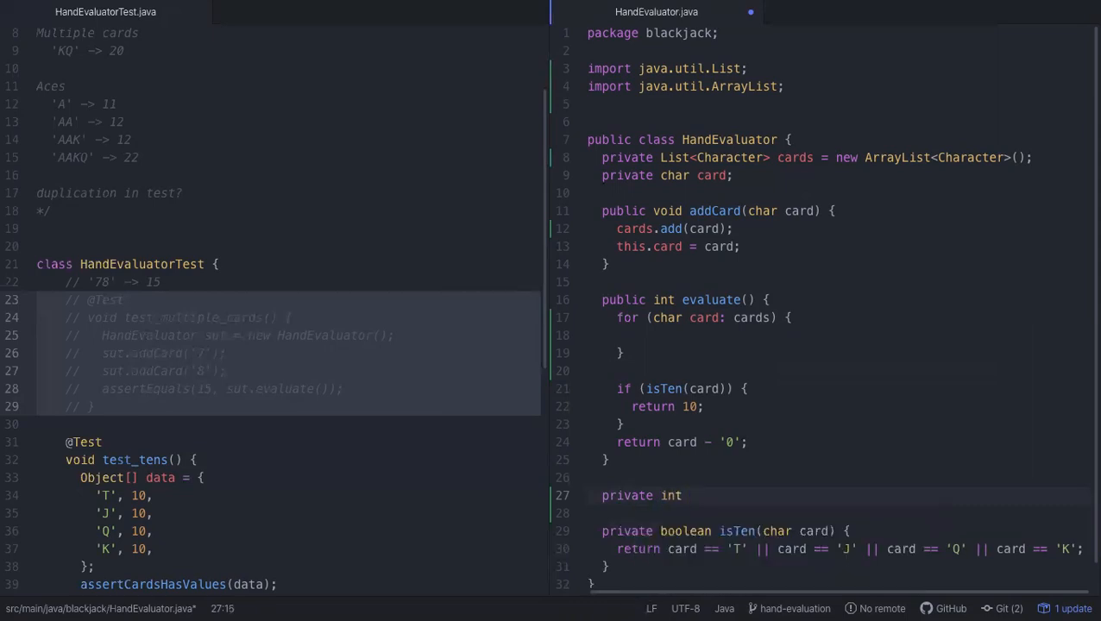
type("evaluateCard(")
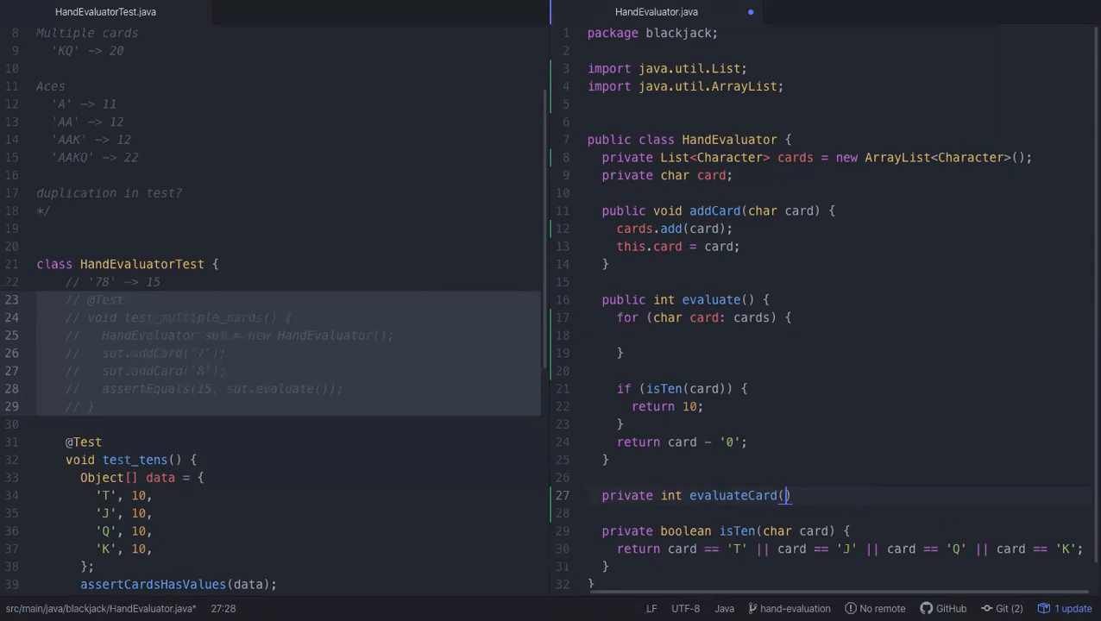
type("char card")
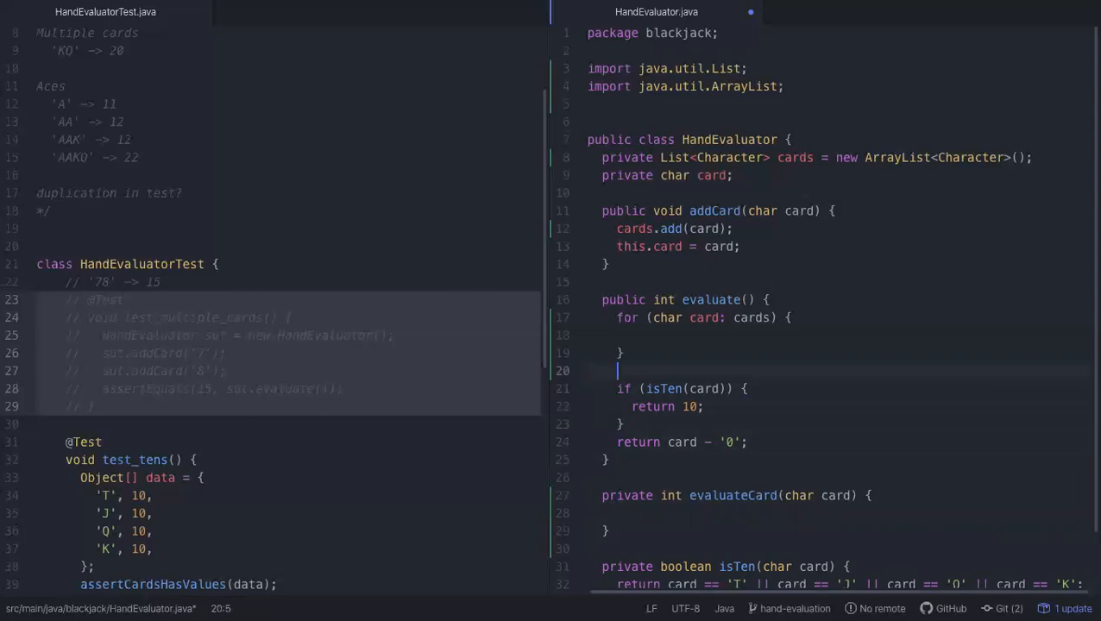
type("return")
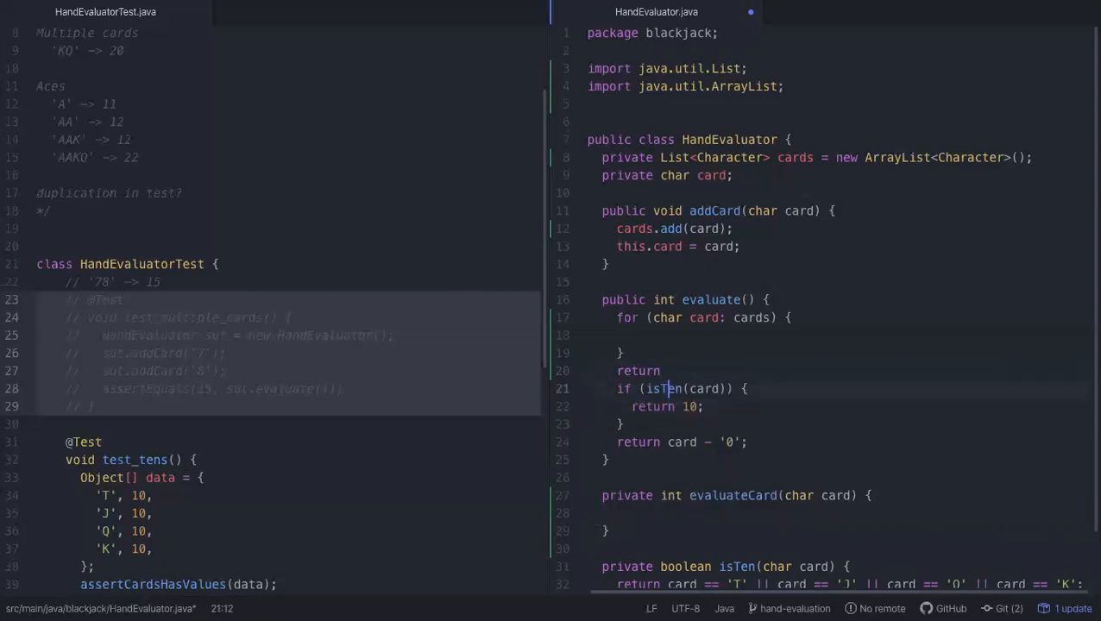
Step: Finish evaluate() as 'return evaluateCard(card);' and move into the empty loop body
left_click(669, 369)
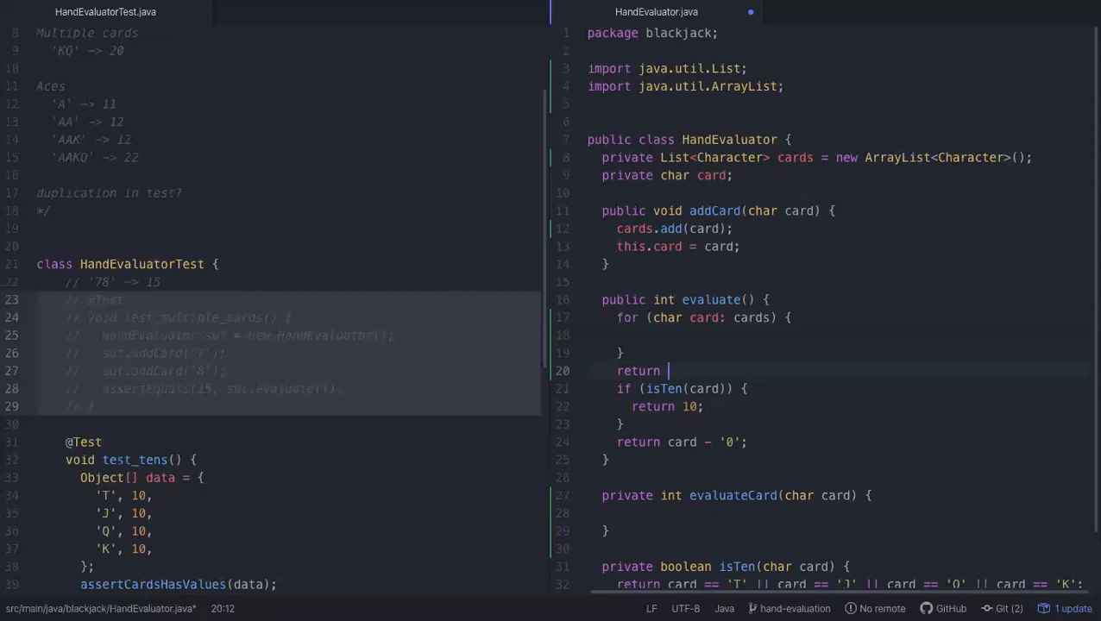
type("evala")
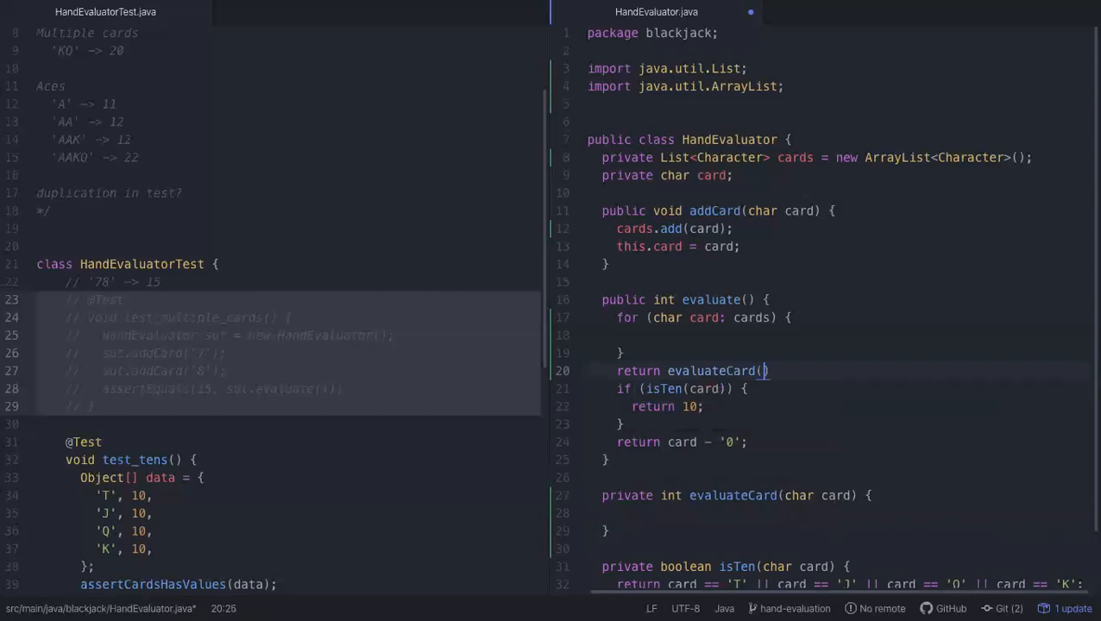
type("card")
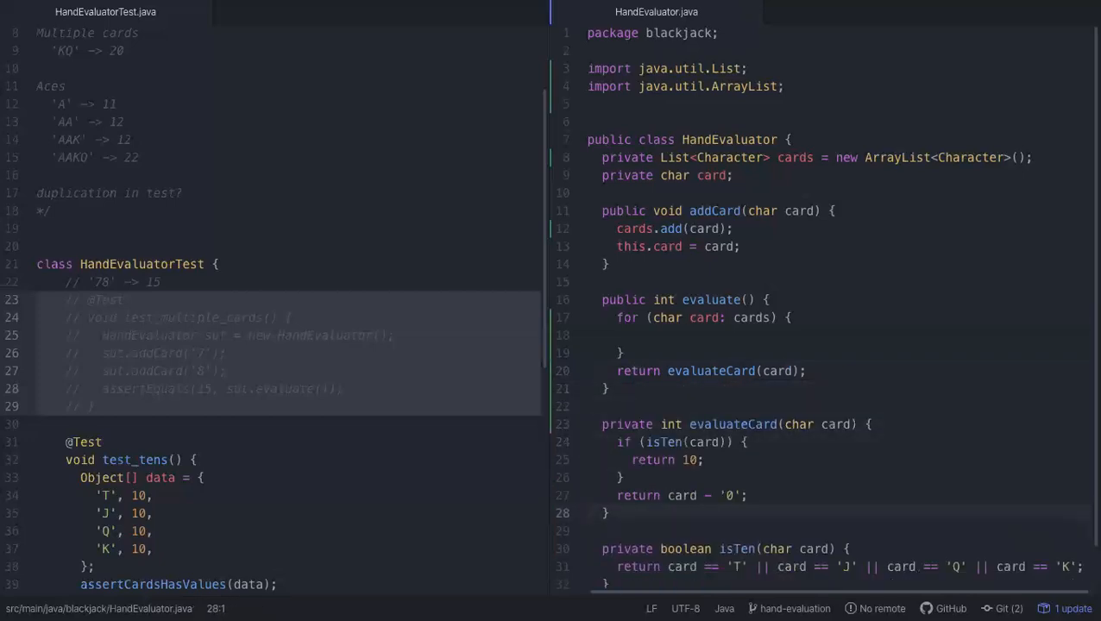
left_click(590, 514)
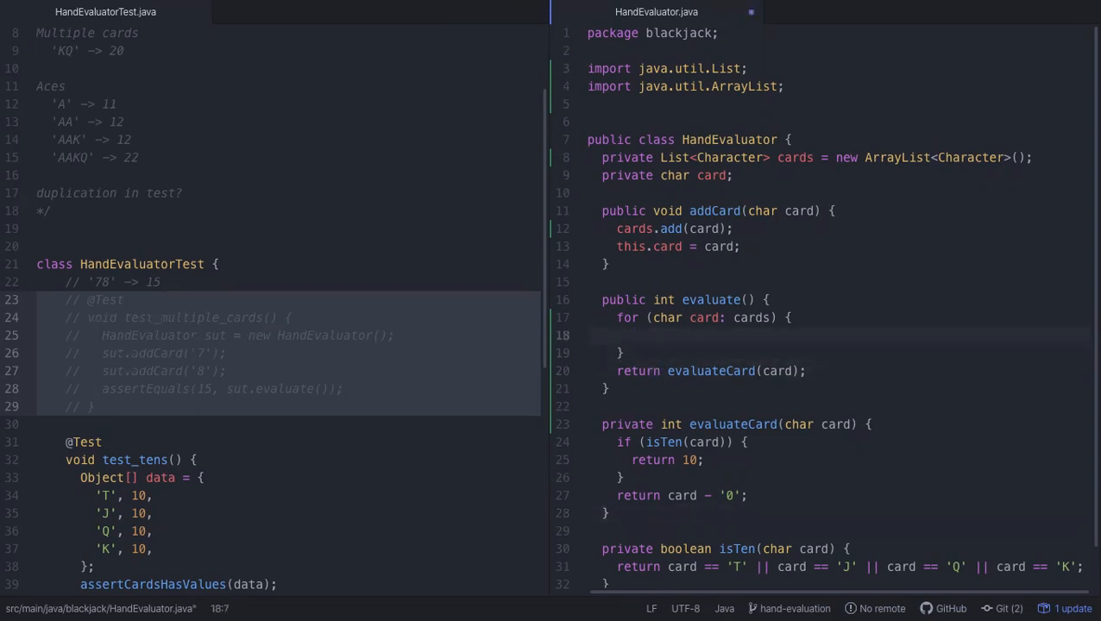
Step: Call evaluateCard(card) in the loop and start 'int total = 0;' before it
type("evaluateCard(")
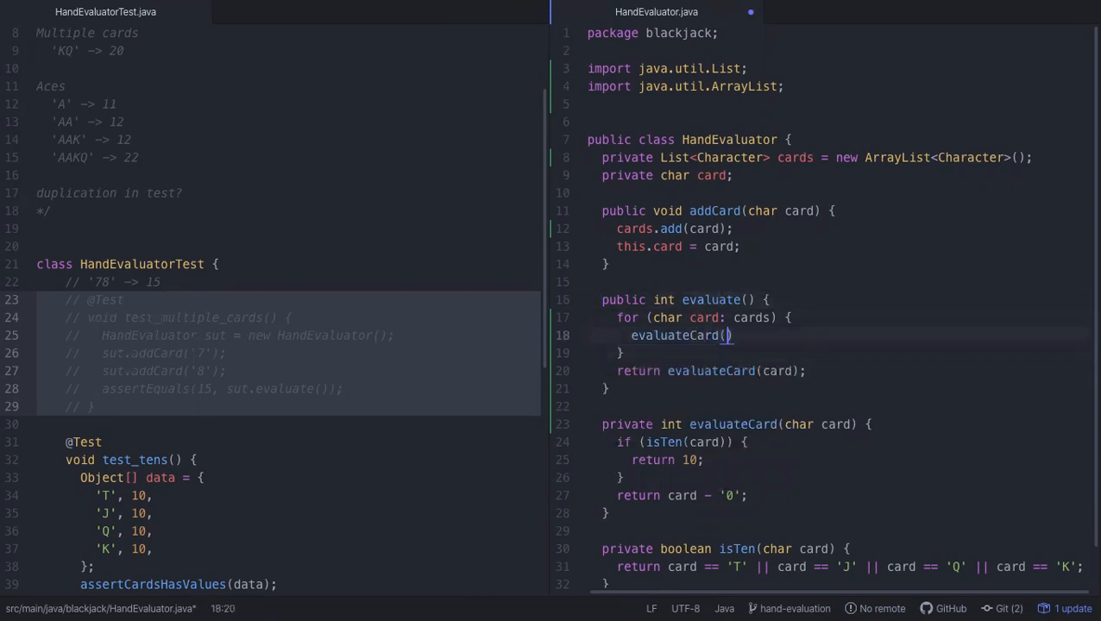
type("card")
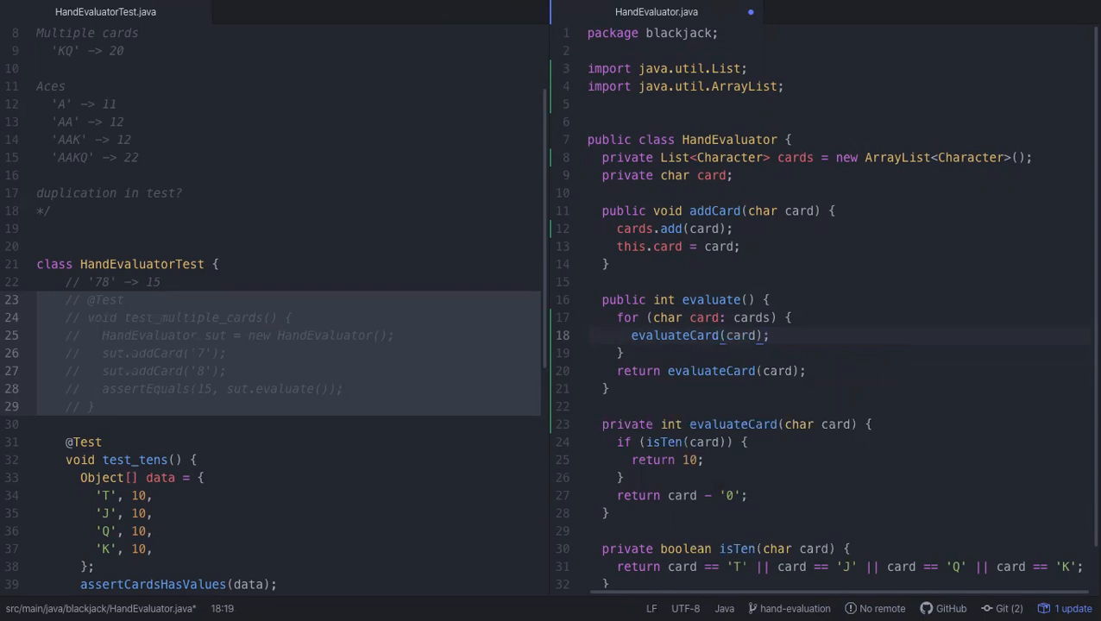
type("int value =")
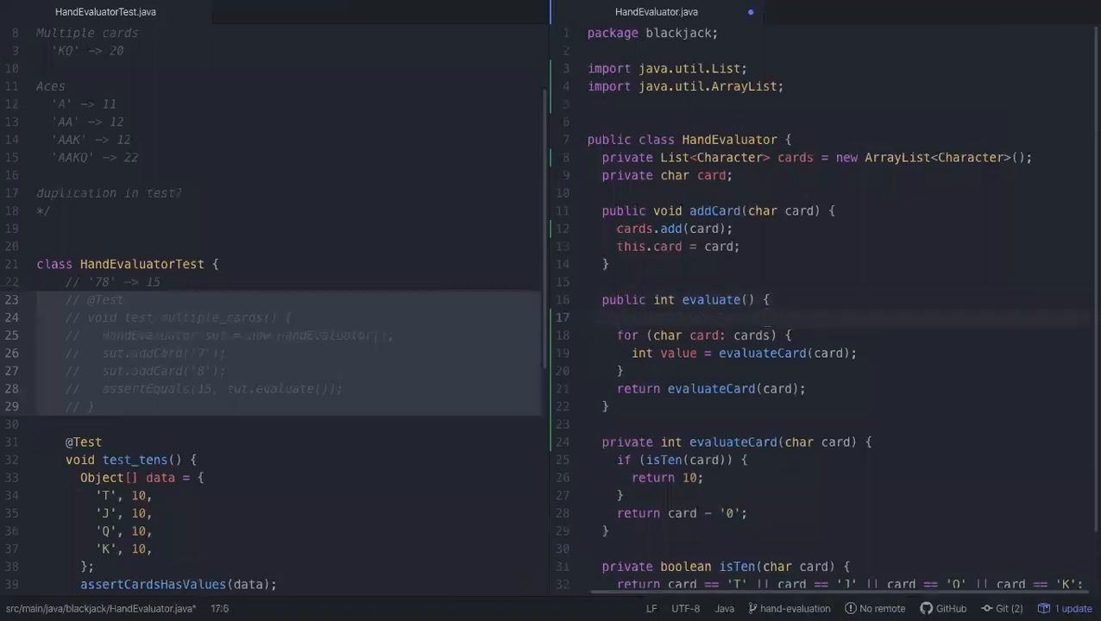
type("int total =")
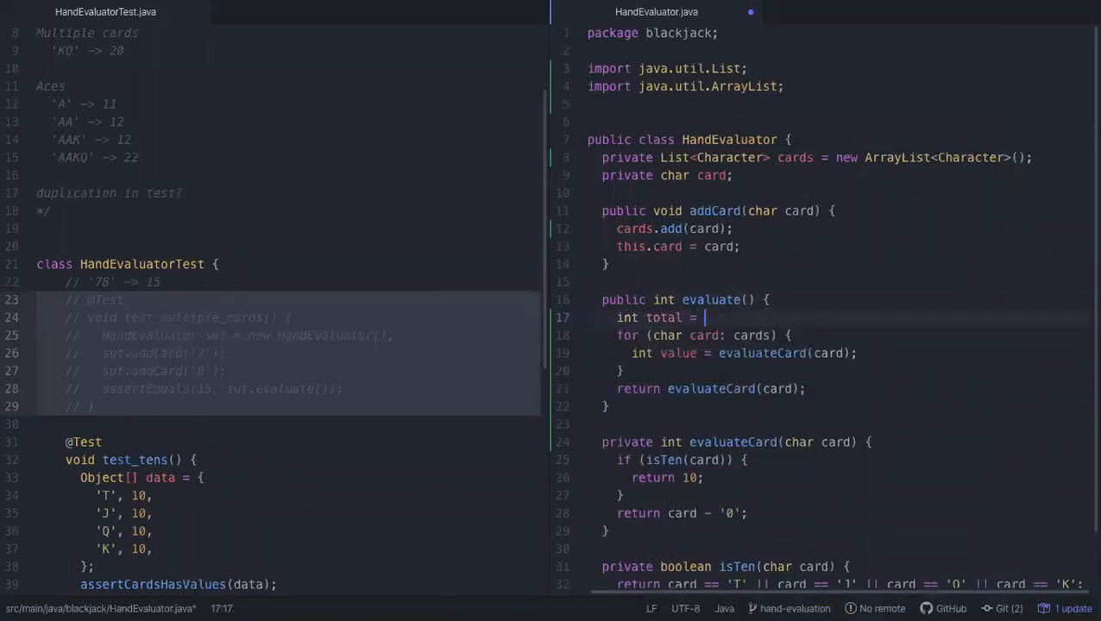
type("0;")
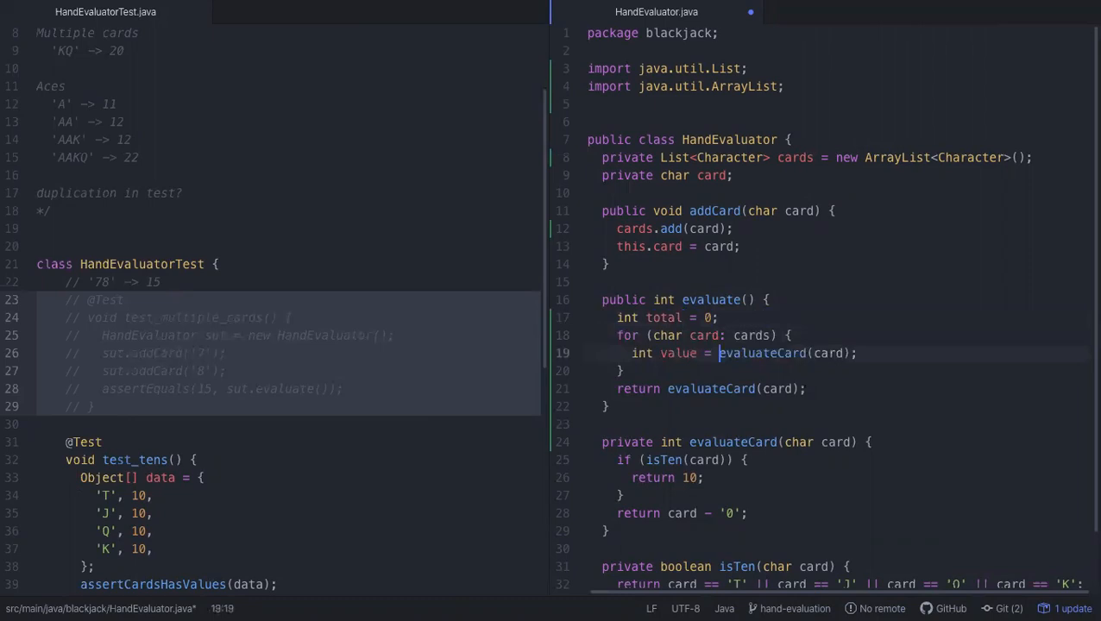
Step: Accumulate each card's value with 'total += value;' inside the loop and save
type("total +=")
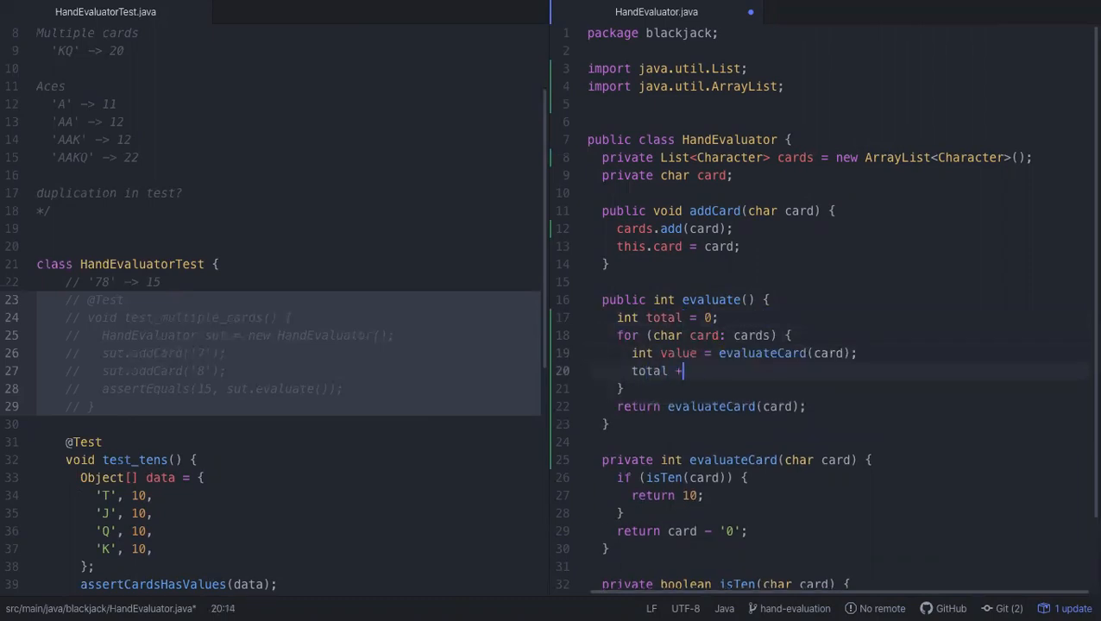
type("= value;")
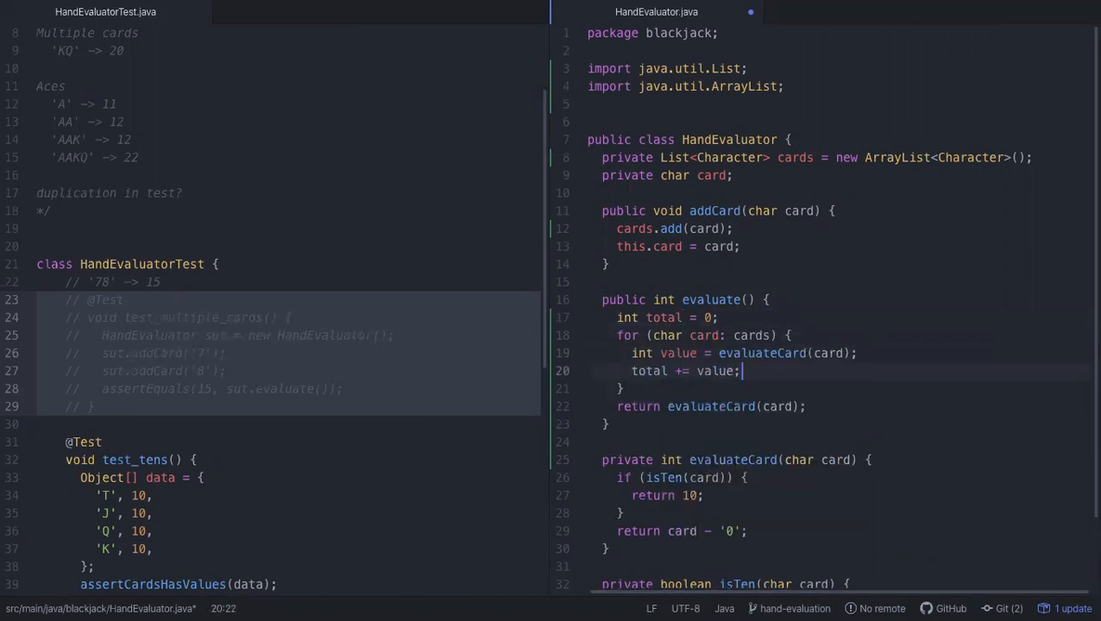
key("ctrl+s")
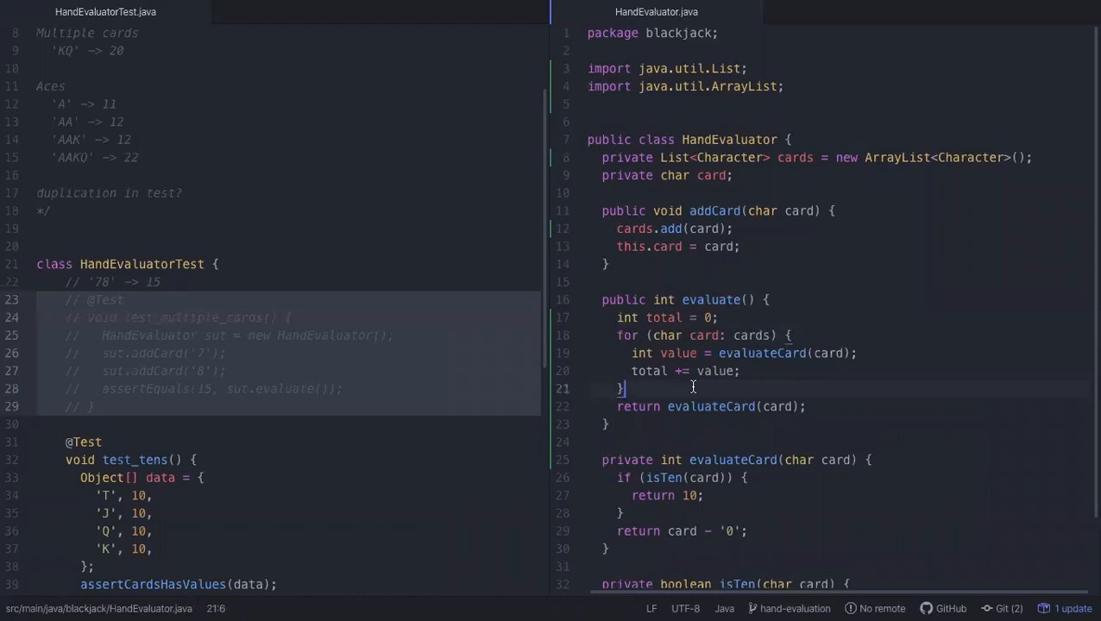
mouse_move(702, 392)
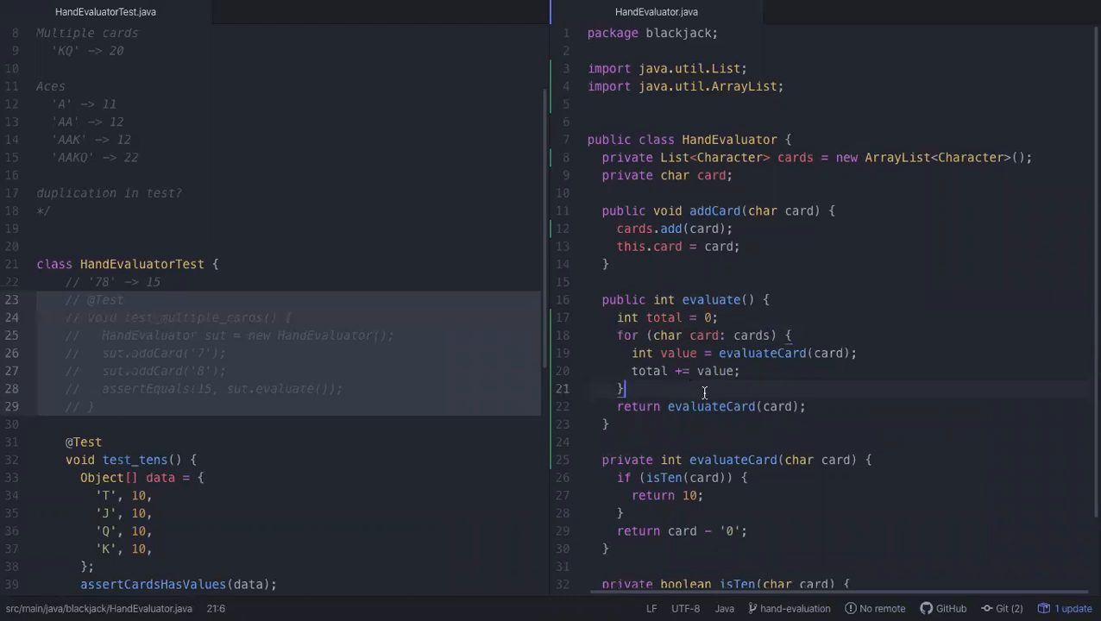
Step: Replace the final return with 'return total;' so evaluate() sums every card
type("return")
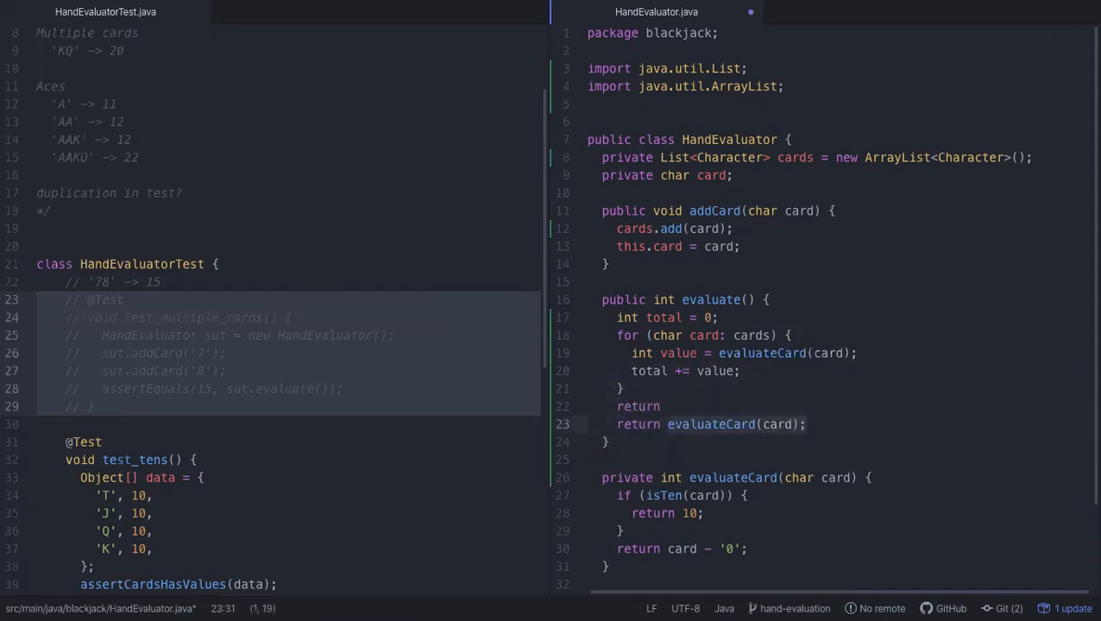
type("total;")
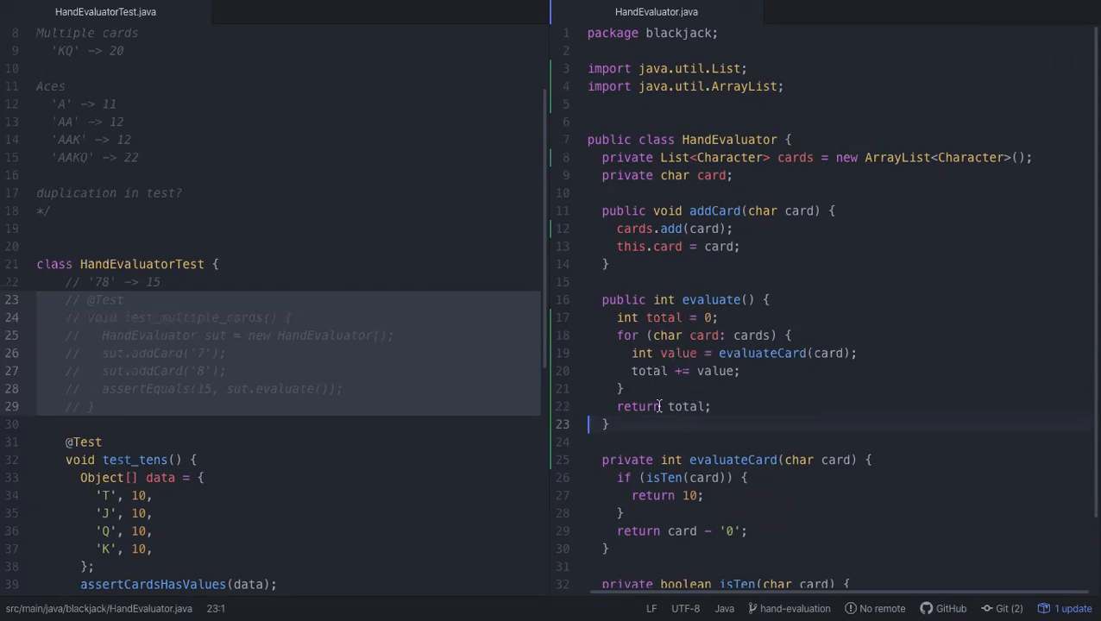
mouse_move(702, 430)
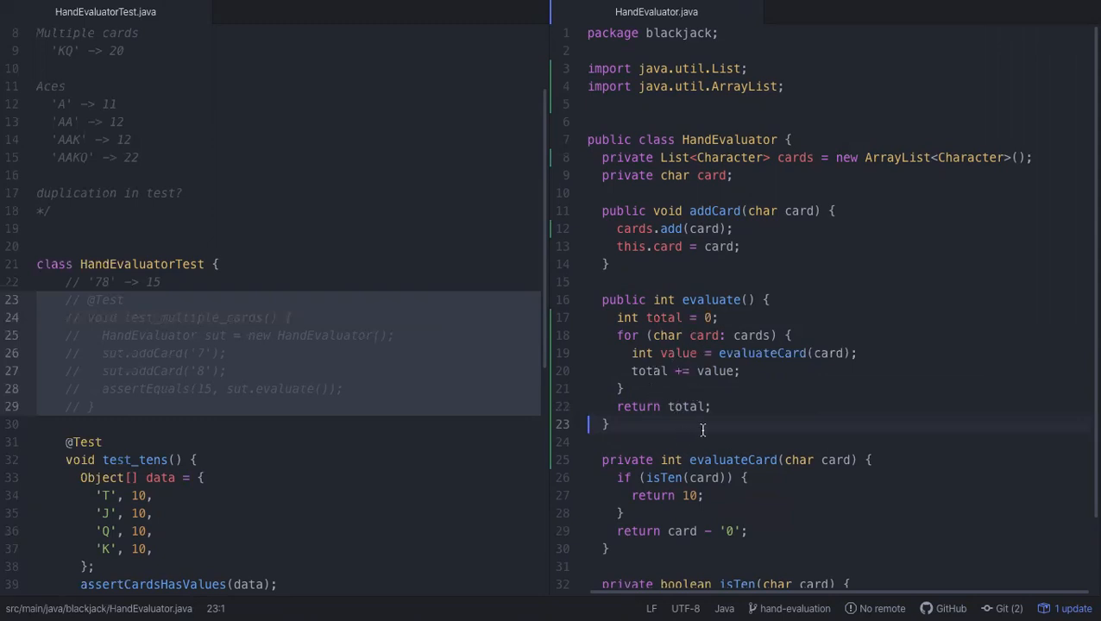
mouse_move(723, 437)
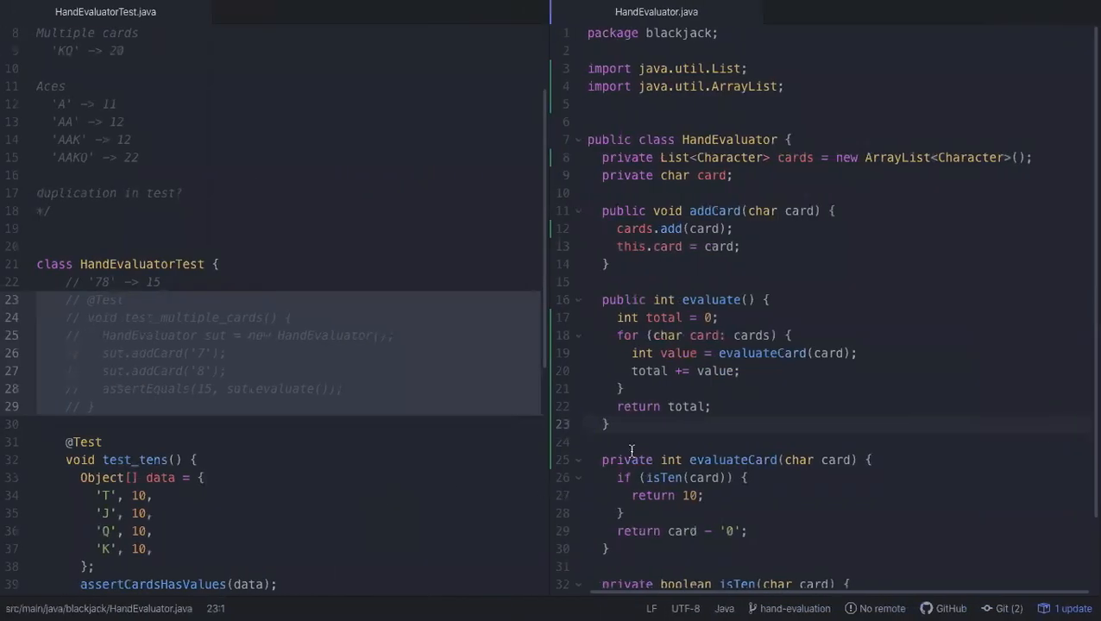
Step: Delete the unused 'private char card;' field and its 'this.card = card;' assignment
left_click(609, 425)
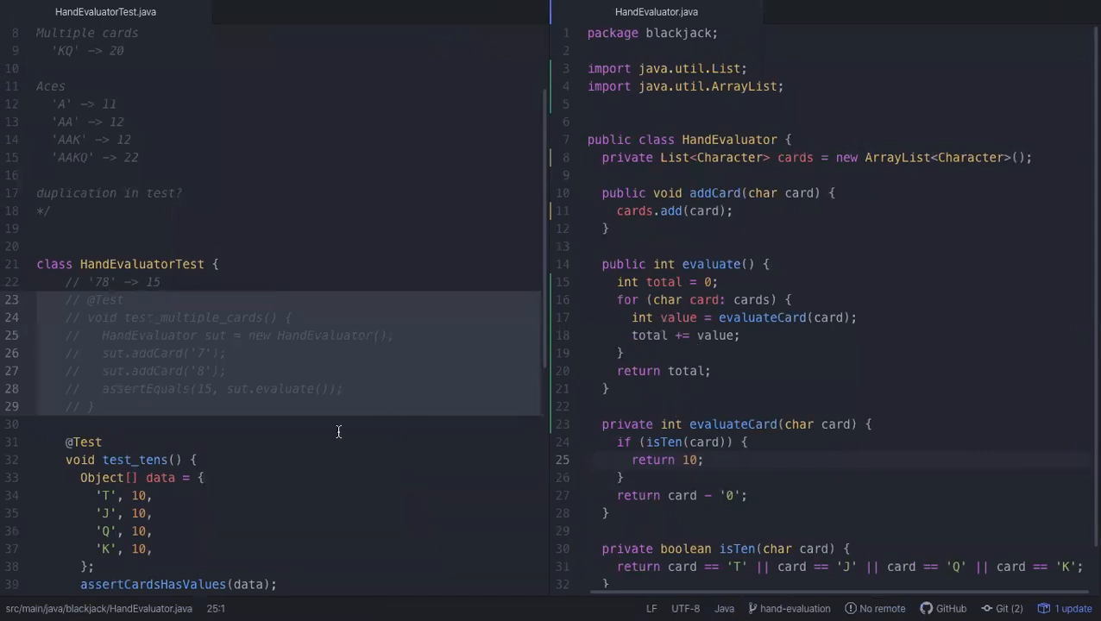
scroll("down", 3)
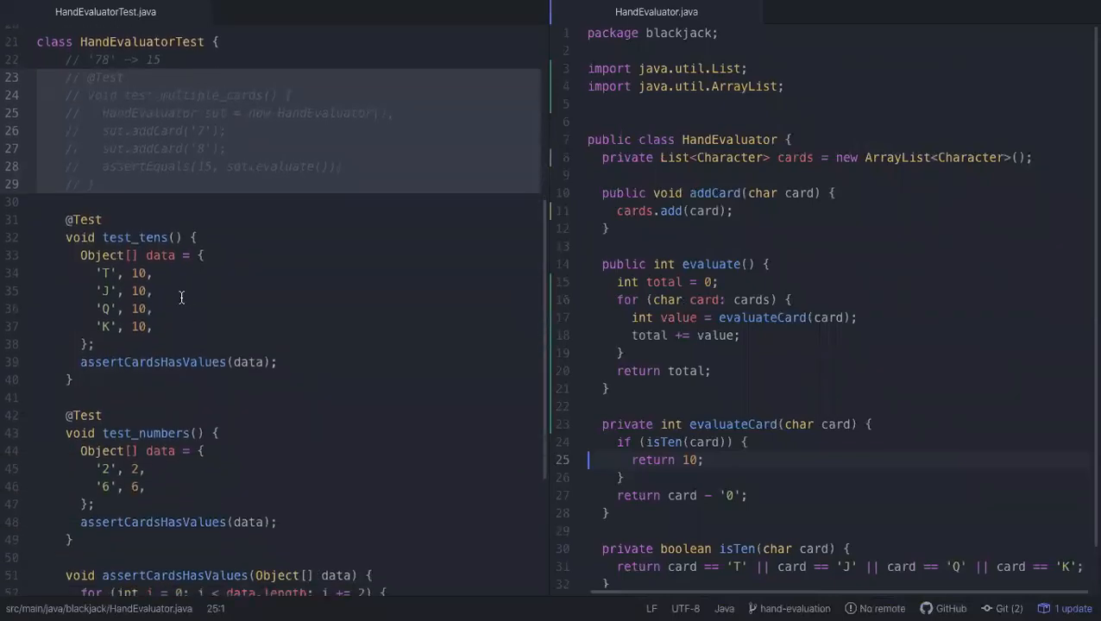
scroll("down", 3)
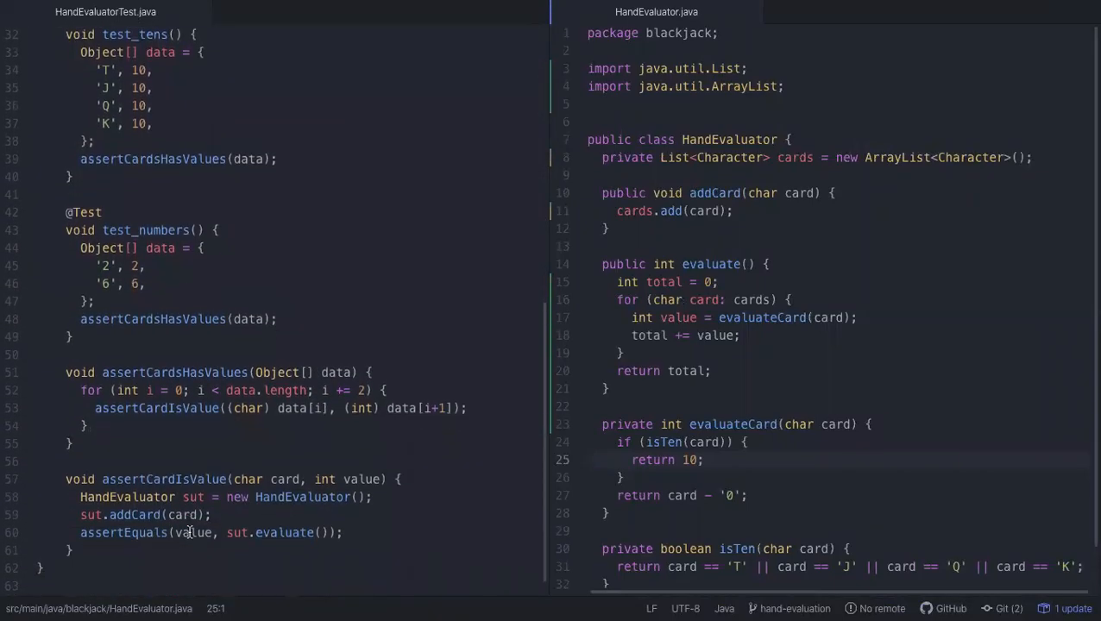
scroll("up", 3)
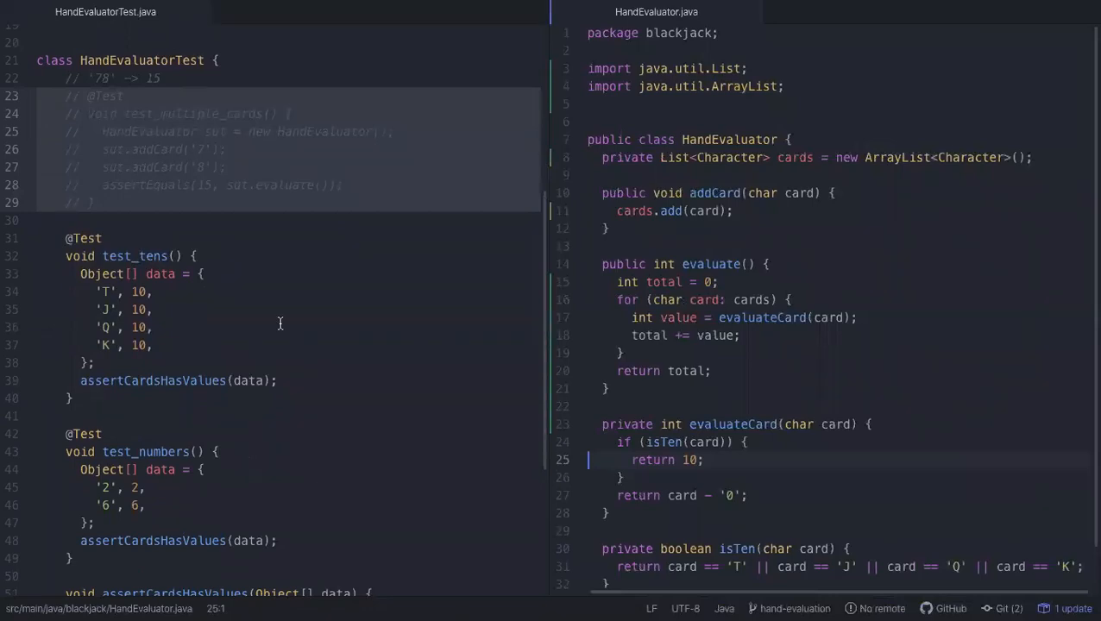
scroll("up", 3)
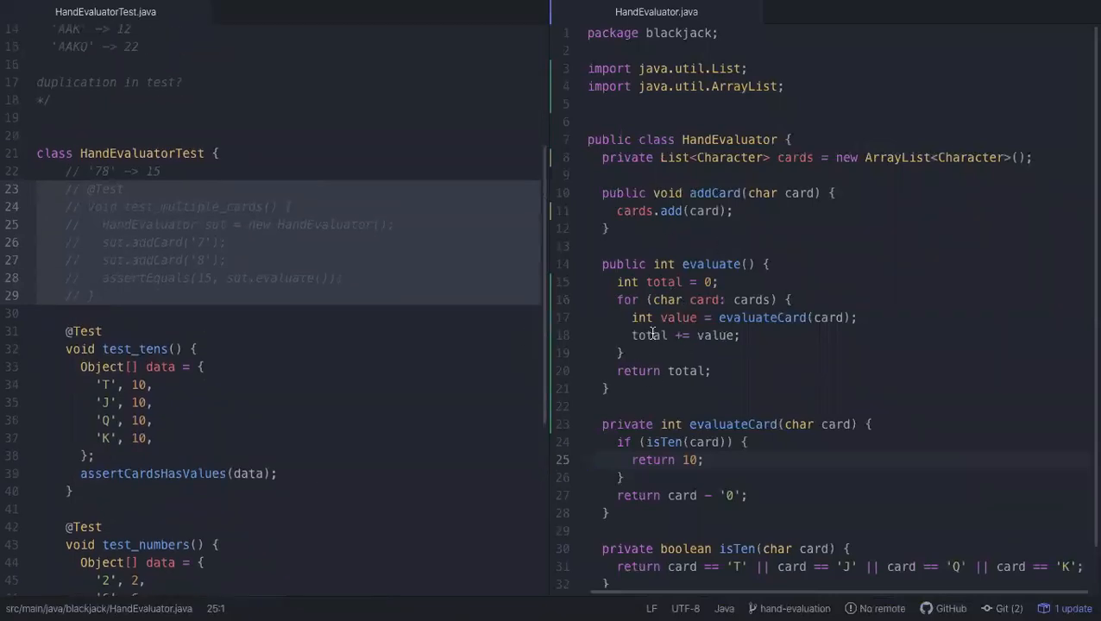
left_click(228, 207)
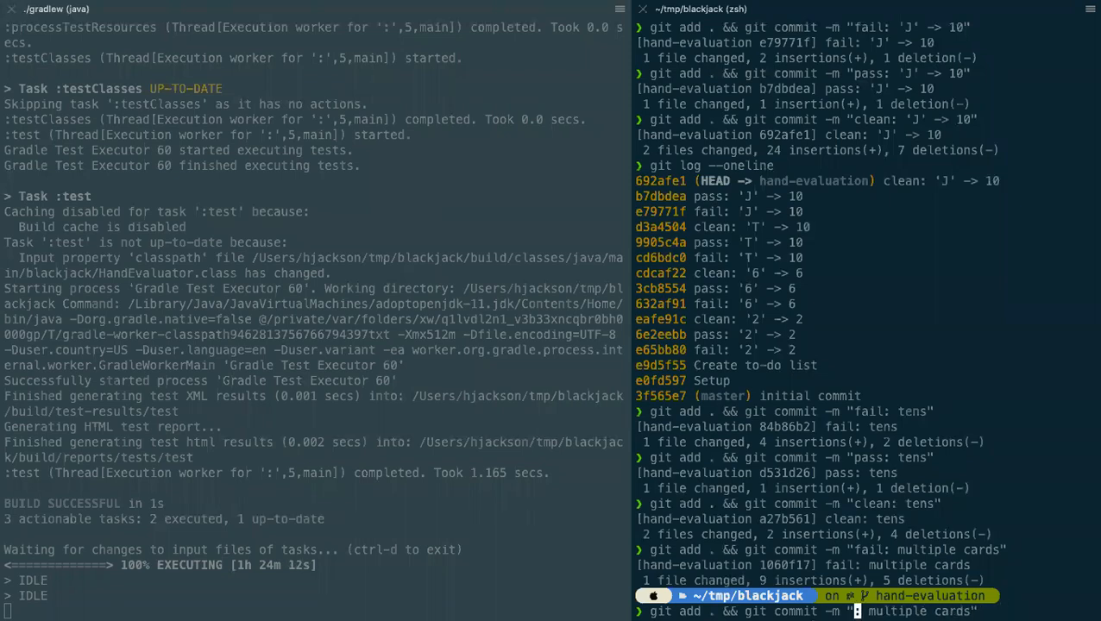
Step: Run 'git add . && git commit -m ...' to commit the multiple-cards running-total change
type("return 10;")
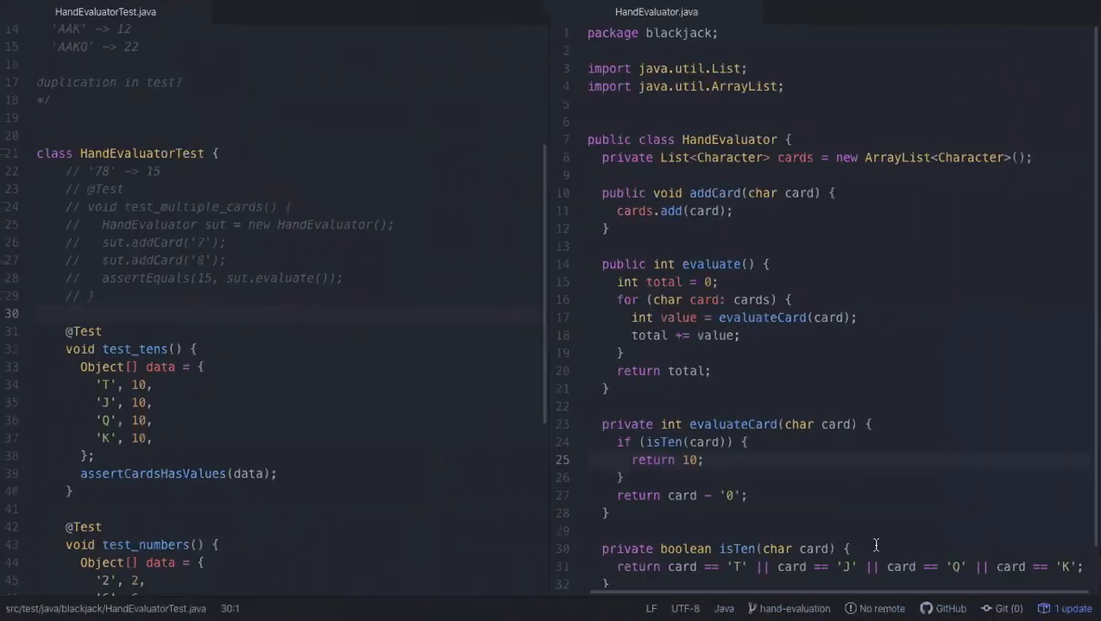
Step: Uncomment the test_multiple_cards block and delete its '// '78' -> 15' line
left_click(225, 207)
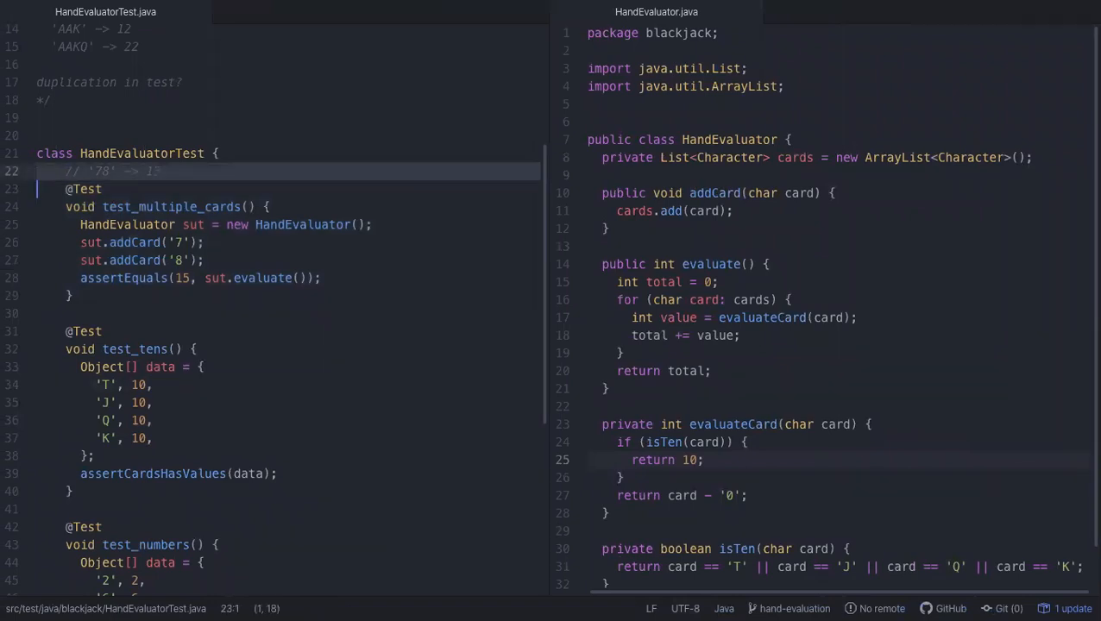
key("Delete")
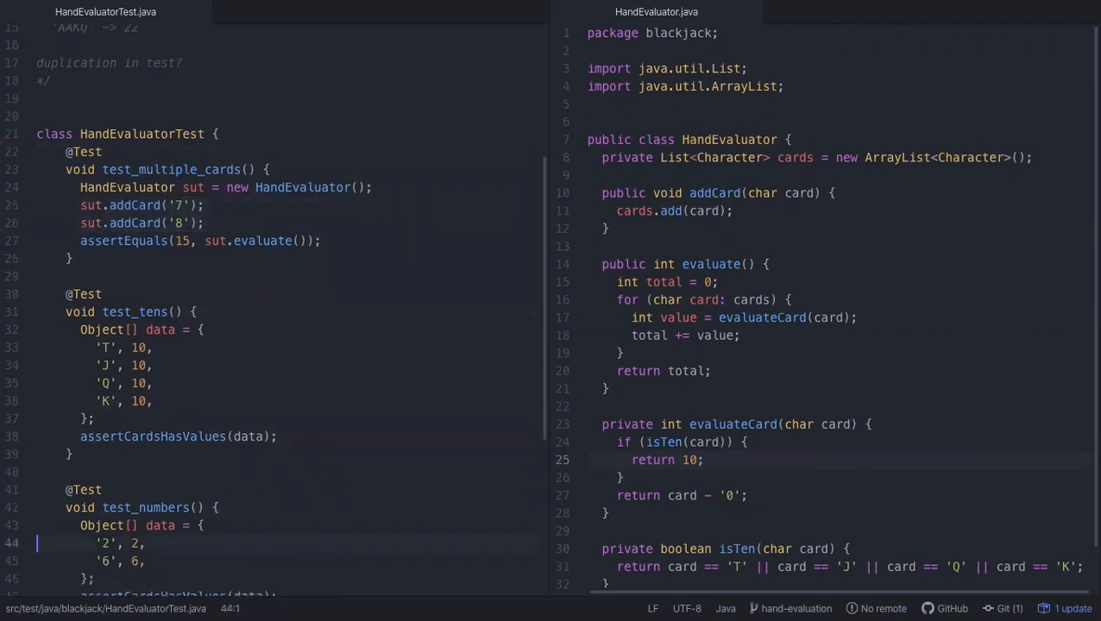
scroll("down", 3)
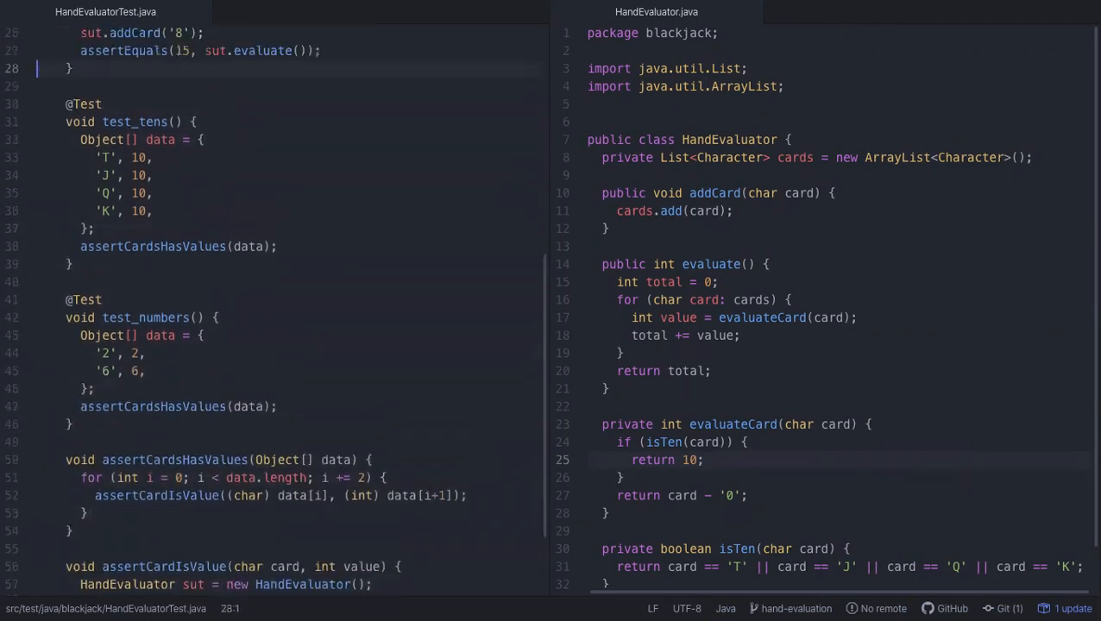
scroll("up", 3)
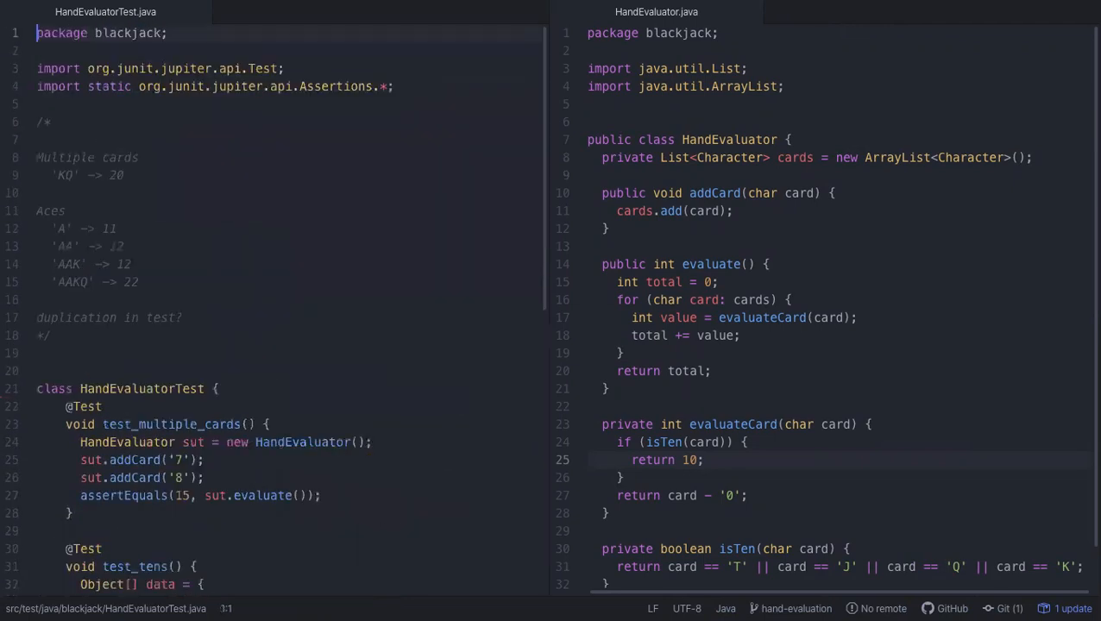
Step: Tidy the gap between the notes and the test class at the top of HandEvaluatorTest
left_click(38, 352)
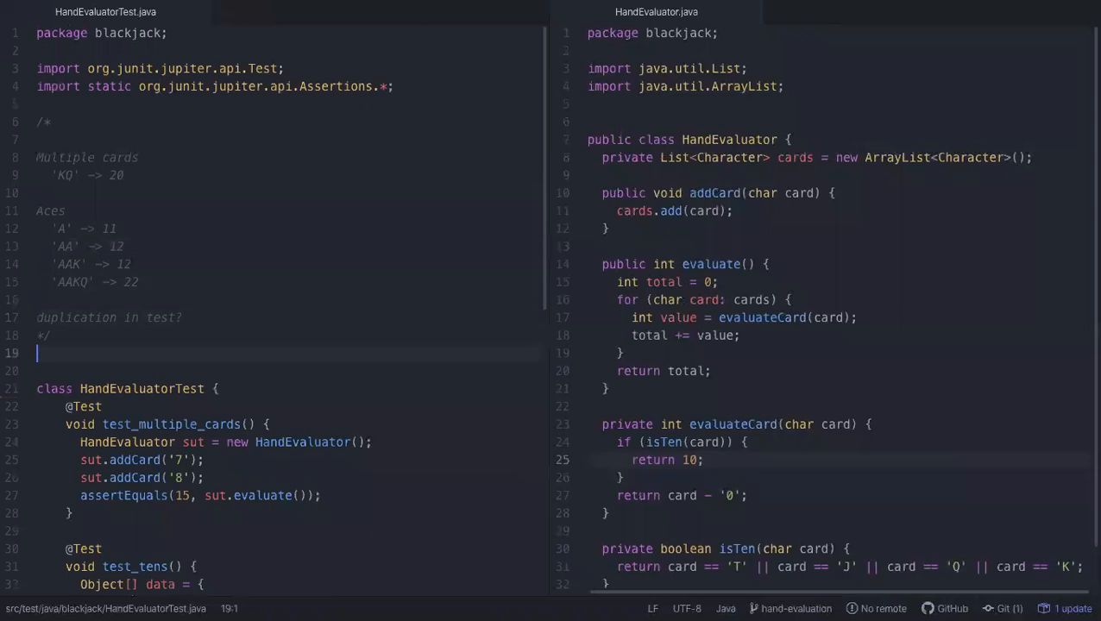
scroll("down", 3)
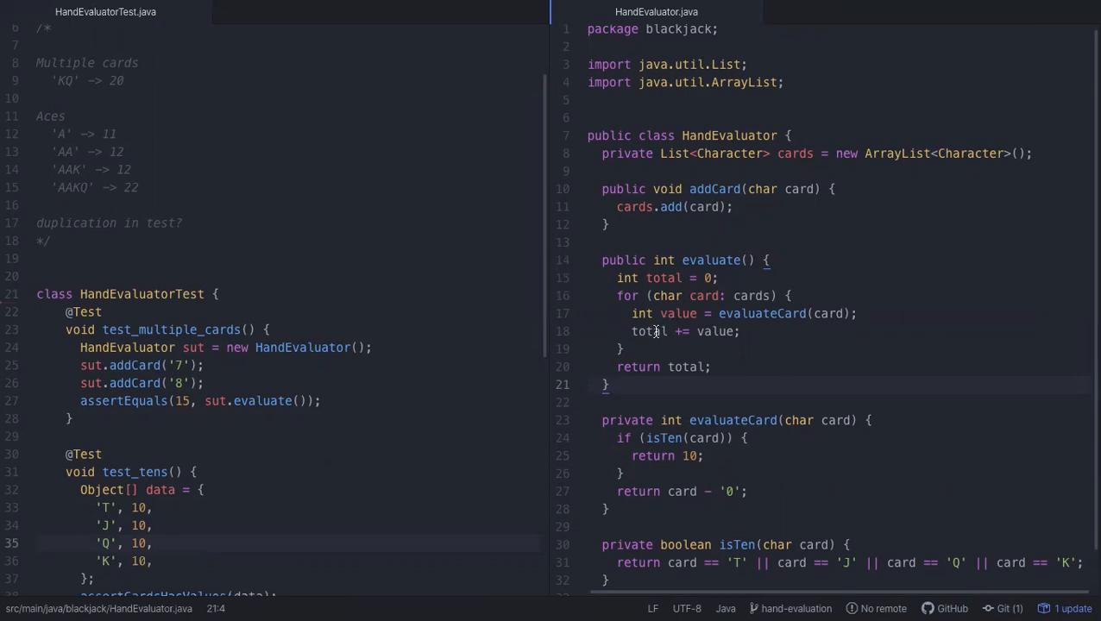
Step: Inline the temporary value into 'total += evaluateCard(card);' and remove the extra line
left_click(697, 314)
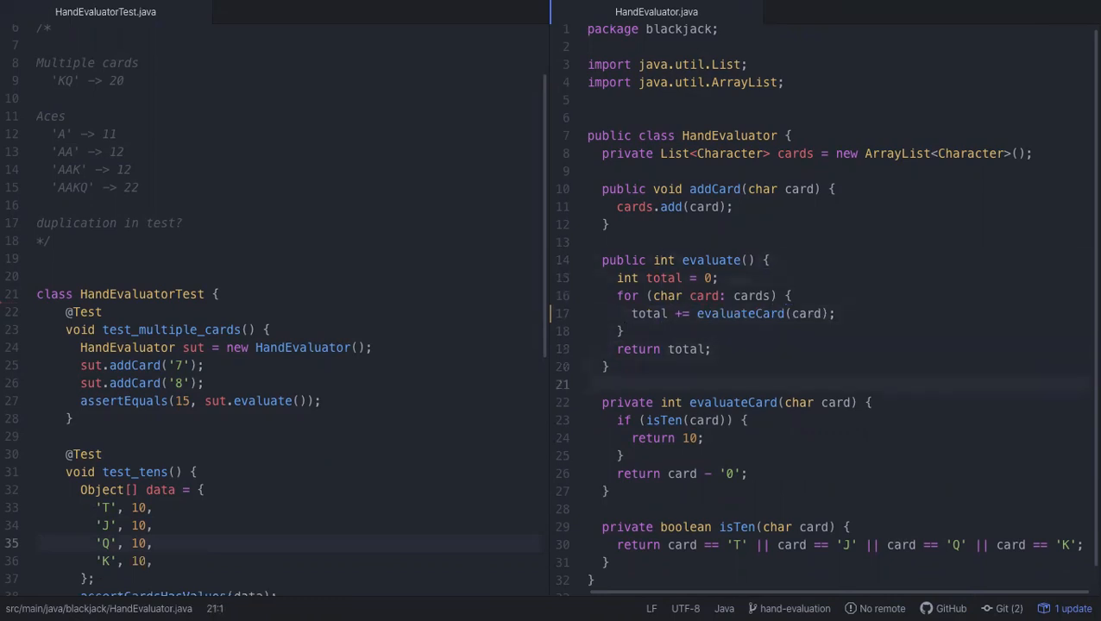
left_click(659, 526)
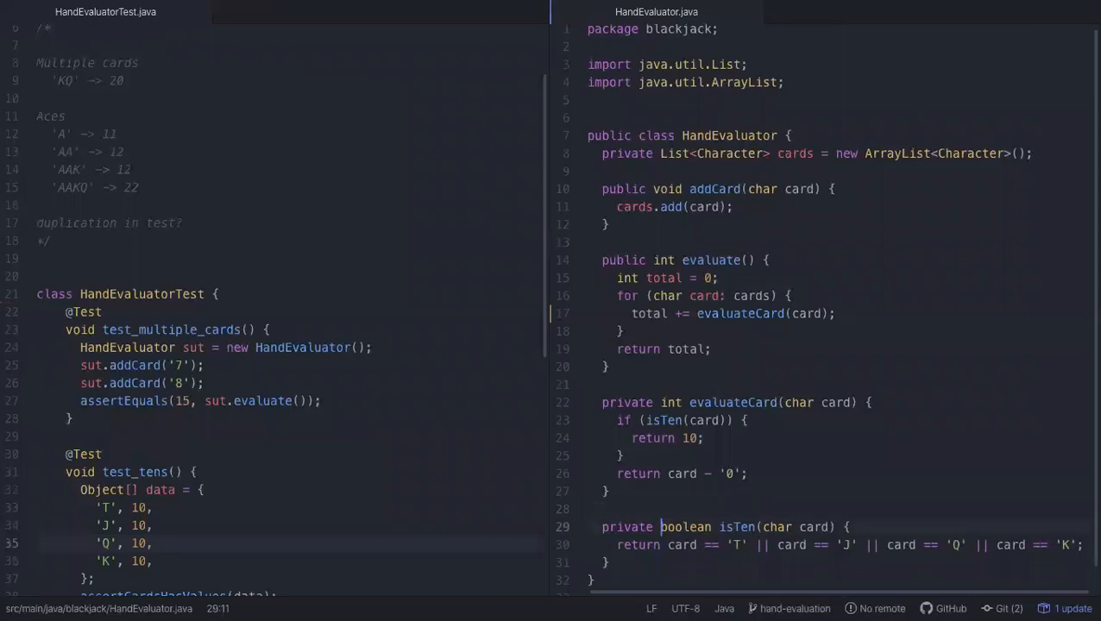
scroll("down", 3)
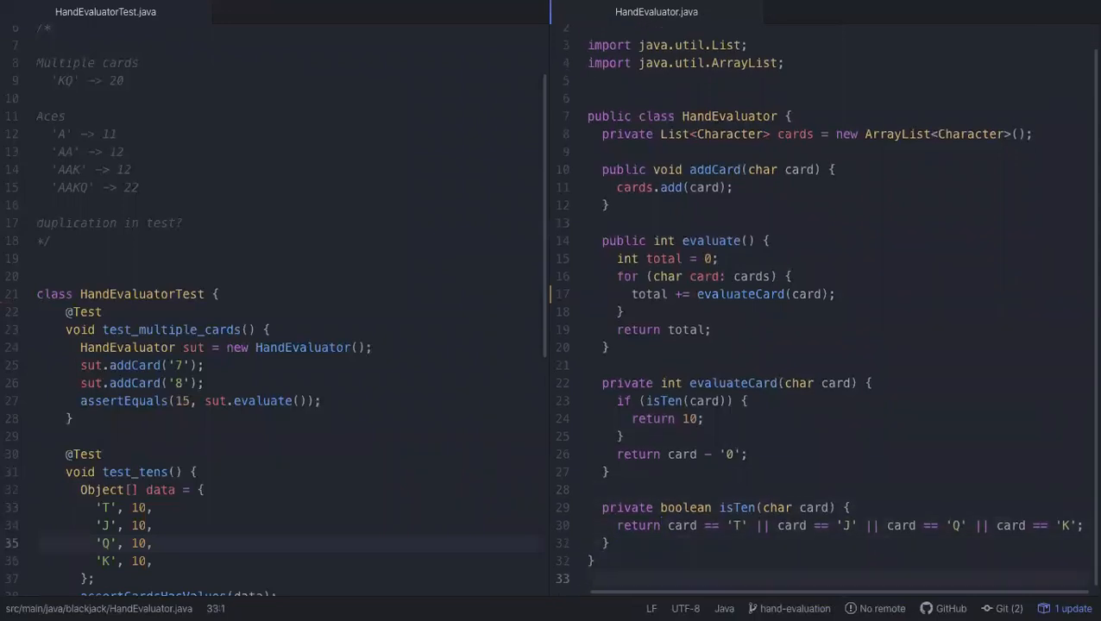